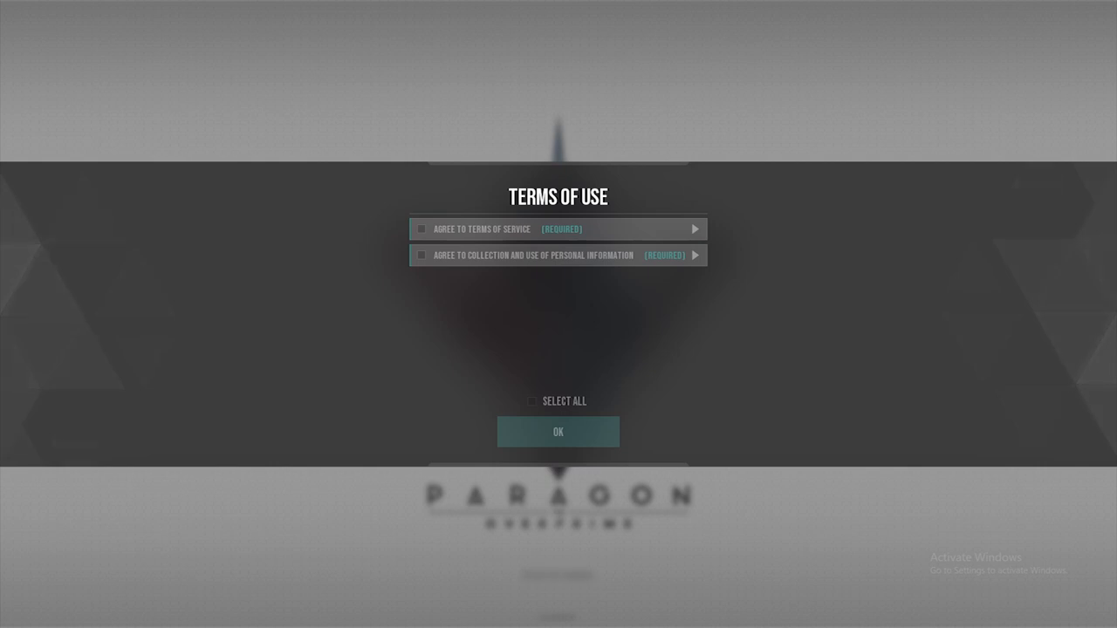
Agree to all Terms of Use at once and confirm with OK.
click(533, 401)
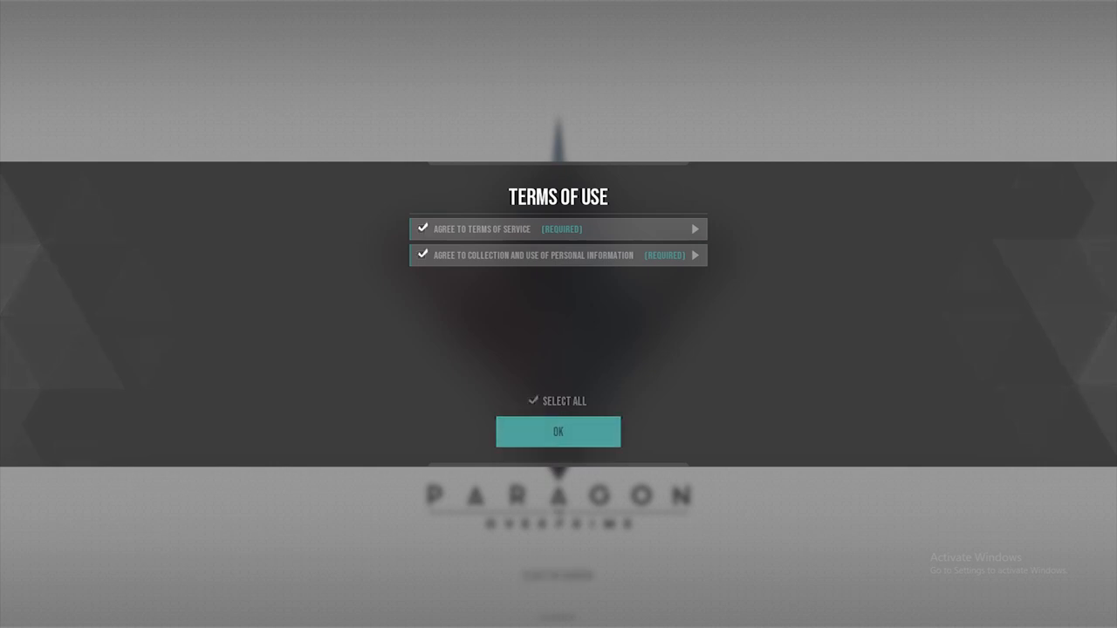
click(559, 431)
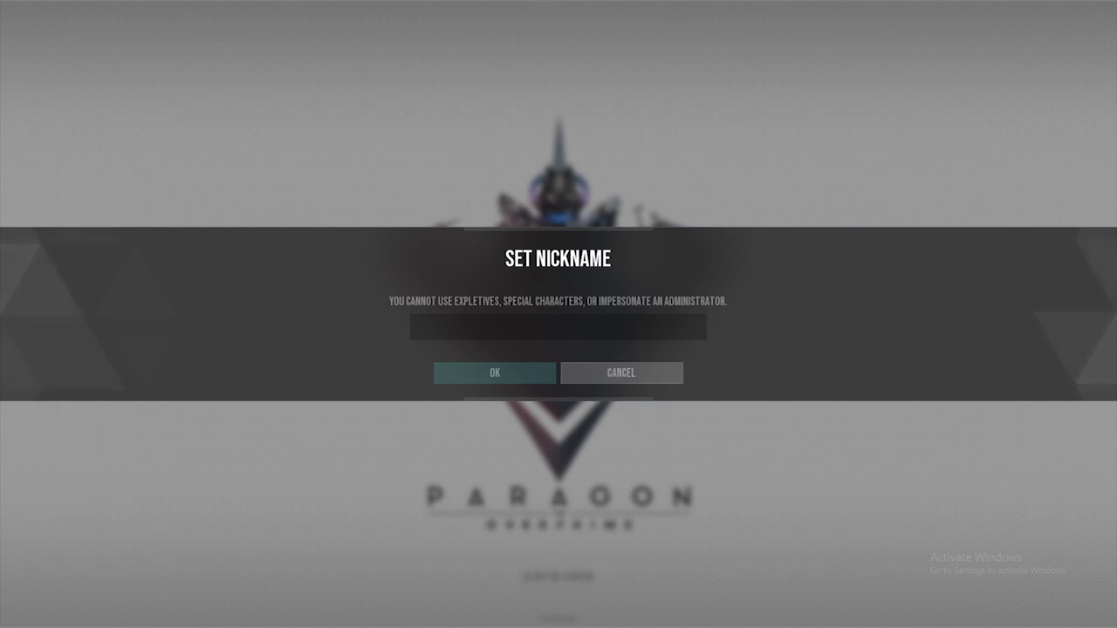
Enter the nickname Batman85 and submit it.
click(557, 328)
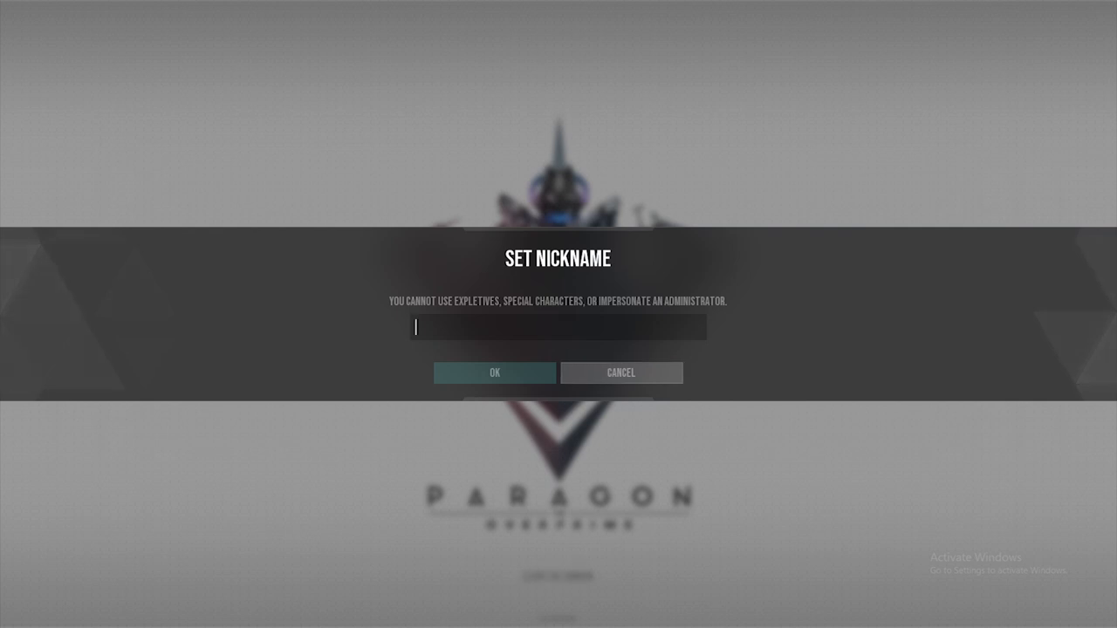
text(B)
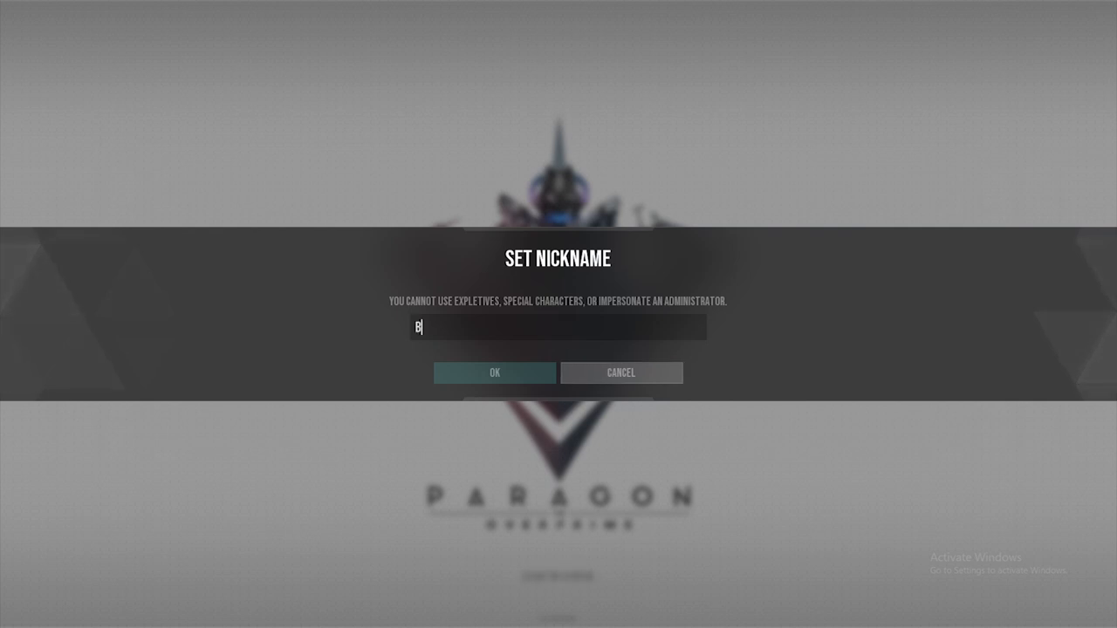
text(at)
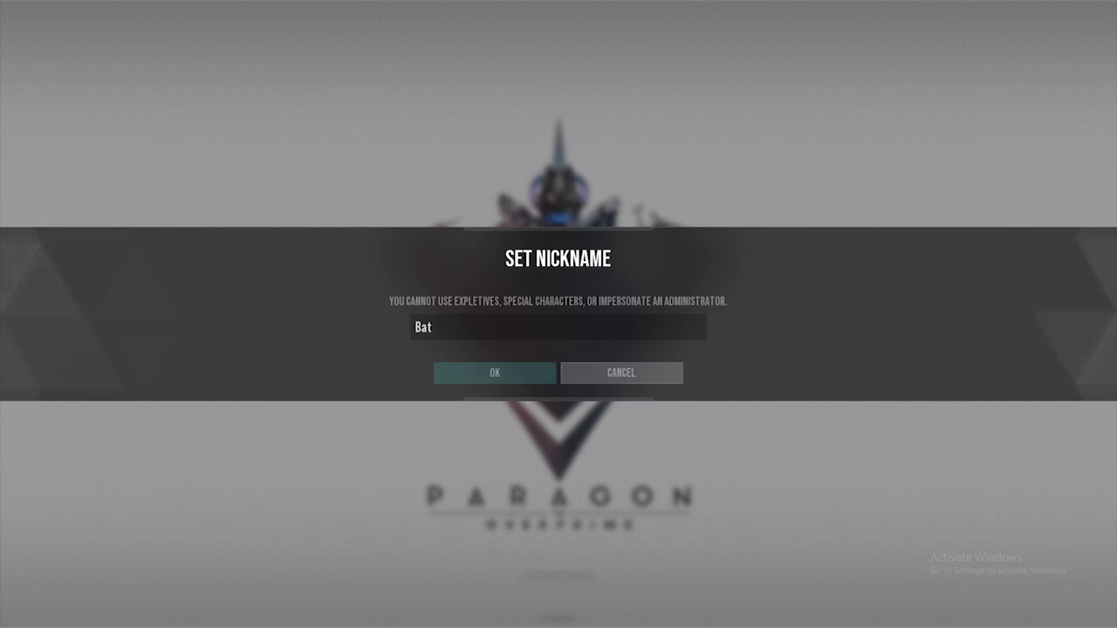
text(man85)
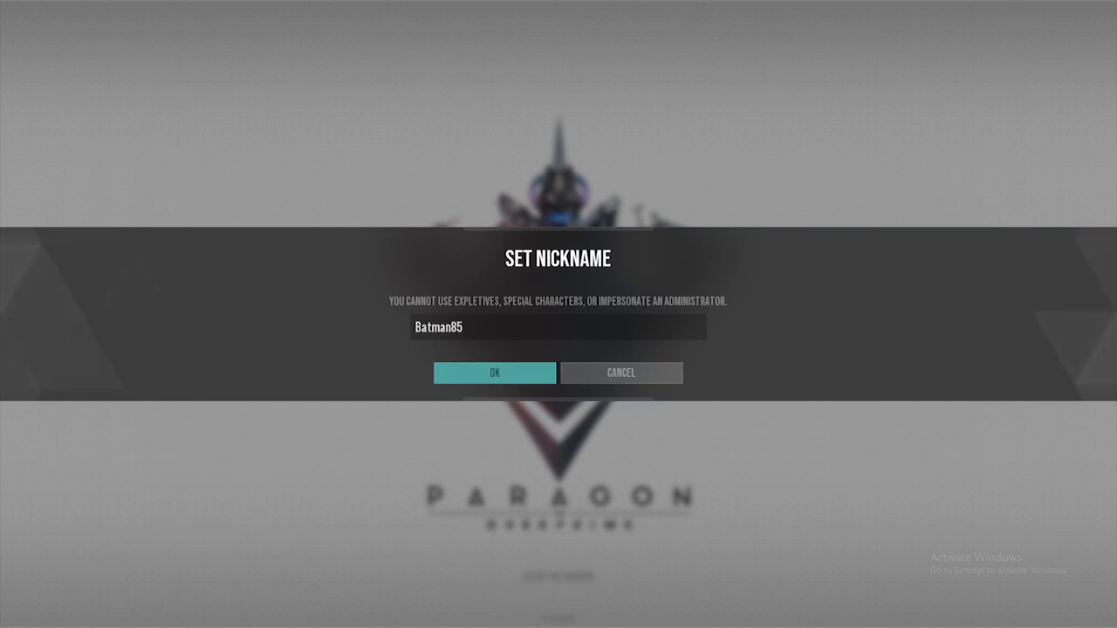
click(495, 374)
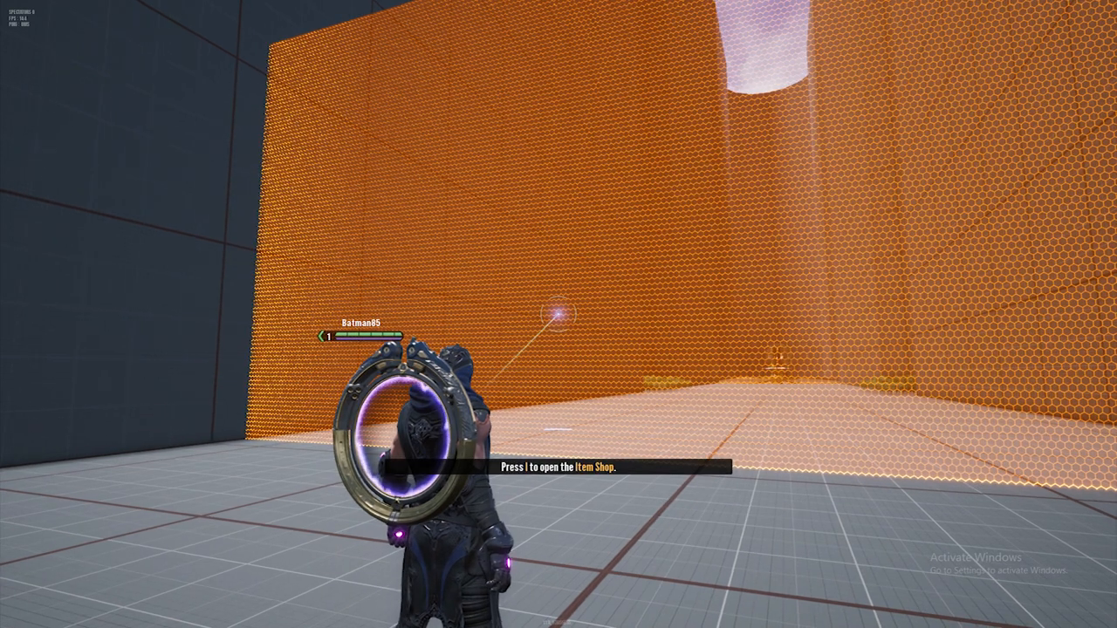
Pause the practice match, resume it, then pause again leaving the menu open.
key(Escape)
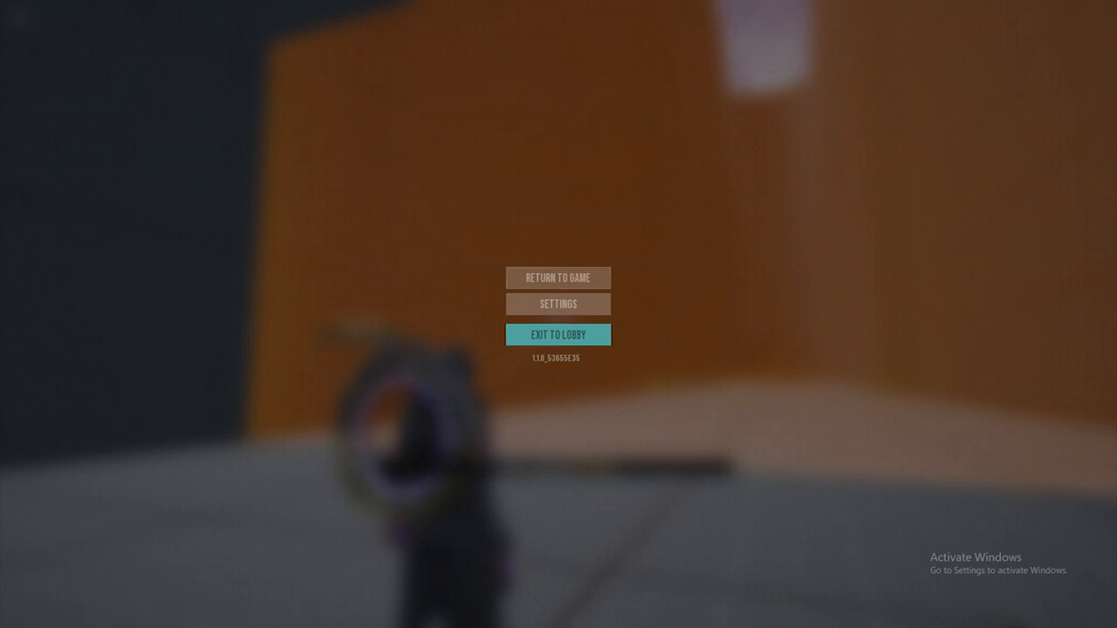
click(559, 277)
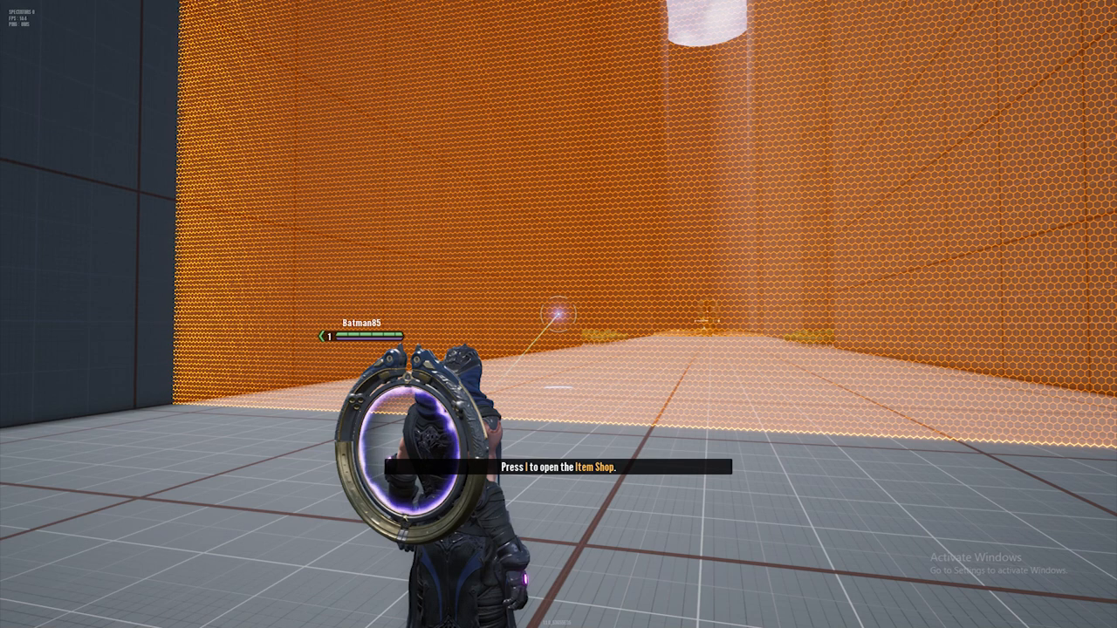
key(Escape)
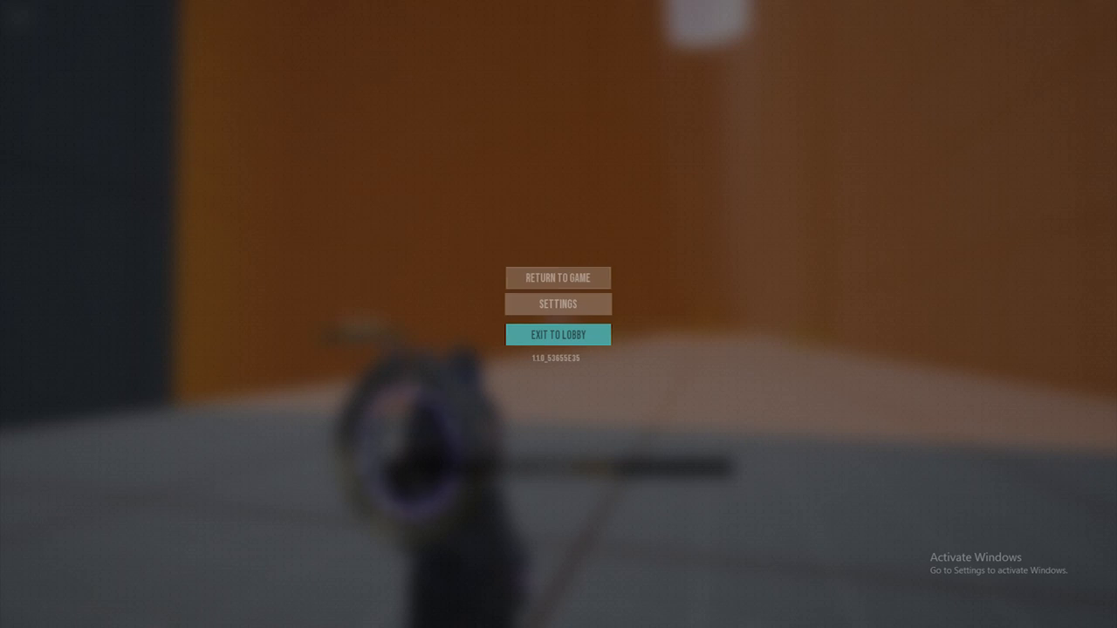
click(559, 278)
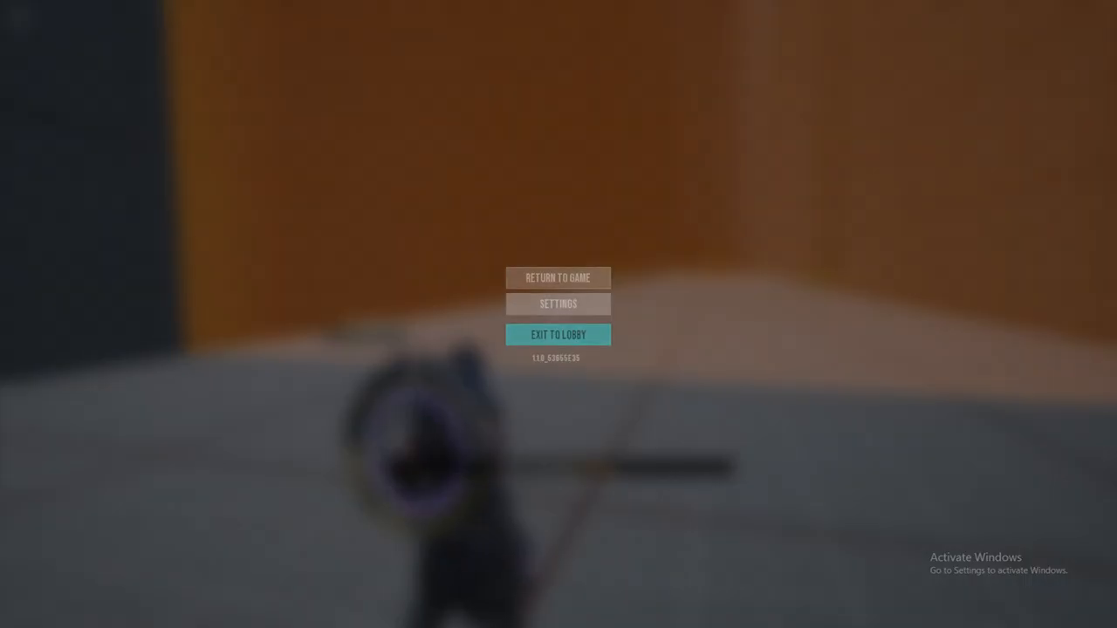
click(558, 277)
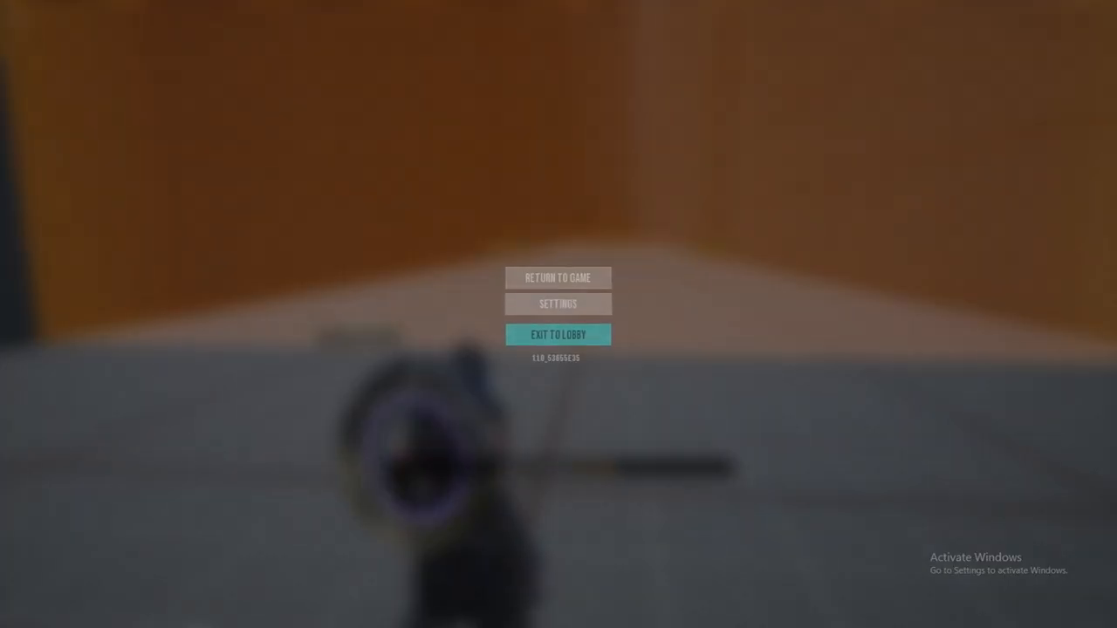
click(559, 304)
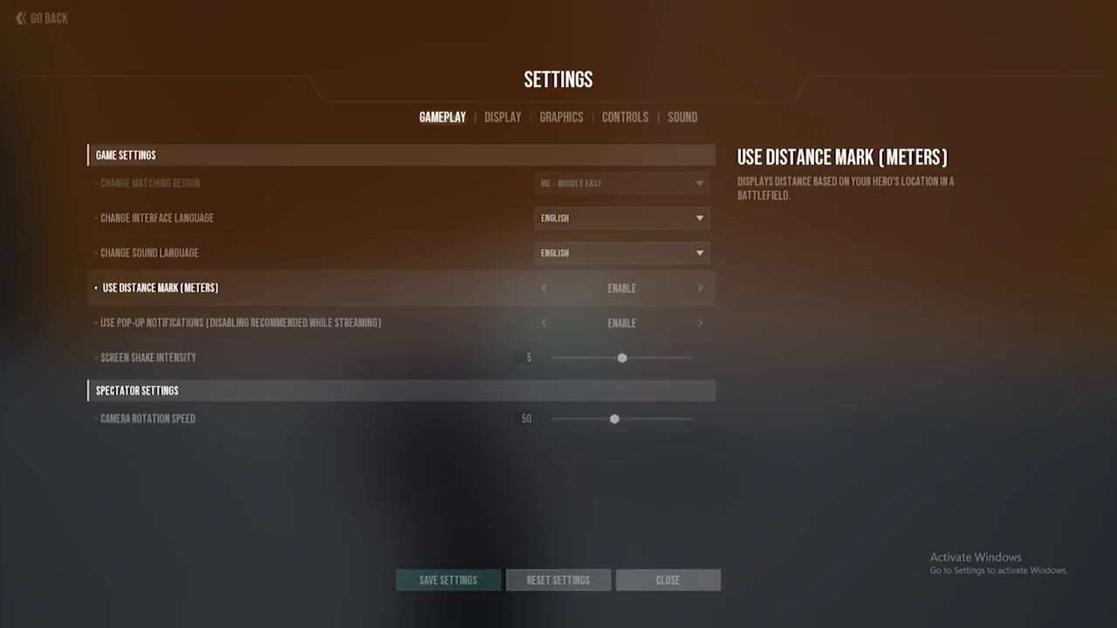
click(502, 117)
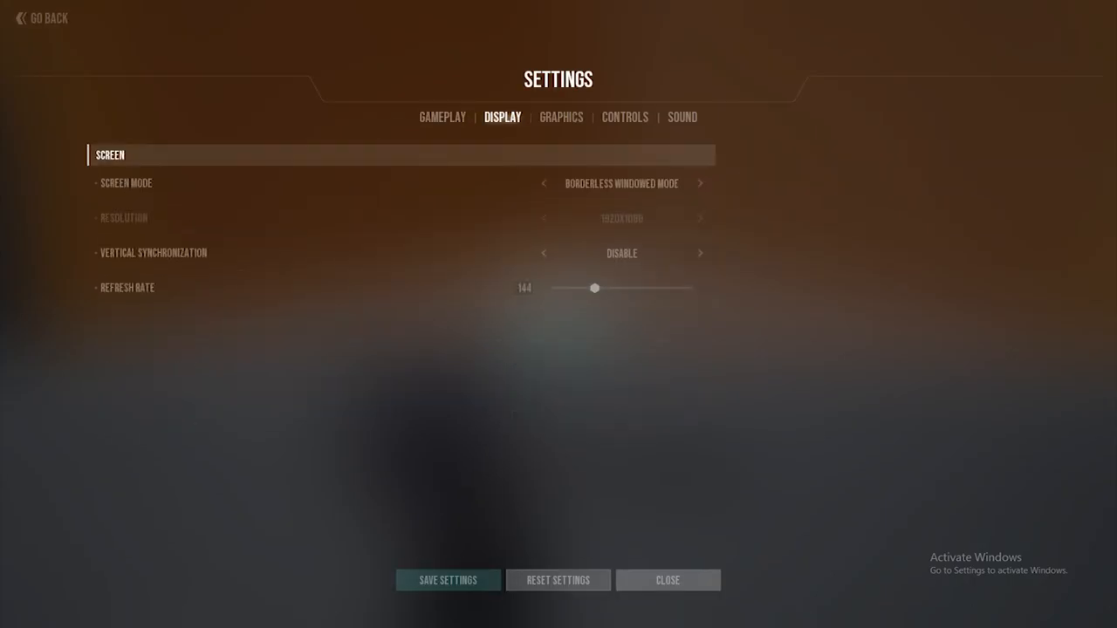
mouse_move(175, 252)
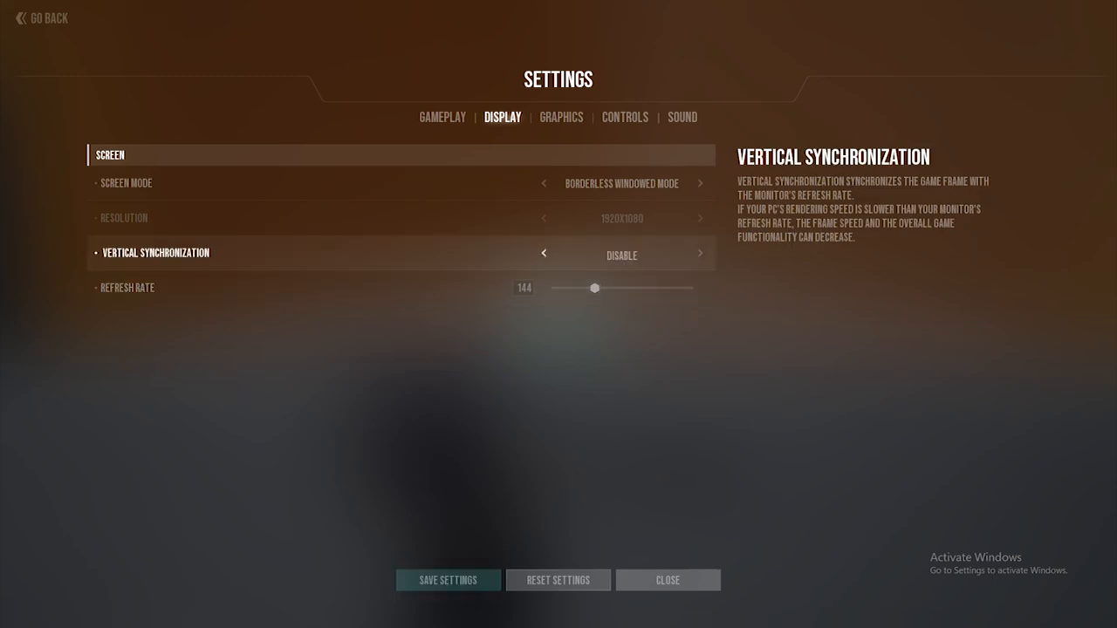
click(699, 253)
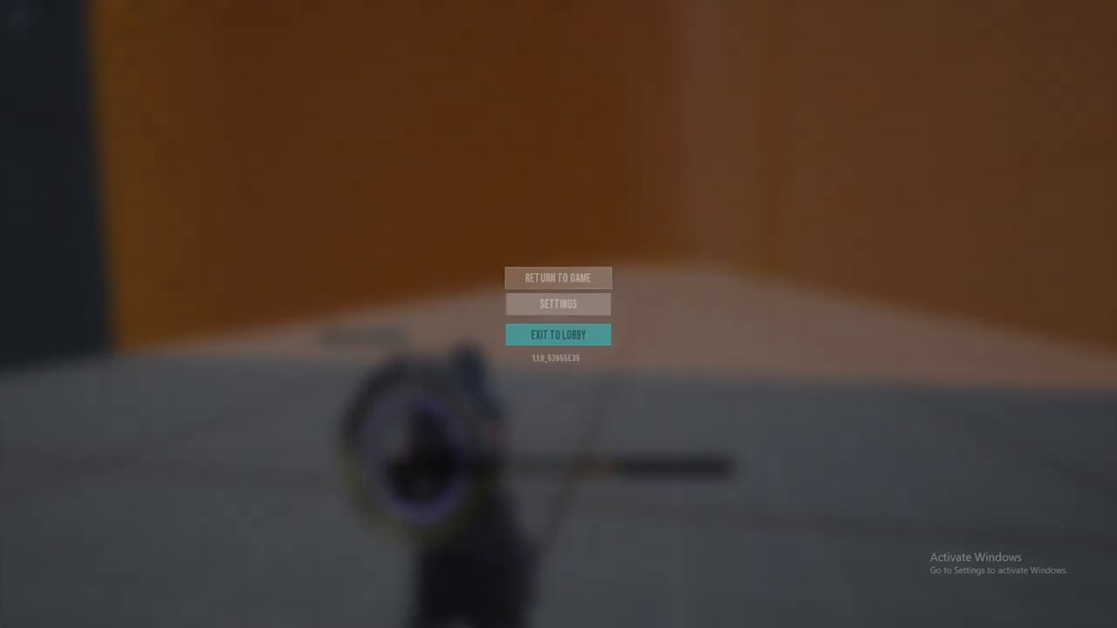
click(559, 278)
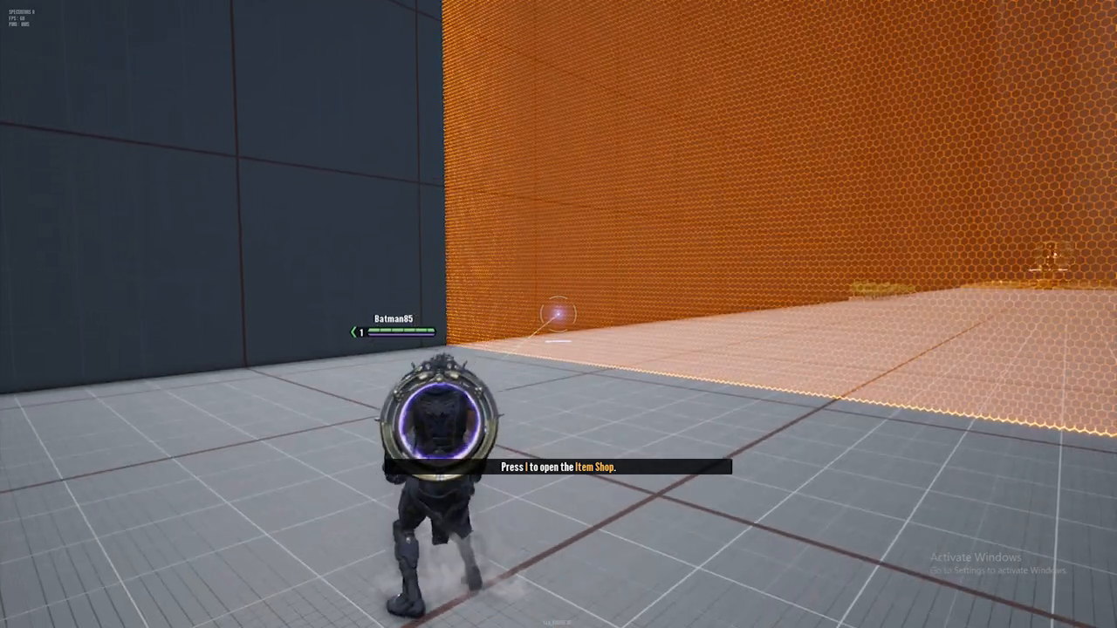
Pause the practice map with Esc to bring up the in-game menu.
key(Escape)
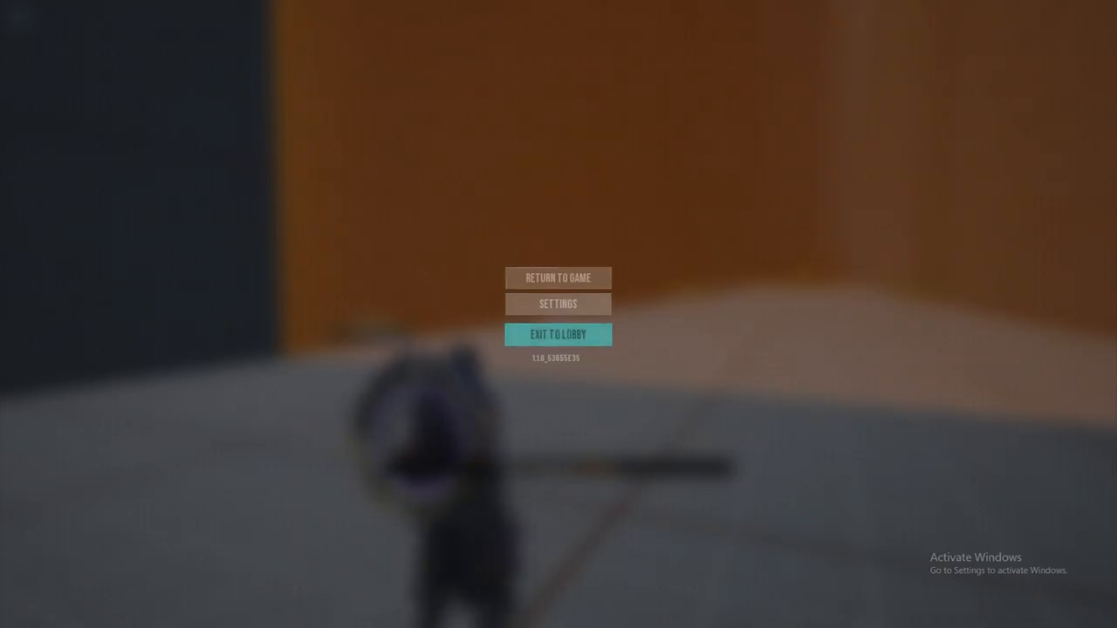
Enter Settings from the pause menu, landing on the Gameplay options.
click(559, 304)
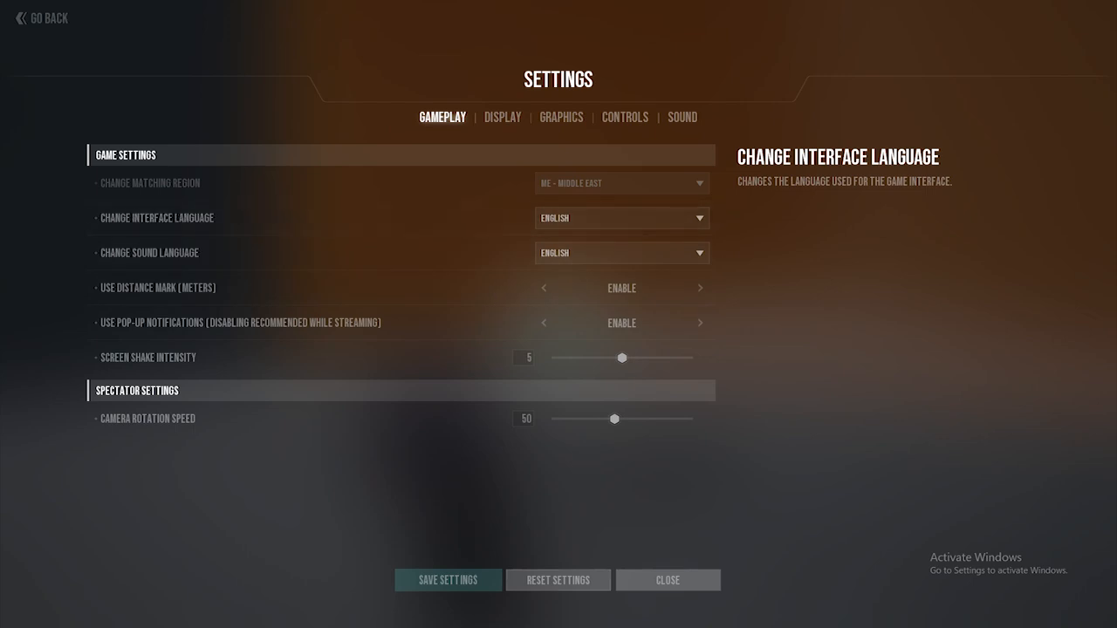
mouse_move(161, 287)
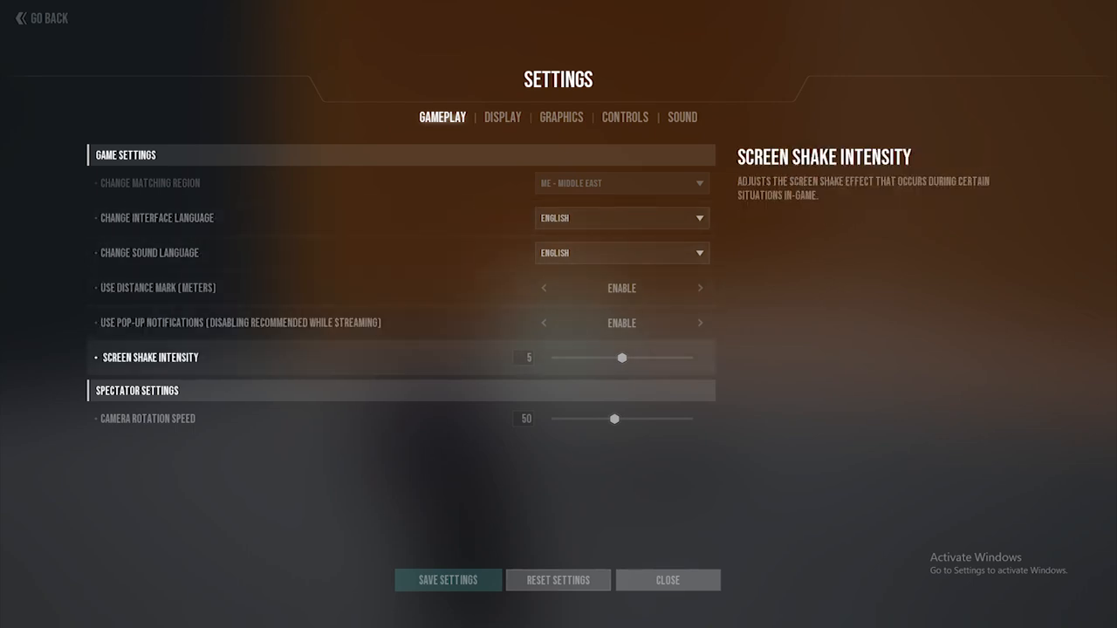
mouse_move(157, 218)
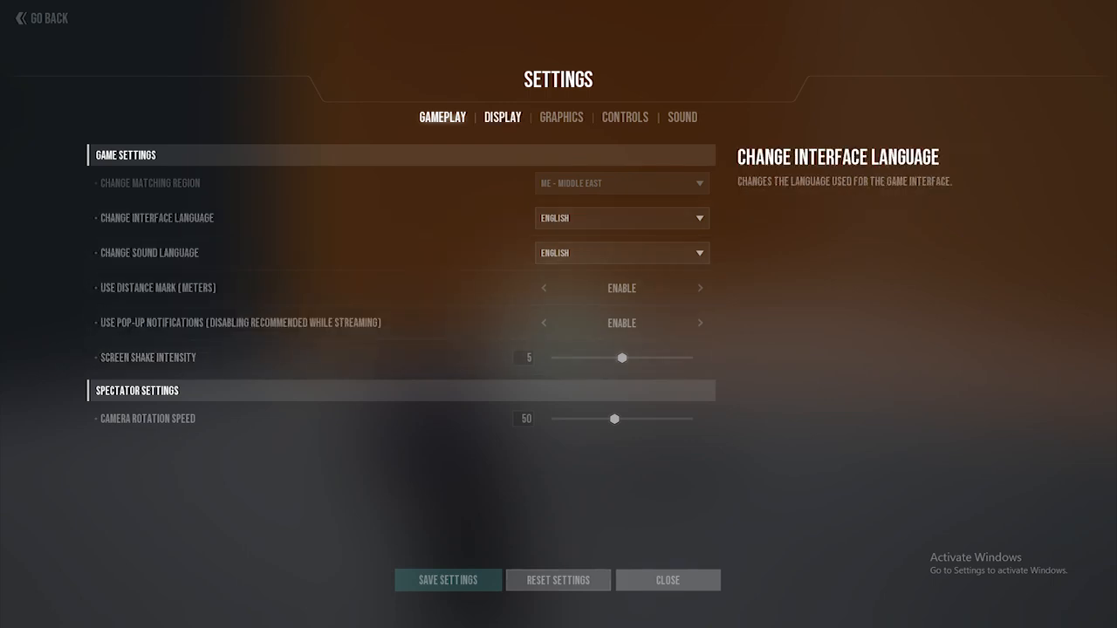
In Display settings, cycle Screen Mode through Borderless to Windowed Mode.
click(501, 117)
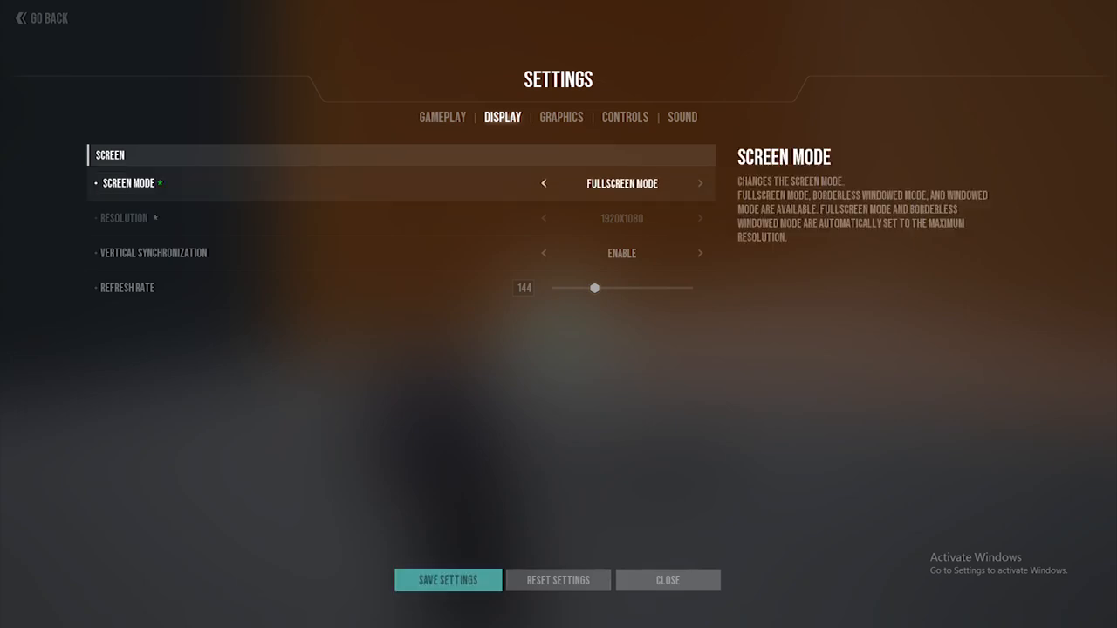
click(700, 183)
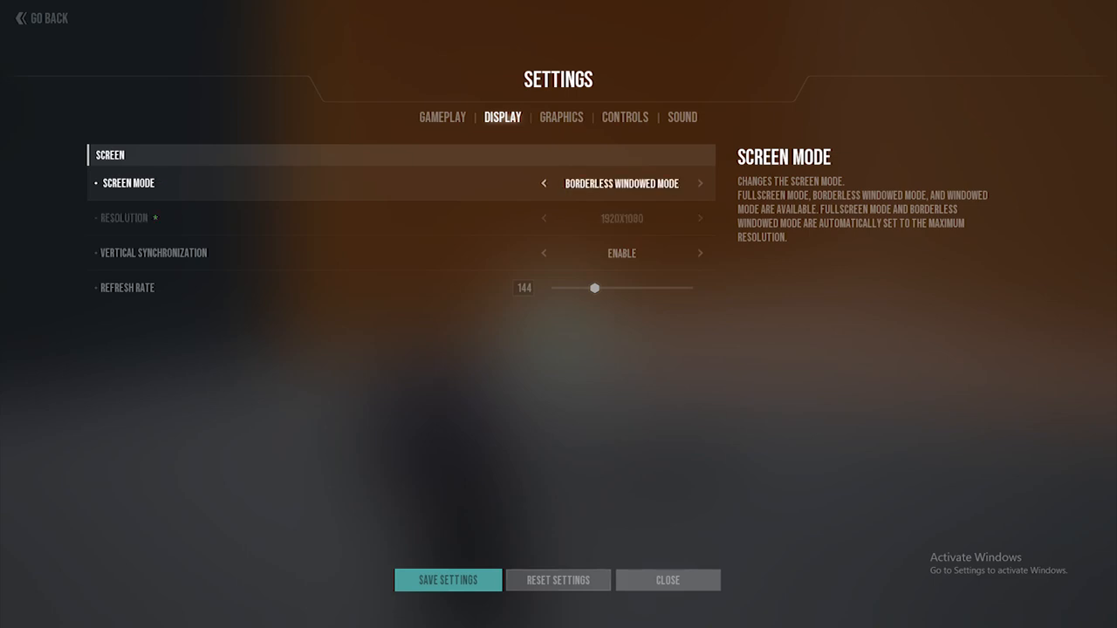
click(699, 183)
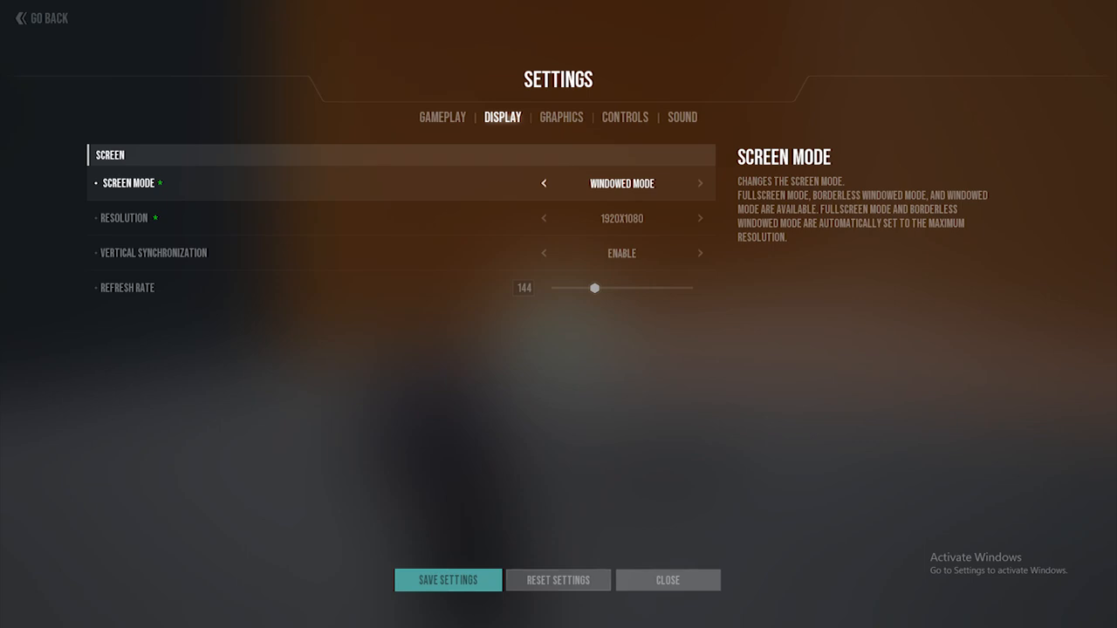
Move to Graphics settings, answering the save-settings notification, and scroll through the quality options.
click(701, 183)
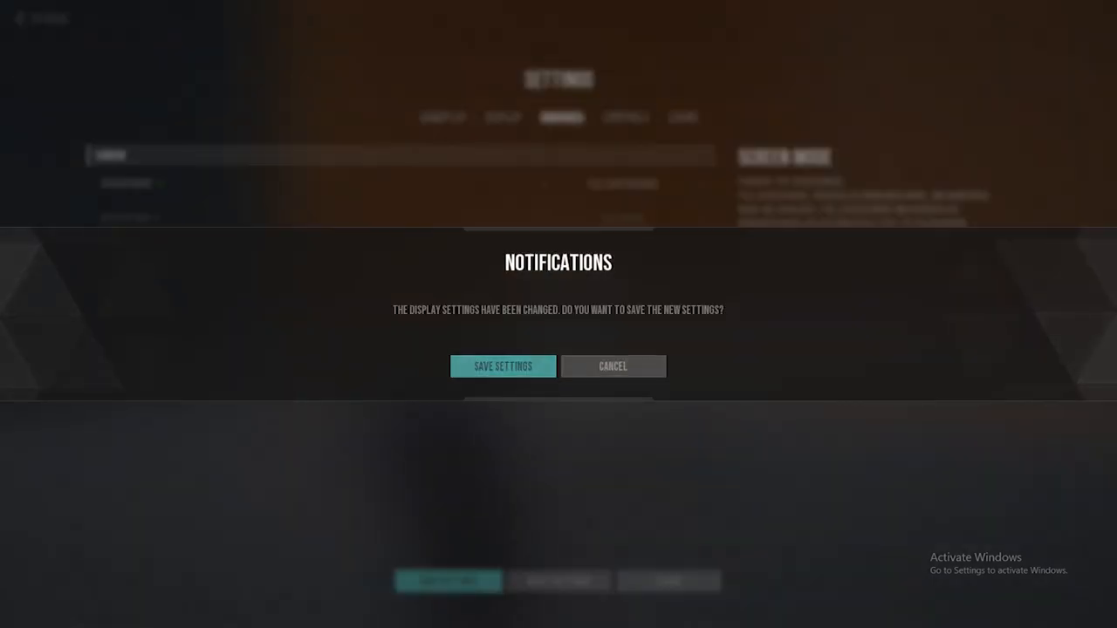
click(503, 367)
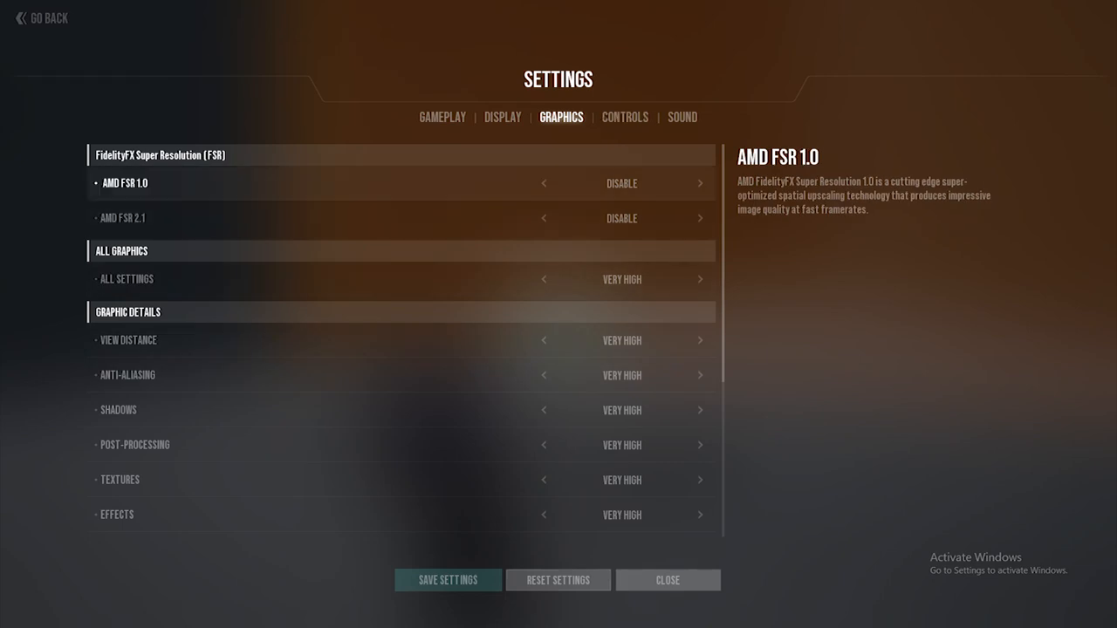
scroll(down, 3)
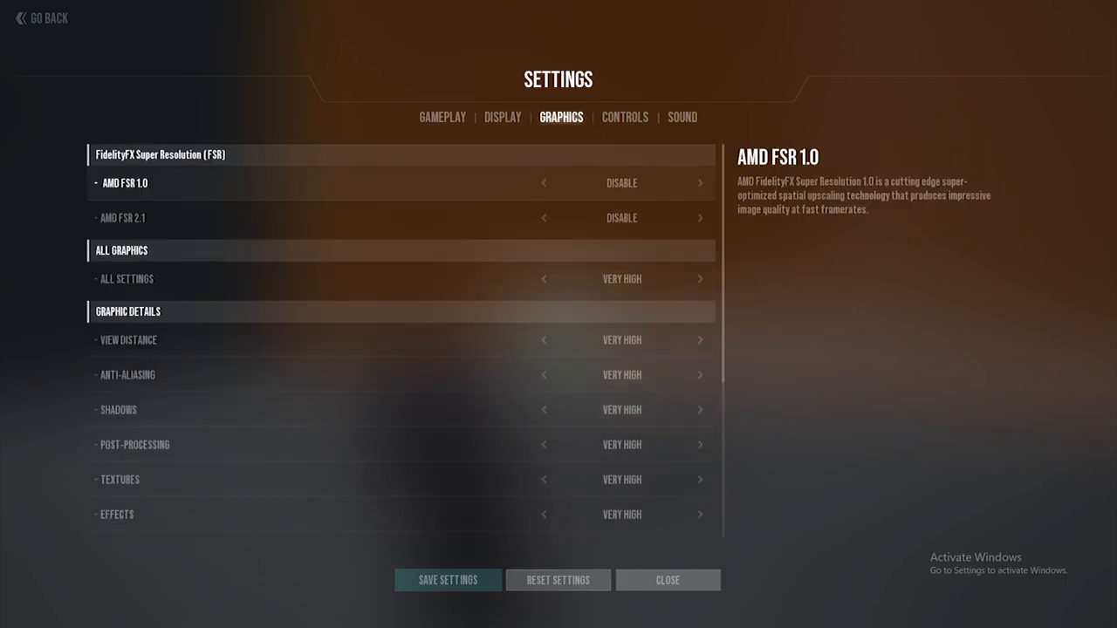
Switch to the Controls settings and scroll down to Mouse Sensitivity.
click(625, 117)
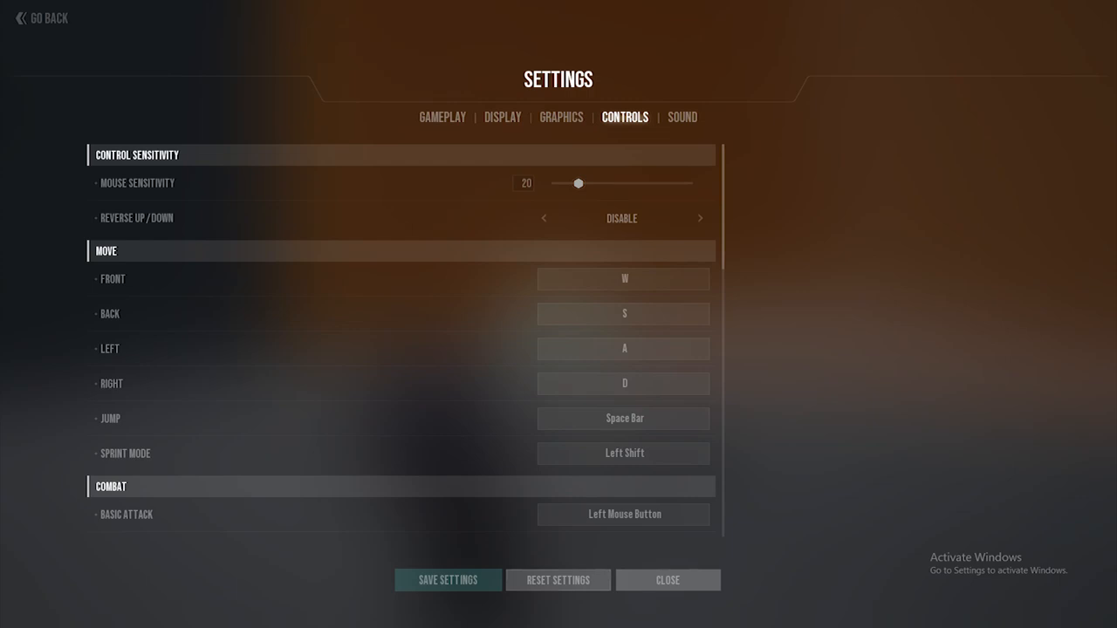
mouse_move(137, 218)
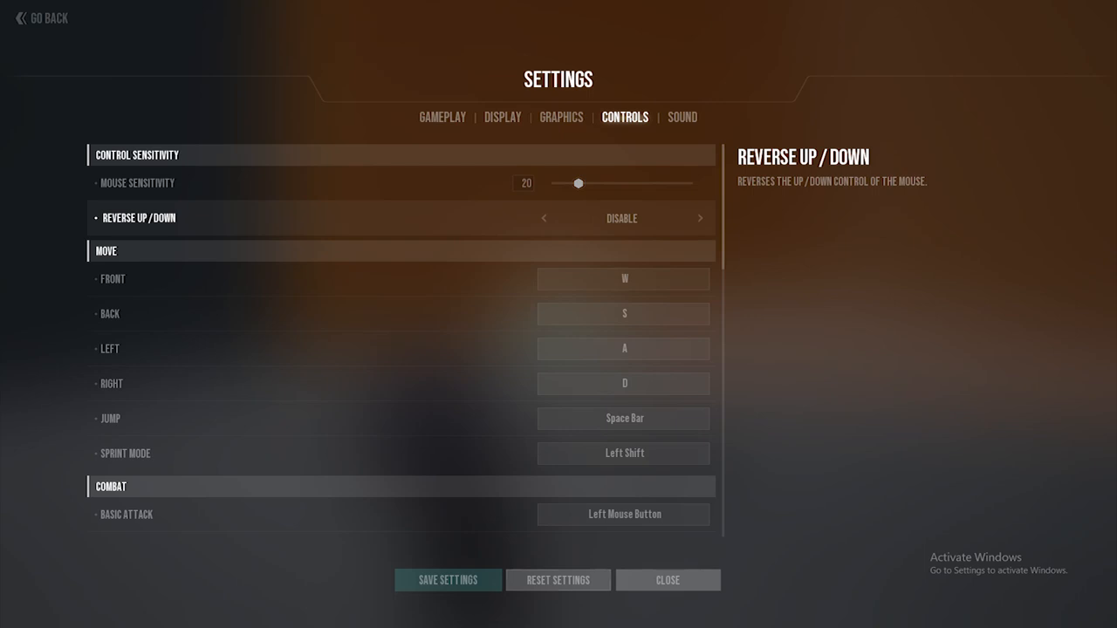
mouse_move(138, 184)
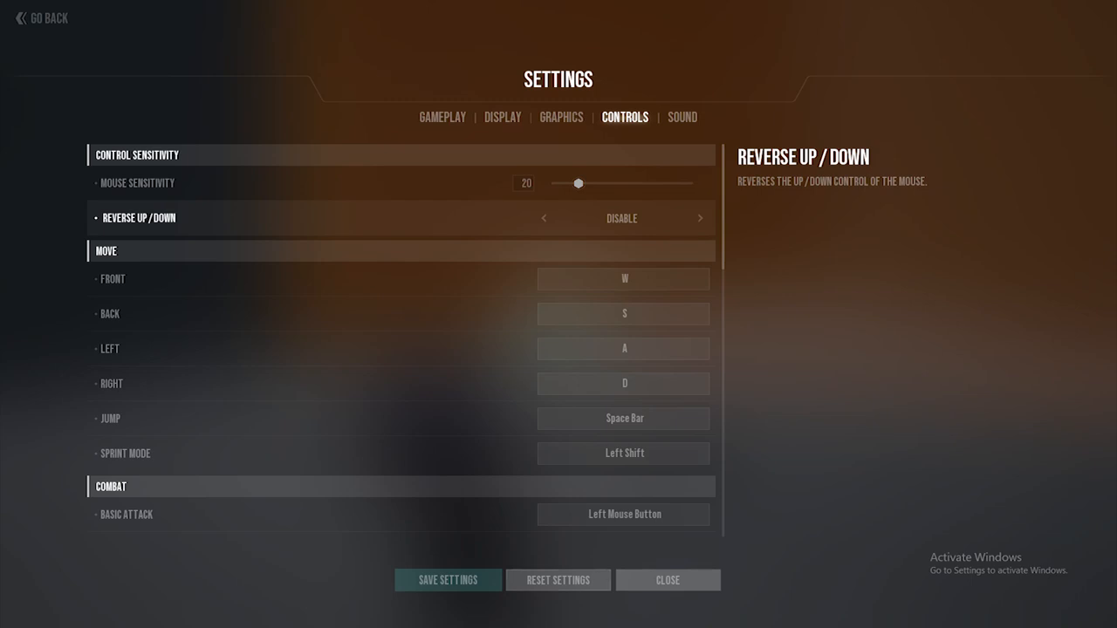
scroll(down, 3)
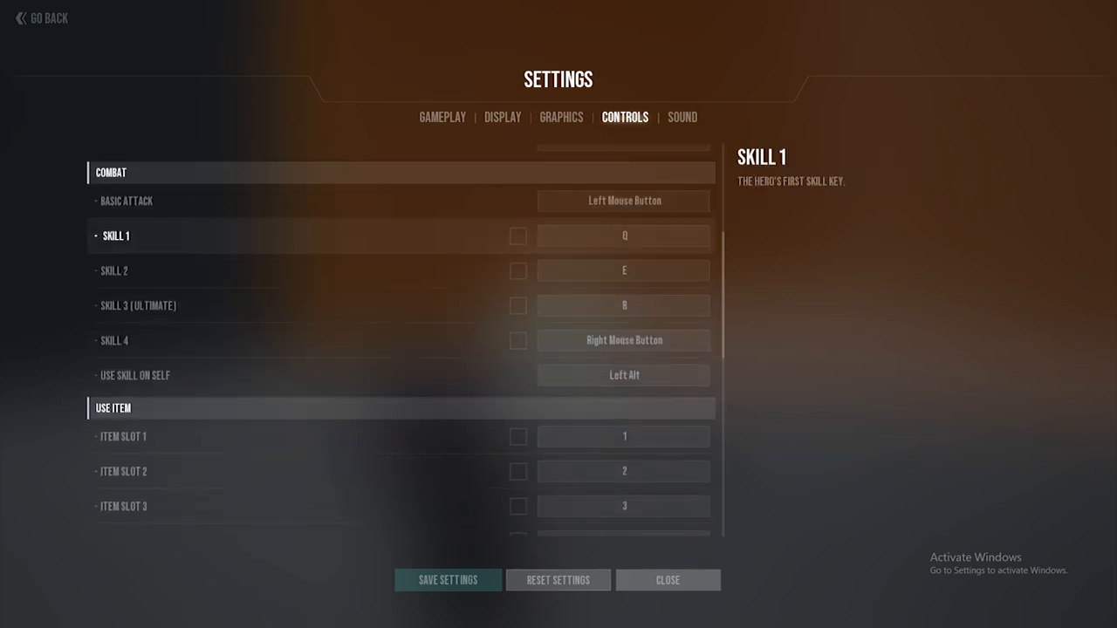
scroll(down, 3)
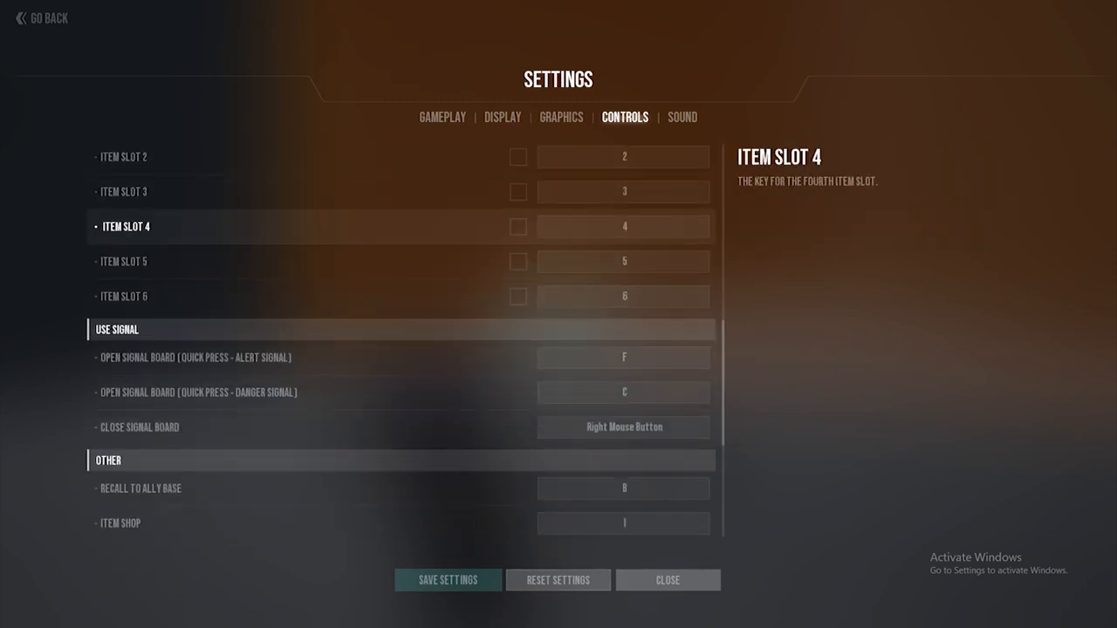
scroll(down, 3)
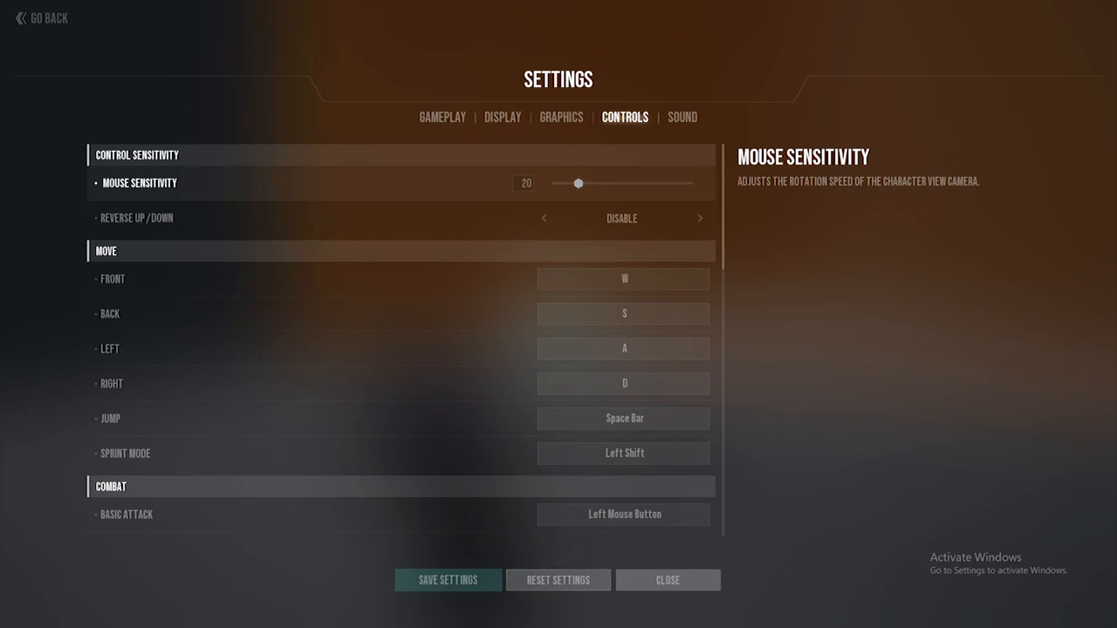
Raise Mouse Sensitivity to 35 and close Settings back to the pause menu.
drag(576, 183, 586, 184)
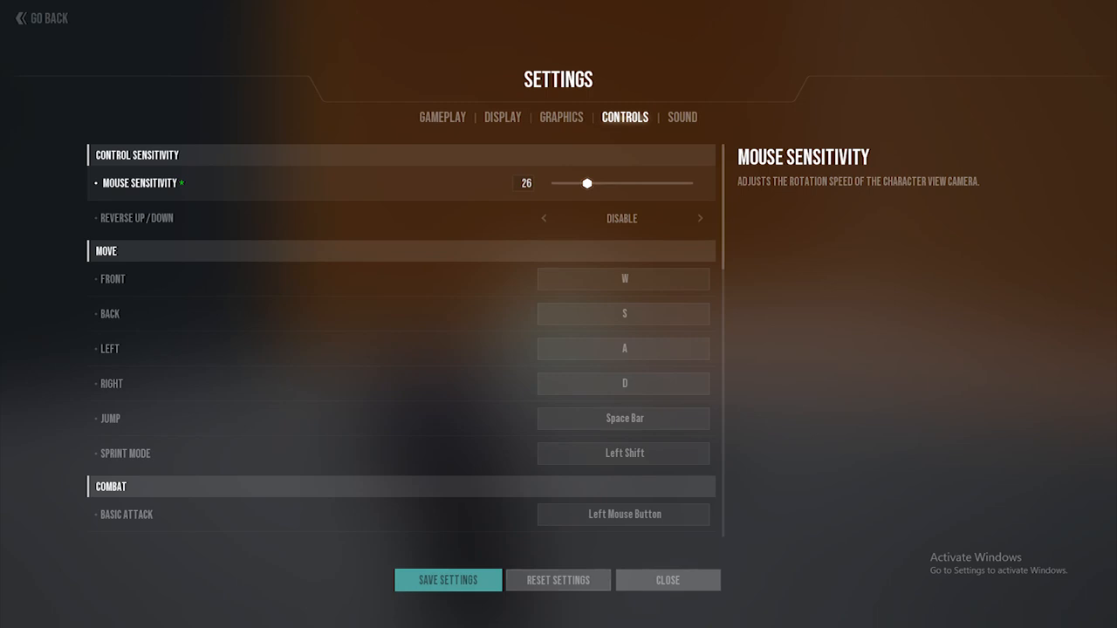
drag(587, 184, 601, 184)
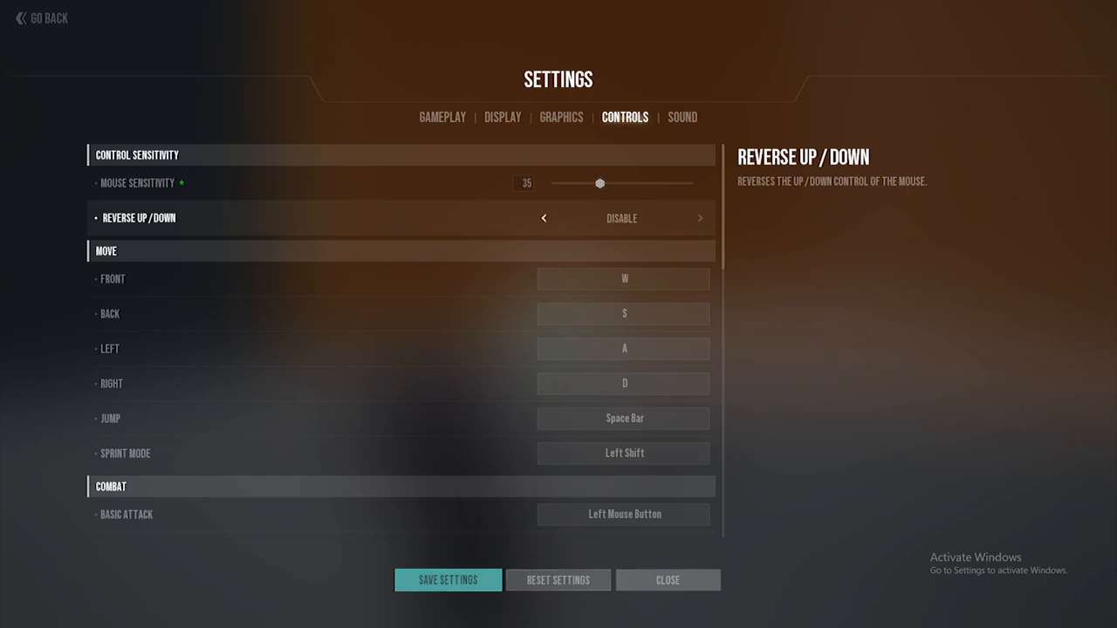
click(700, 218)
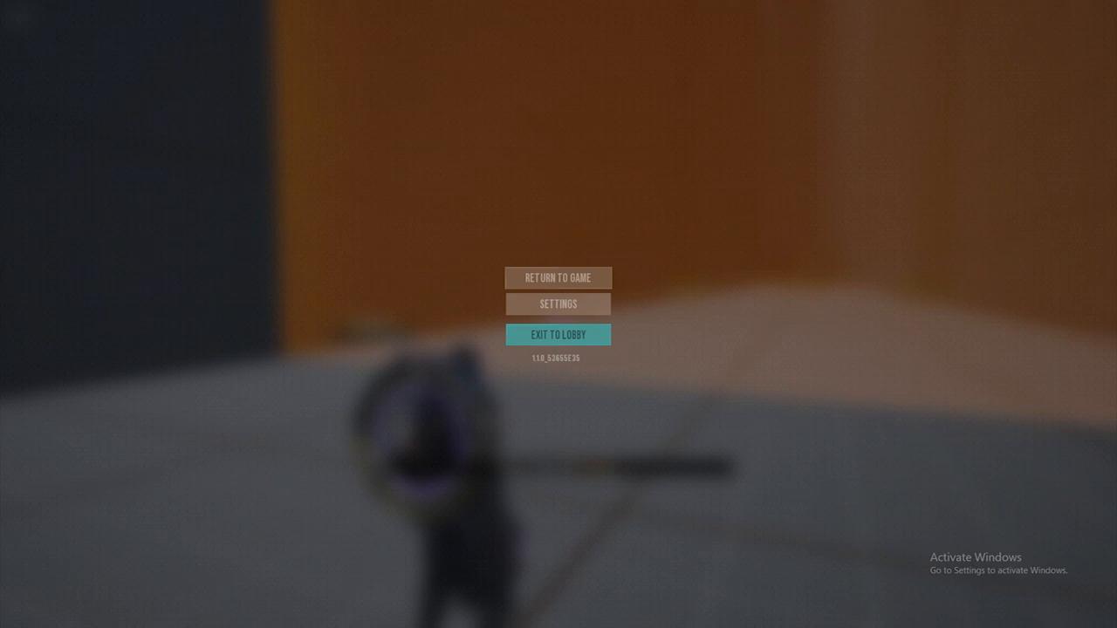
Resume the practice game, briefly pause again, and return to play with the Item Shop prompt showing.
click(558, 277)
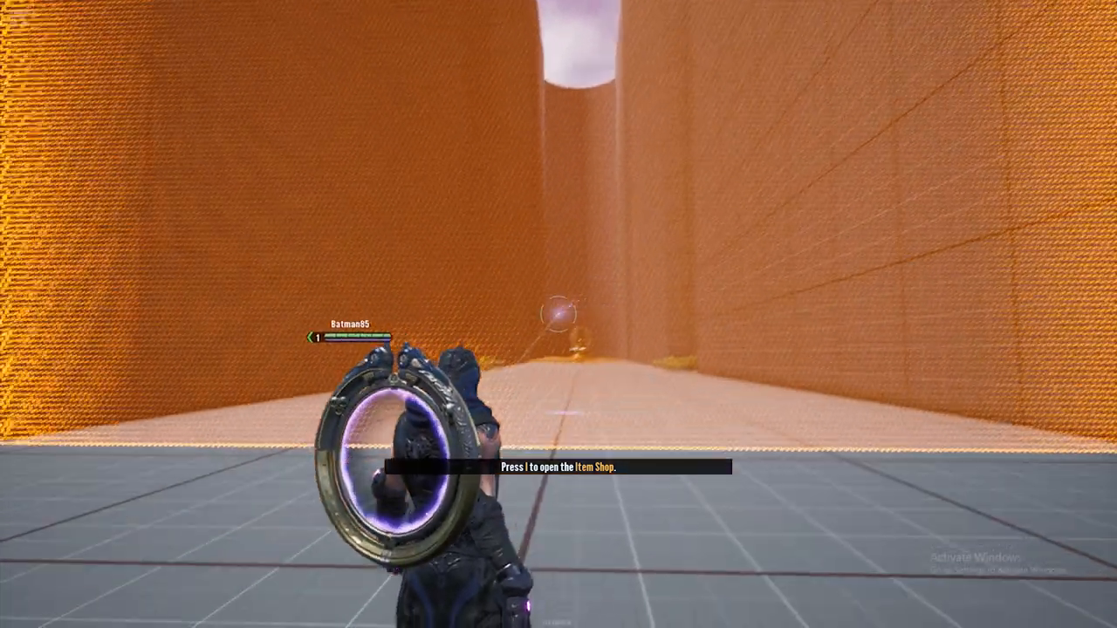
key(Escape)
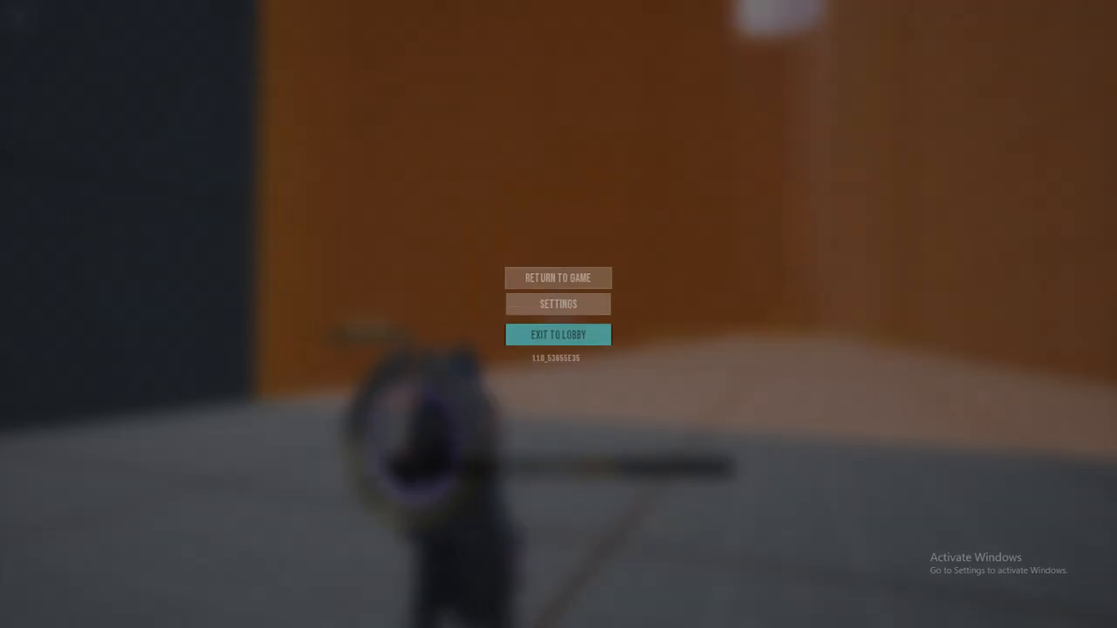
click(559, 277)
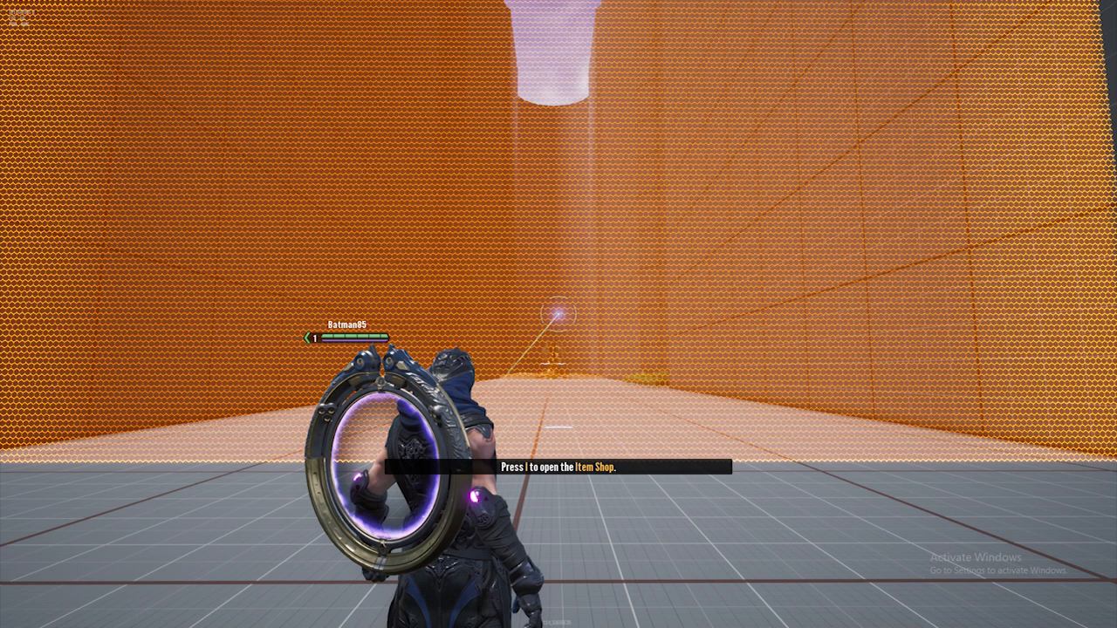
Bring up the Item Shop with I and browse All Items, the filter tip and Recommended items.
key(i)
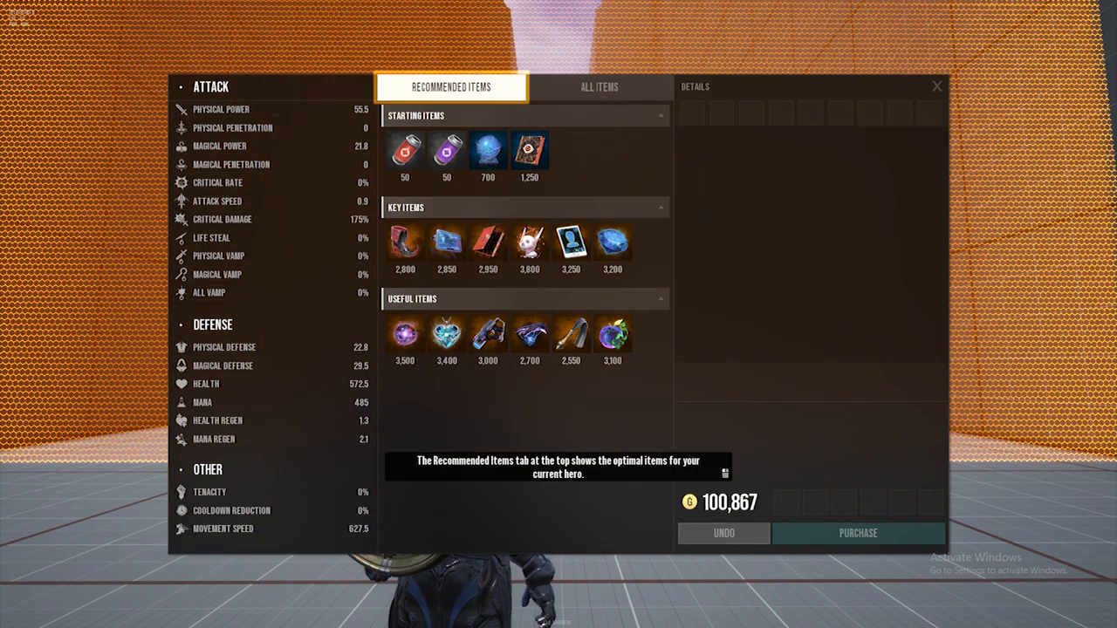
click(599, 87)
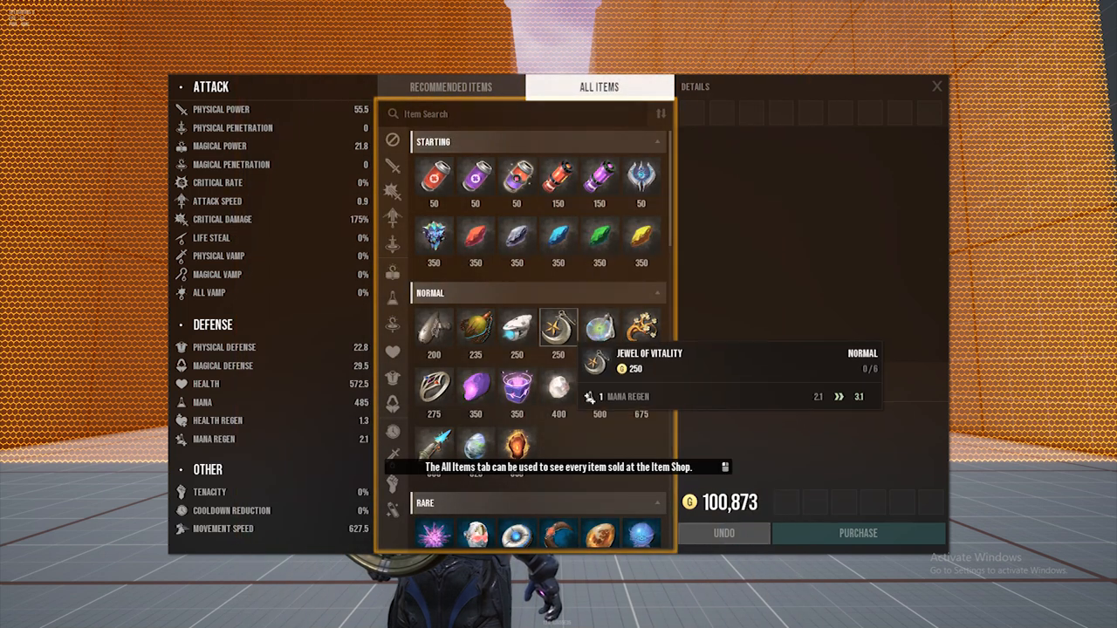
click(393, 139)
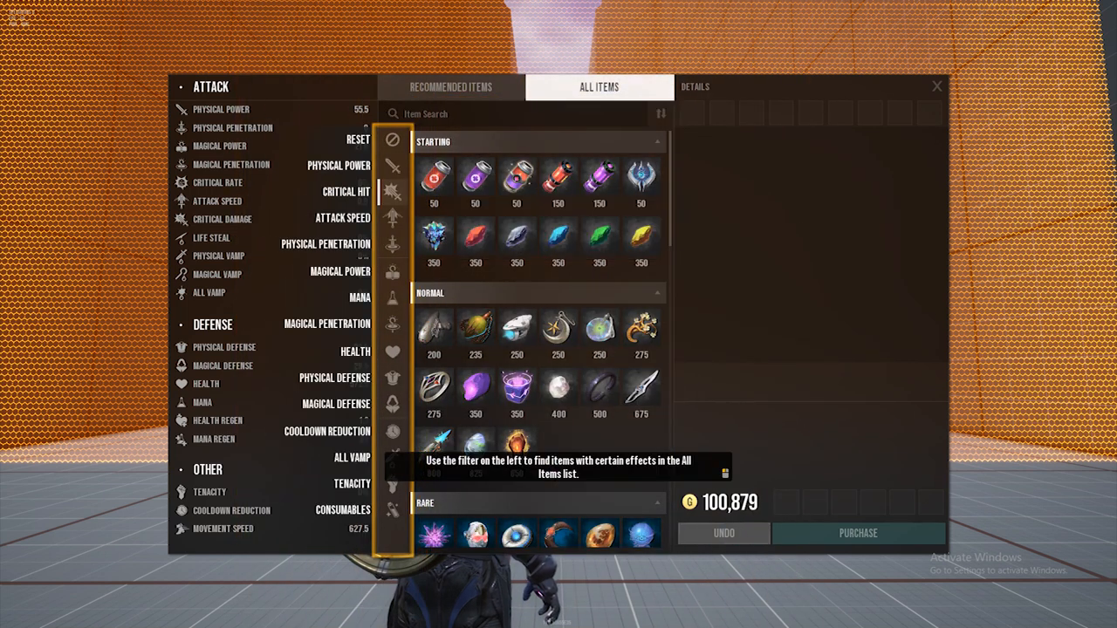
click(451, 88)
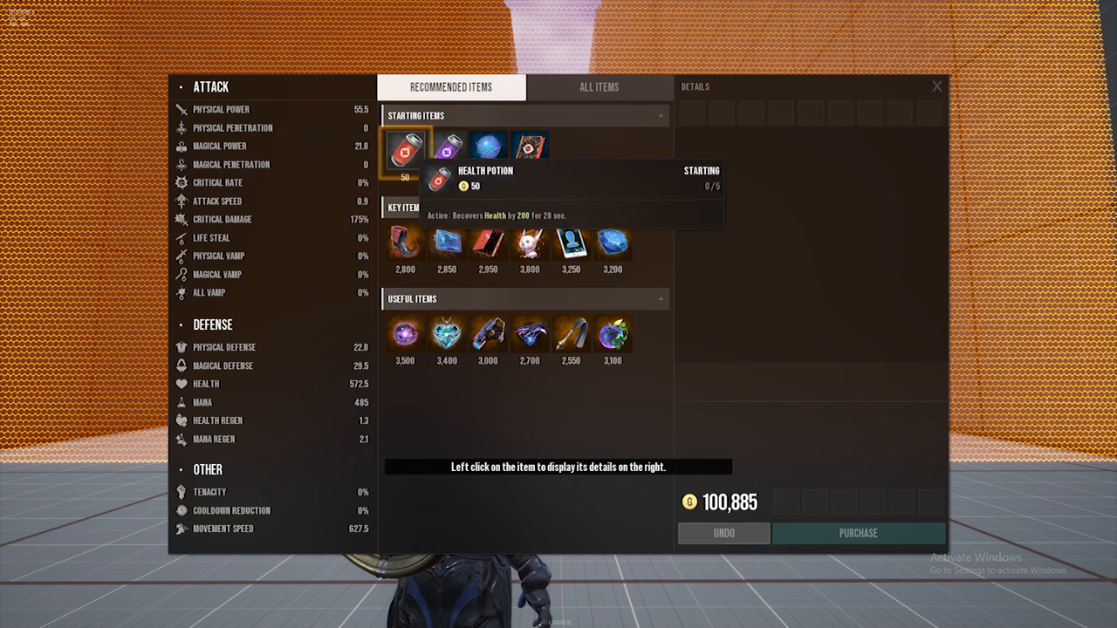
View the Health Potion's details and purchase one.
click(405, 154)
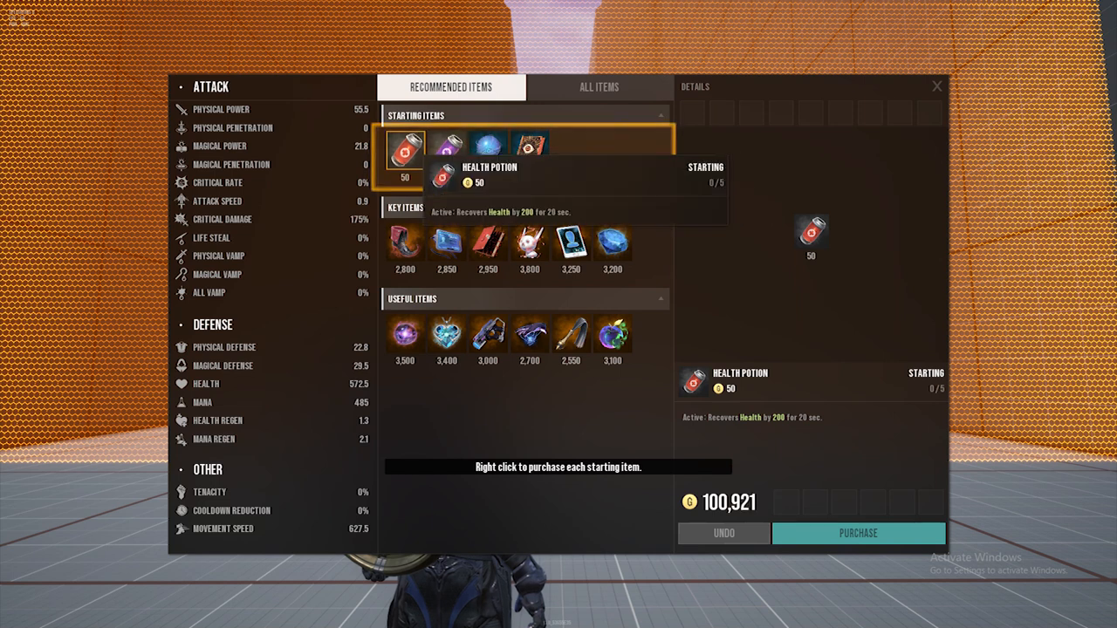
right_click(408, 151)
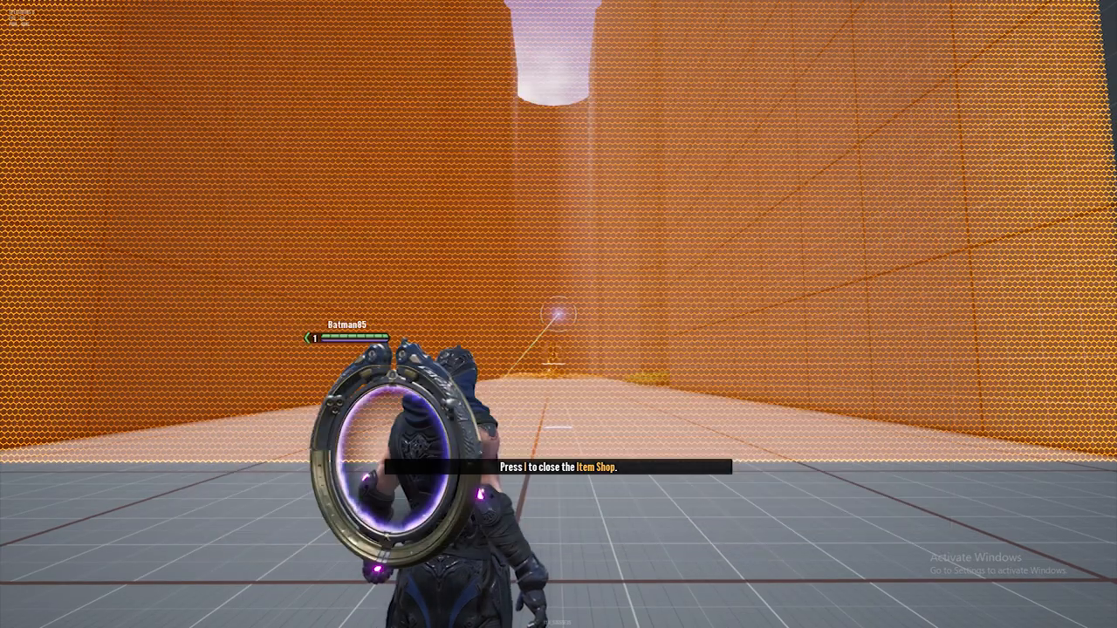
Continue past the shop to start the movement-keys tutorial step.
key(i)
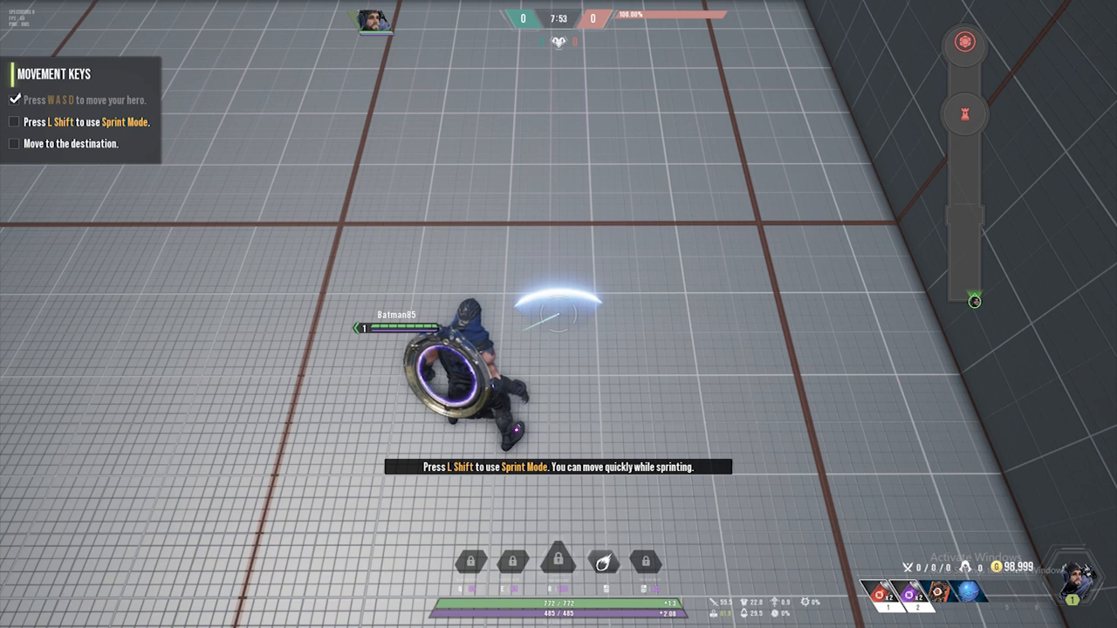
Sprint with Shift and run the hero forward along the arrows to the destination.
key(shift)
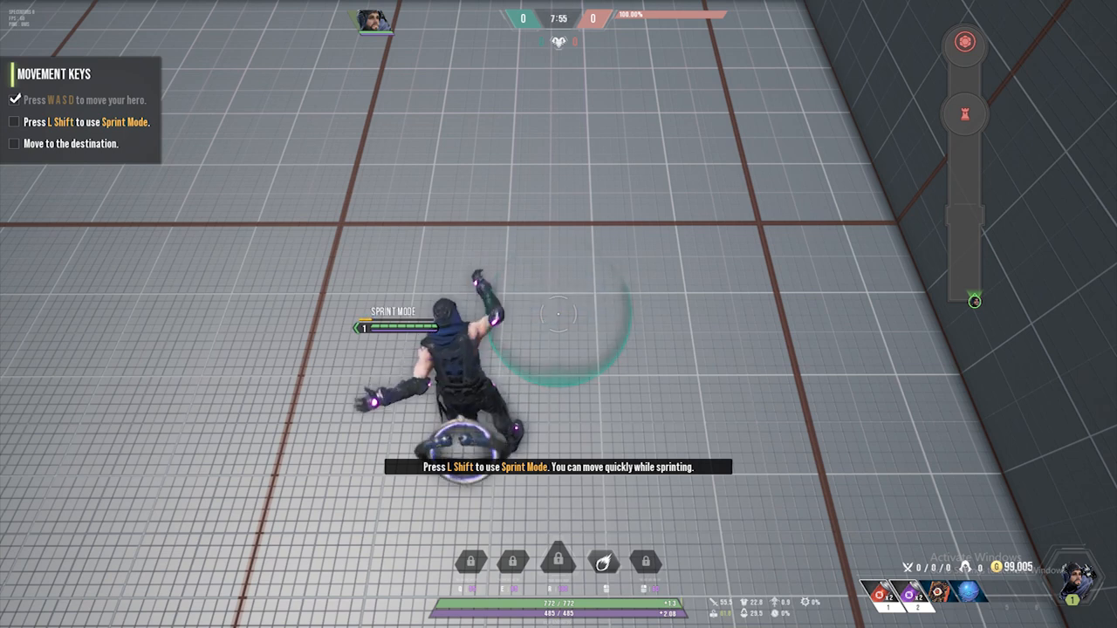
key(shift)
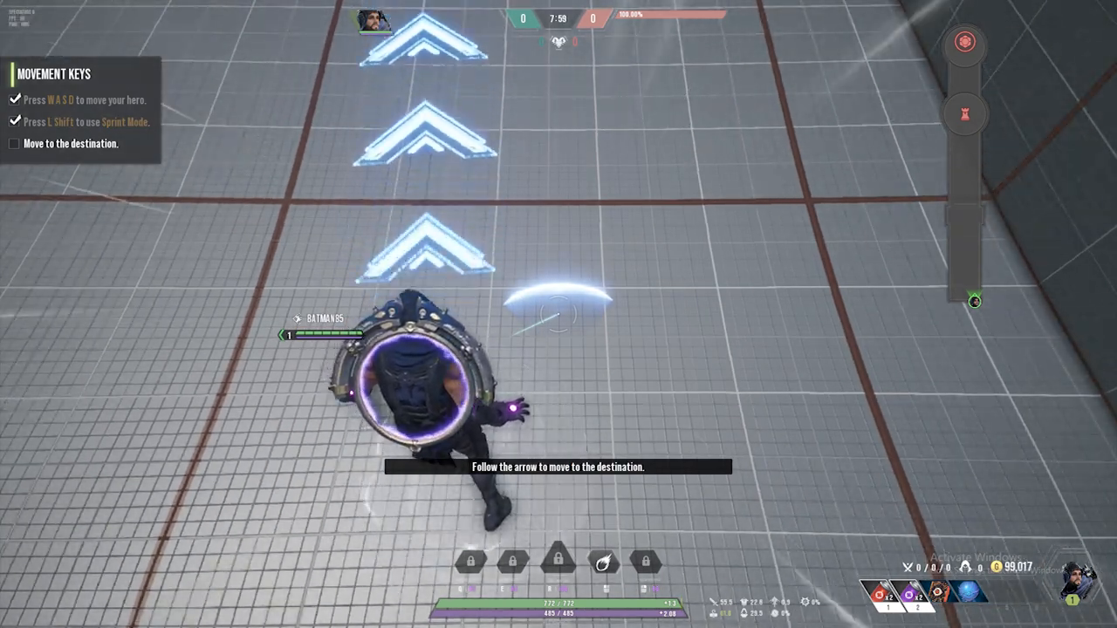
key(w)
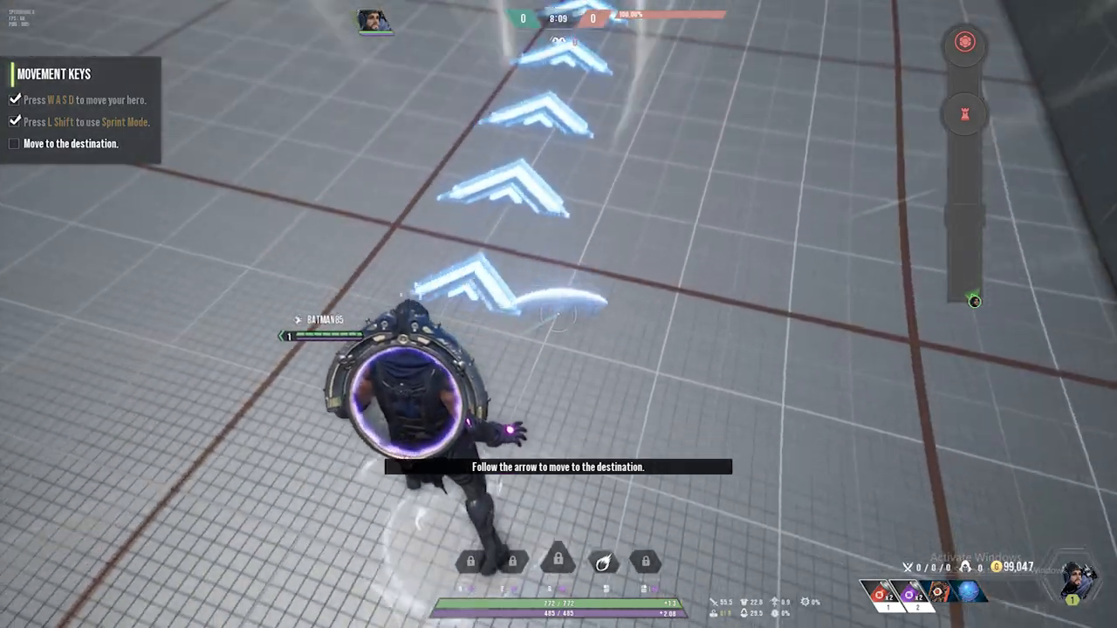
key(w)
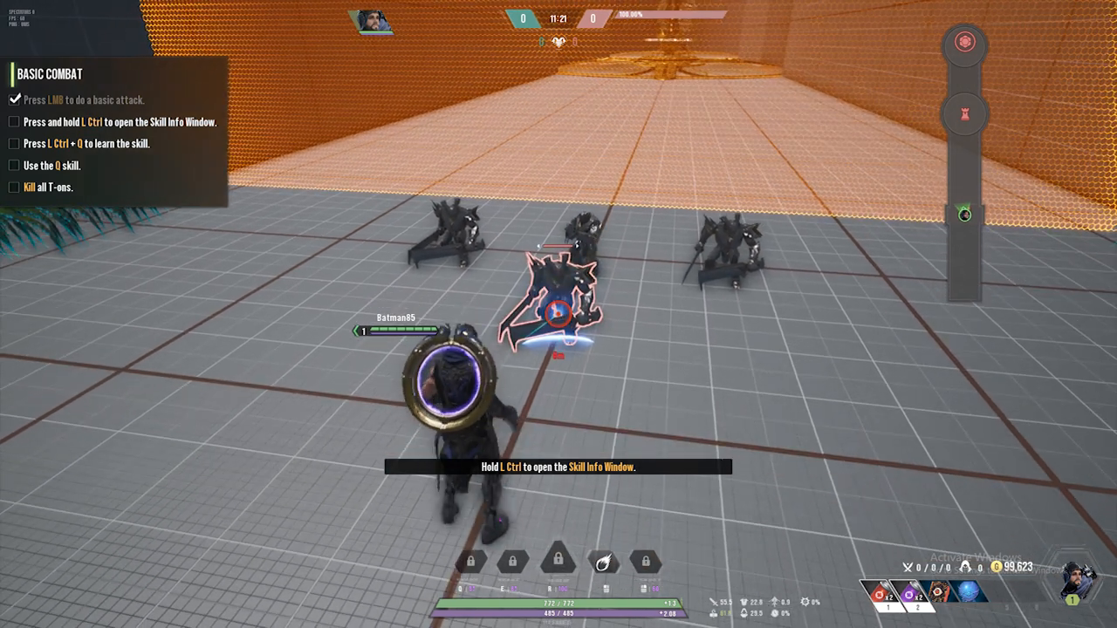
Learn the skill and hold Q to show its range aimed at the three T-rons.
click(559, 314)
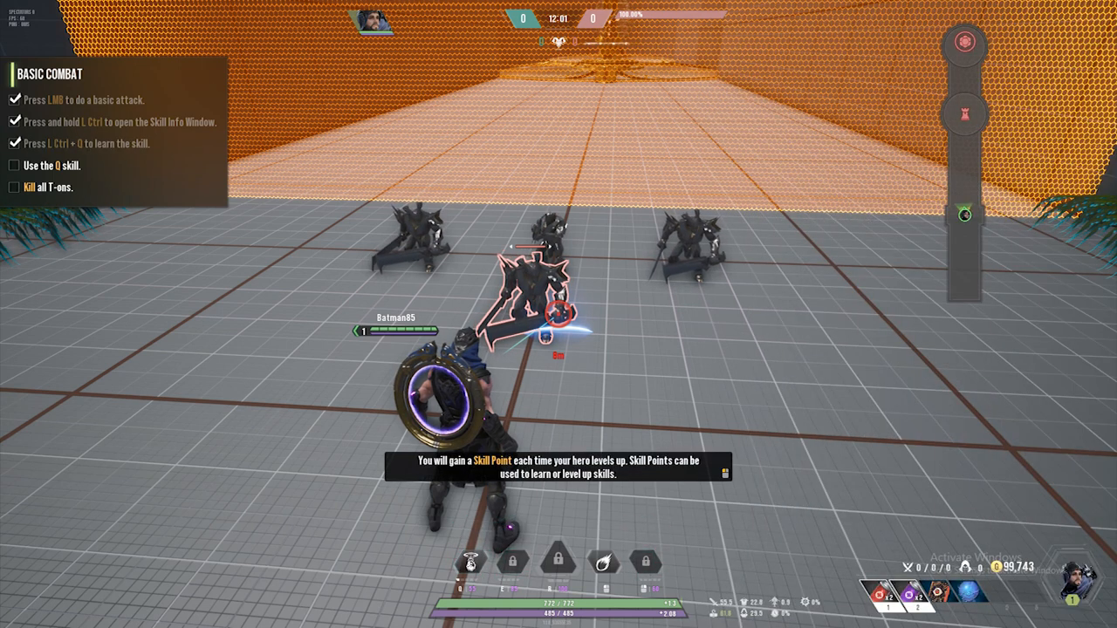
key(q)
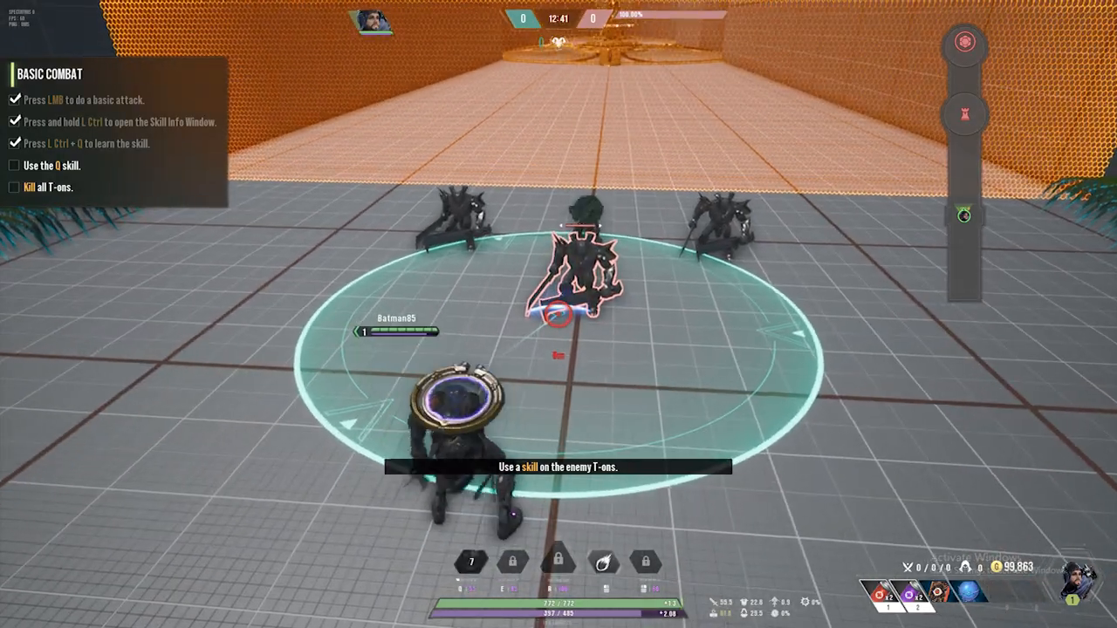
key(q)
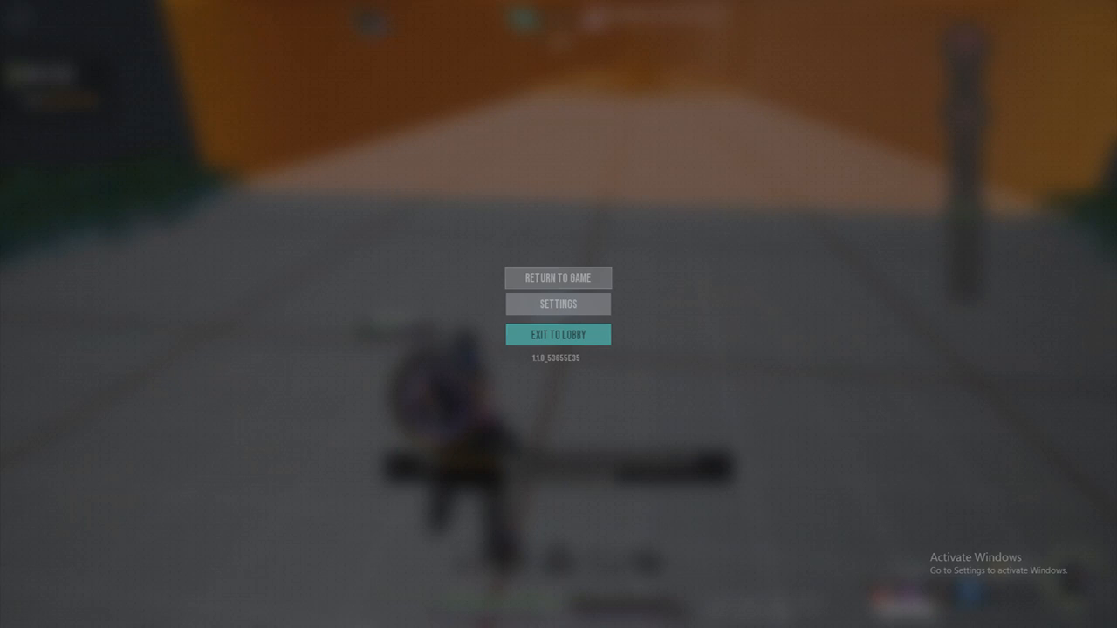
Resume the game from the pause menu via Return to Game.
click(557, 278)
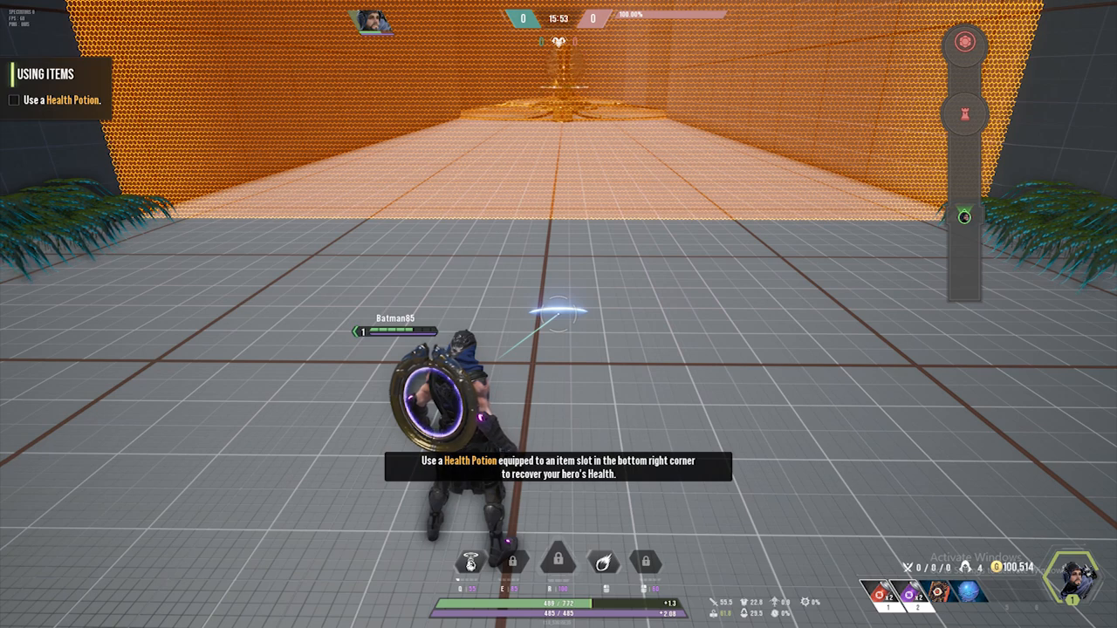
key(Escape)
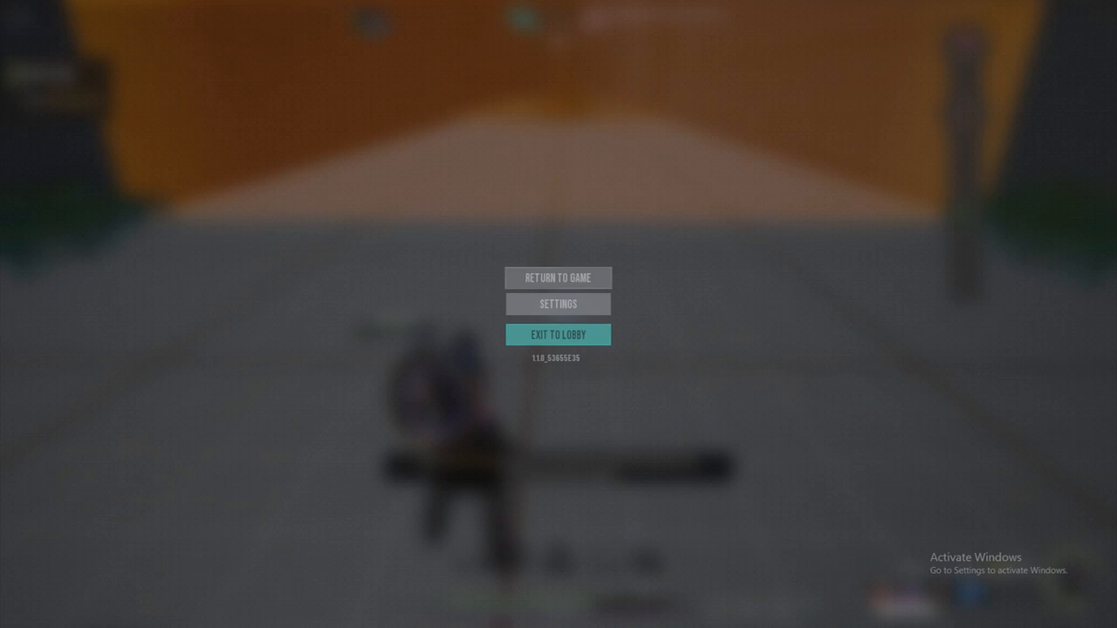
click(558, 277)
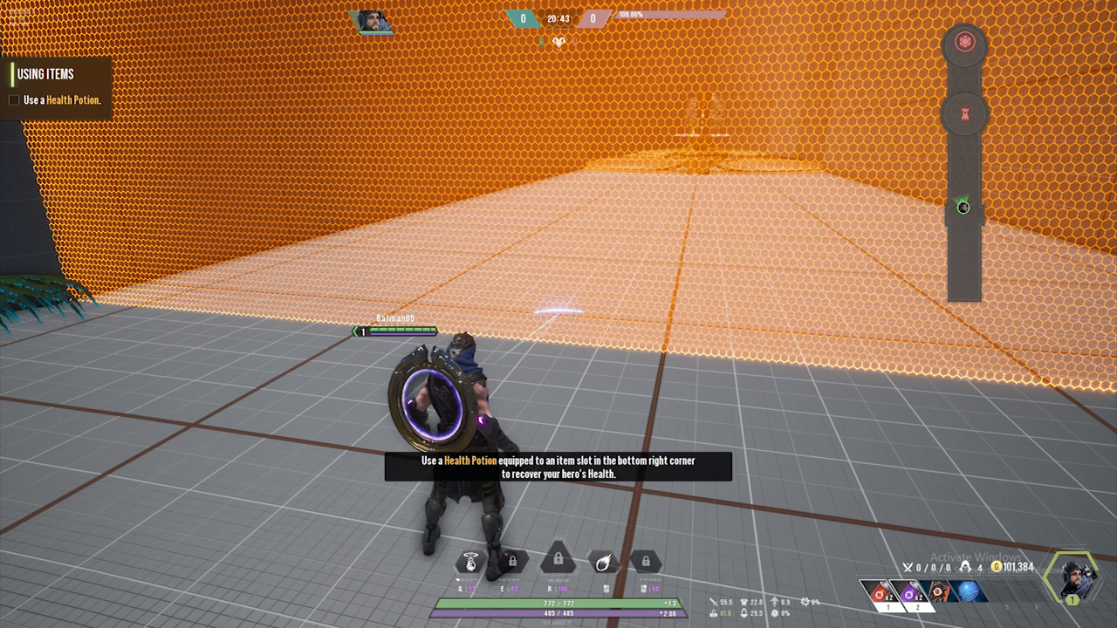
Pause the game with Esc to bring up the pause menu.
key(Escape)
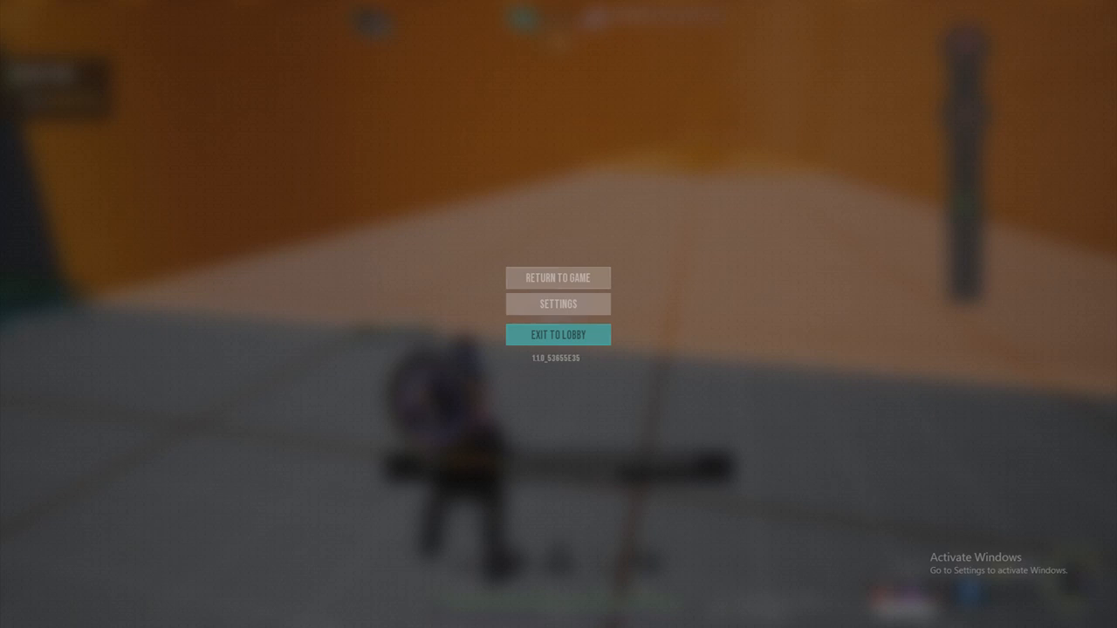
Go into Settings and move through Graphics to the Controls key bindings.
click(558, 304)
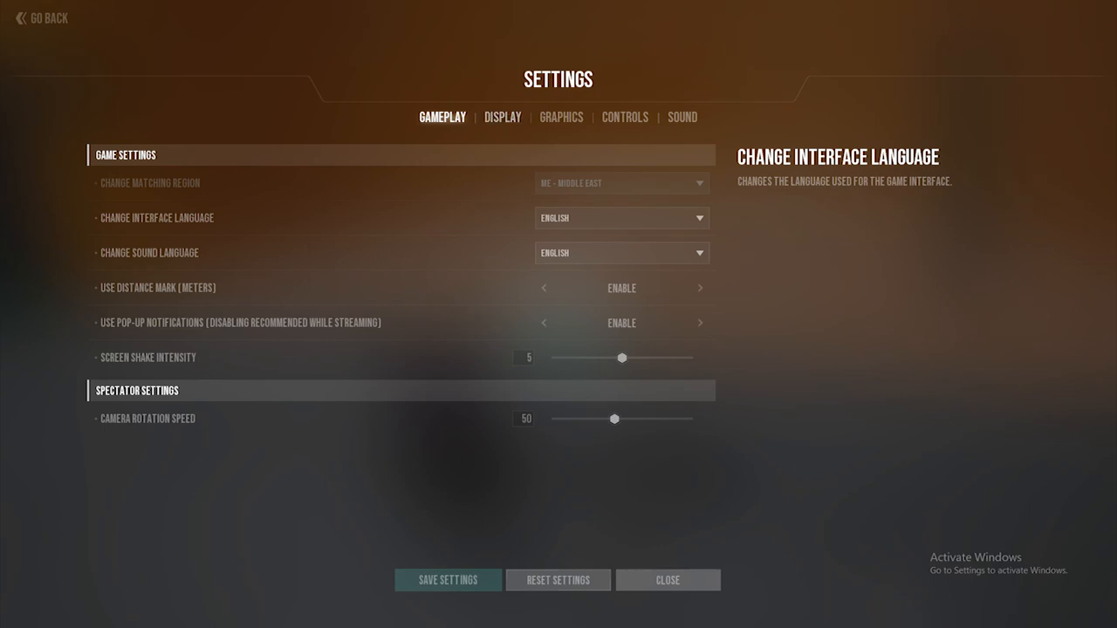
click(560, 117)
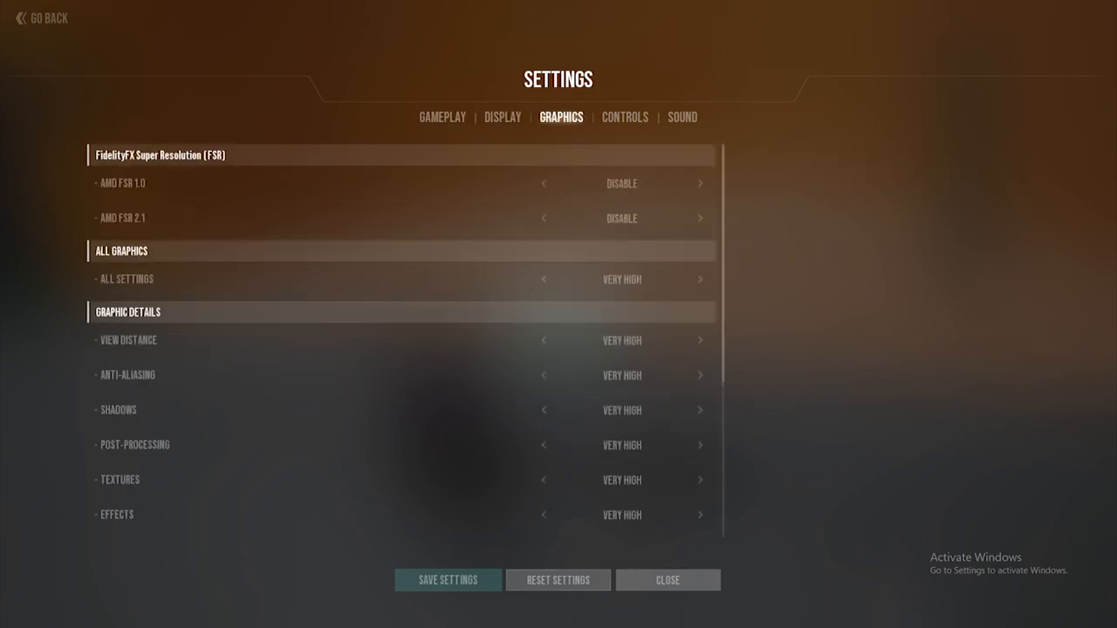
click(625, 117)
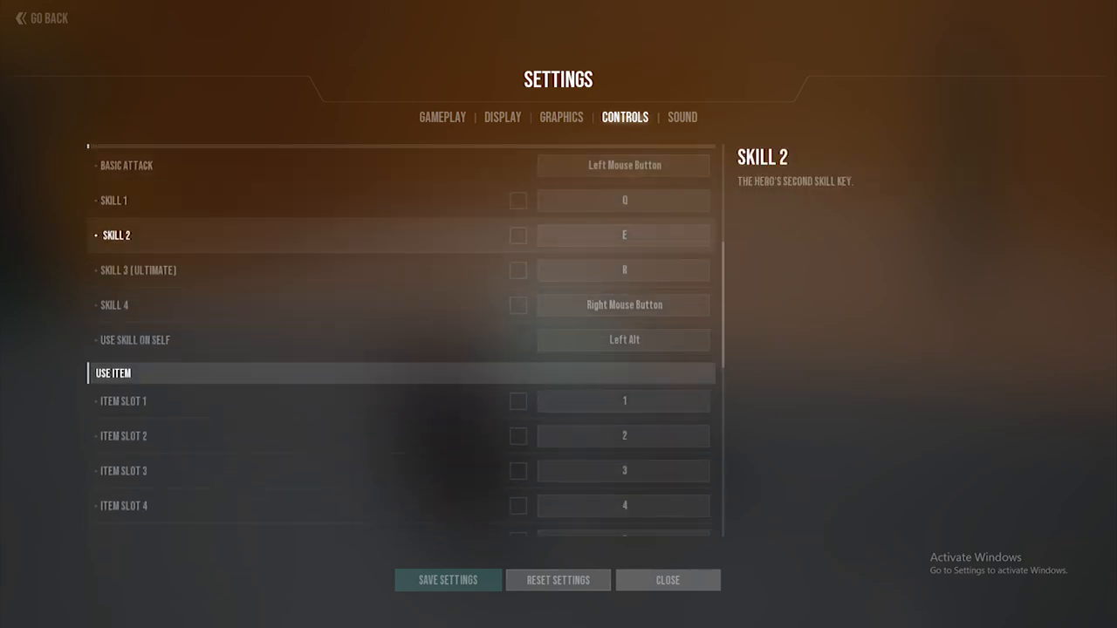
Review the Controls bindings, return to the Gameplay options and leave the settings.
scroll(down, 3)
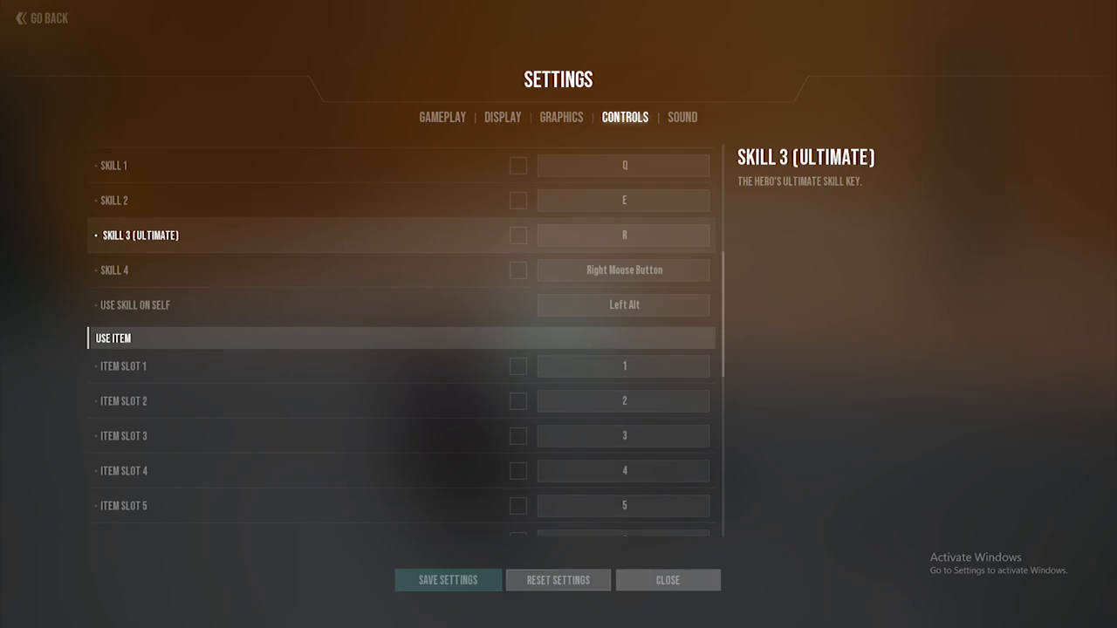
scroll(down, 3)
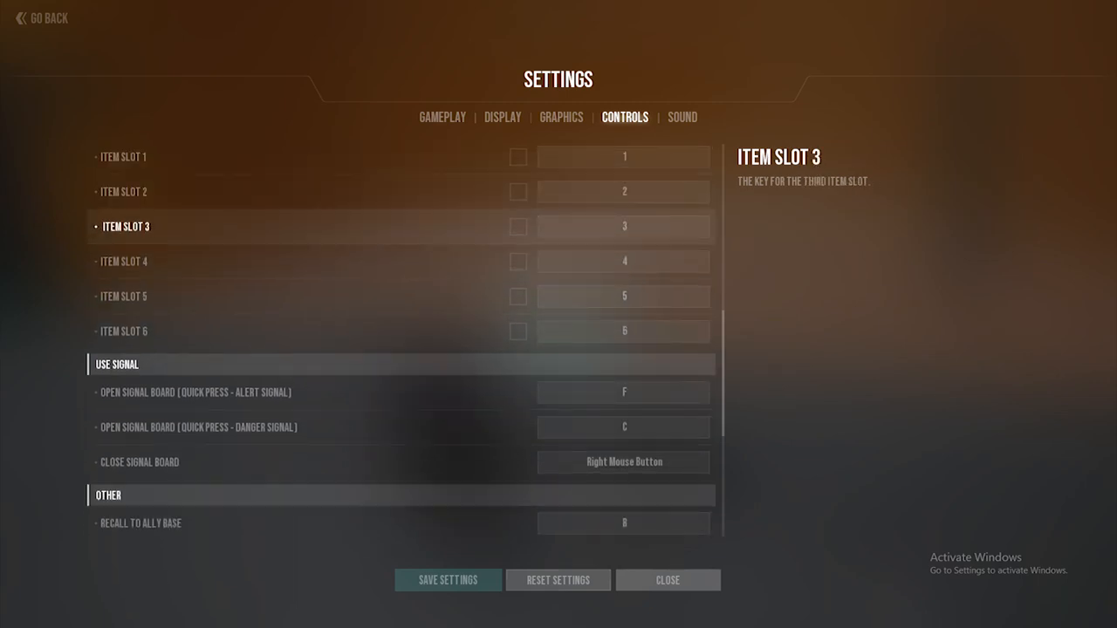
scroll(down, 3)
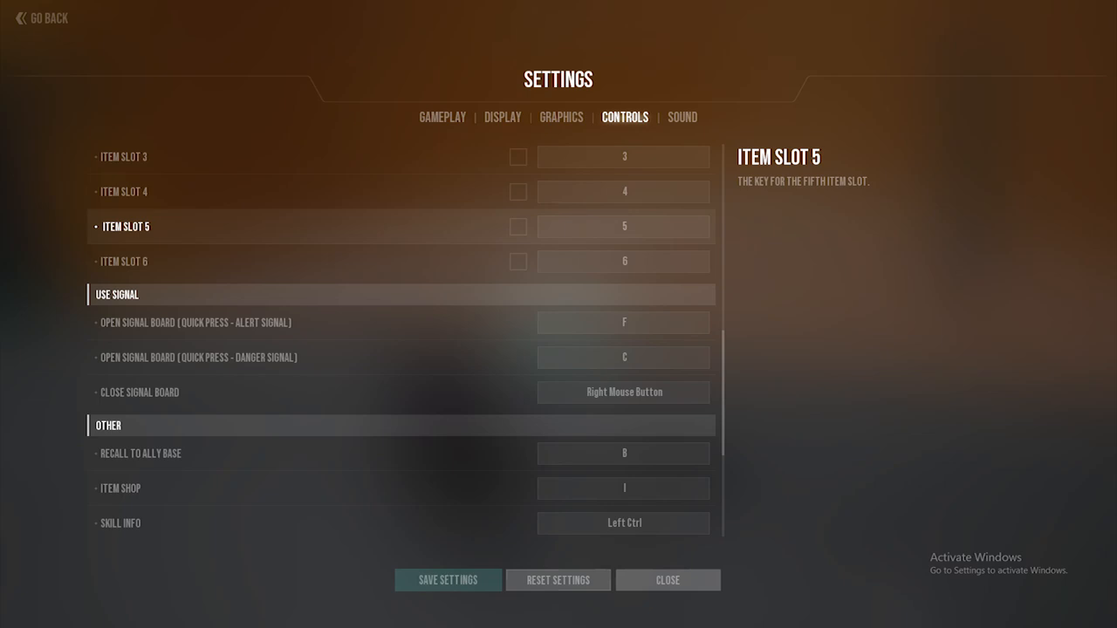
scroll(down, 3)
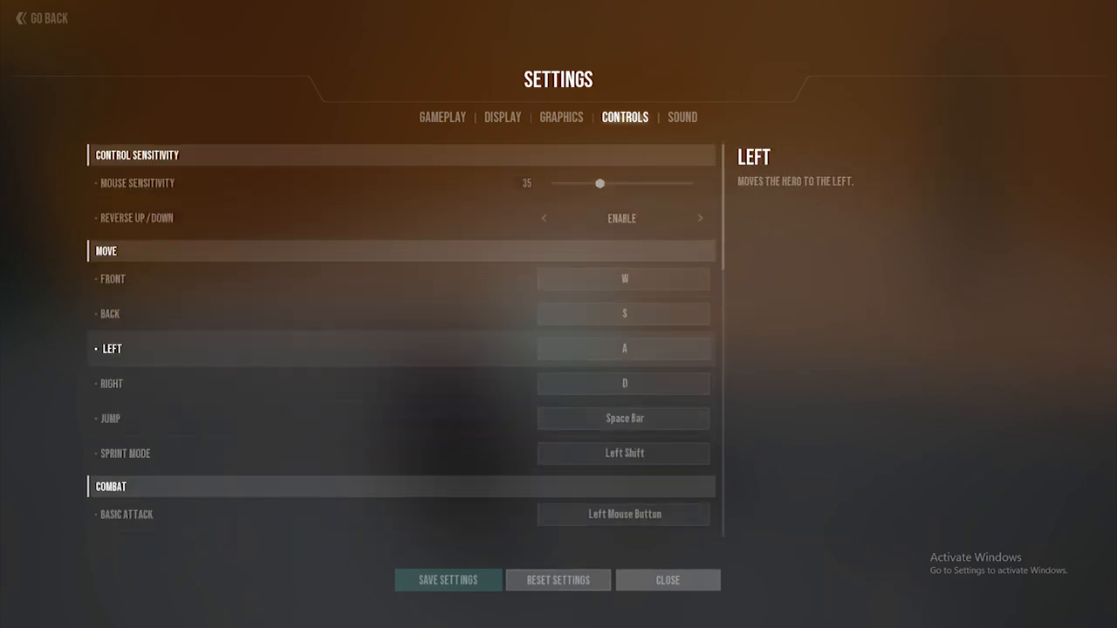
mouse_move(136, 183)
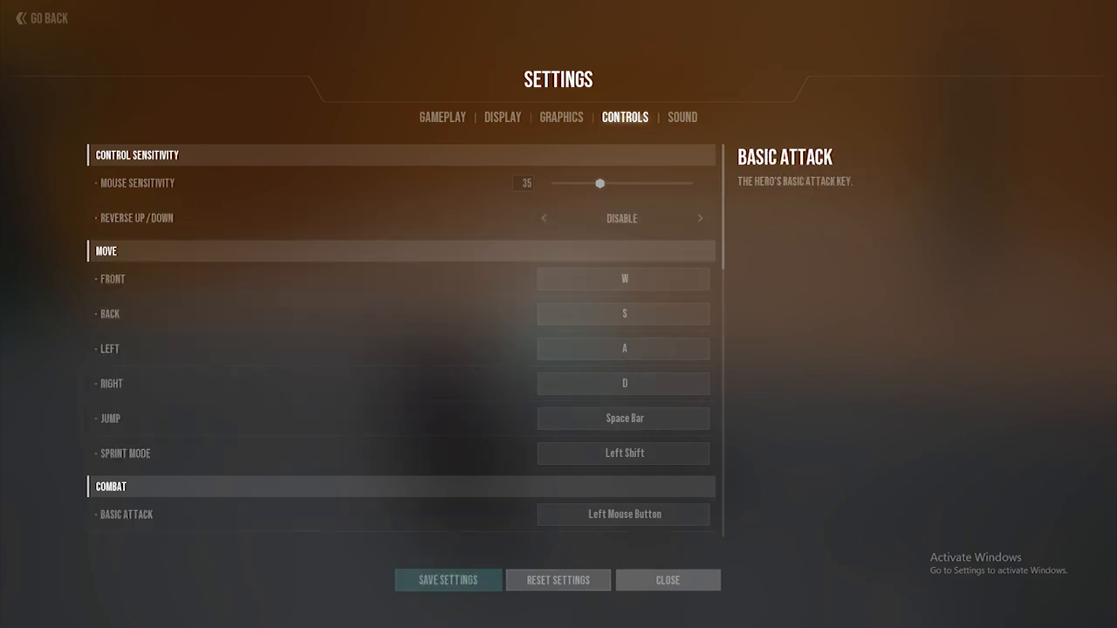
mouse_move(126, 453)
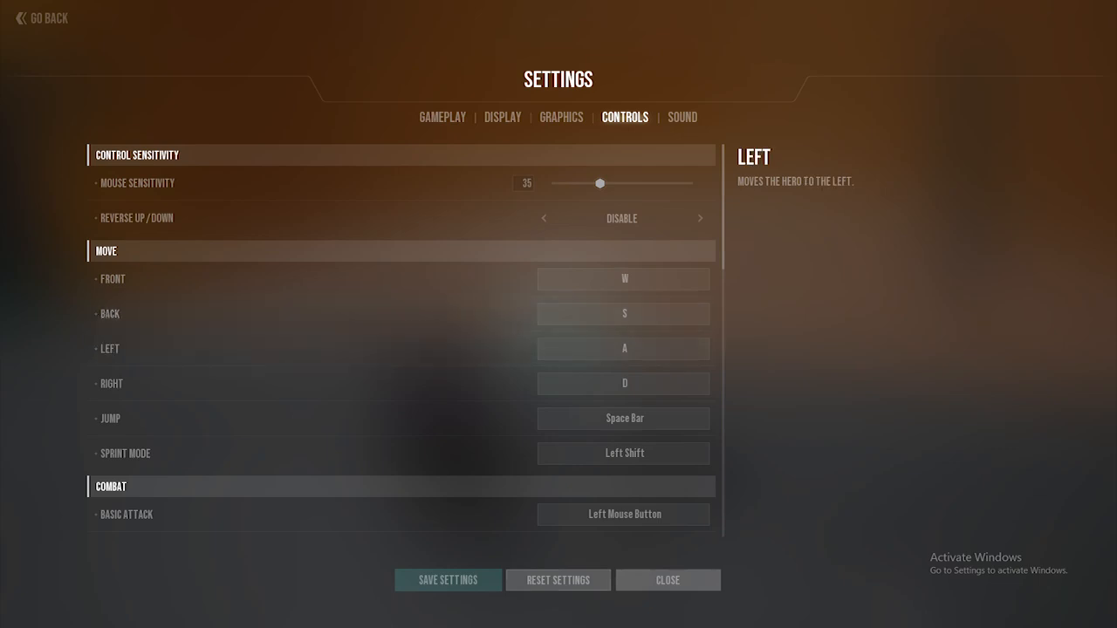
click(442, 117)
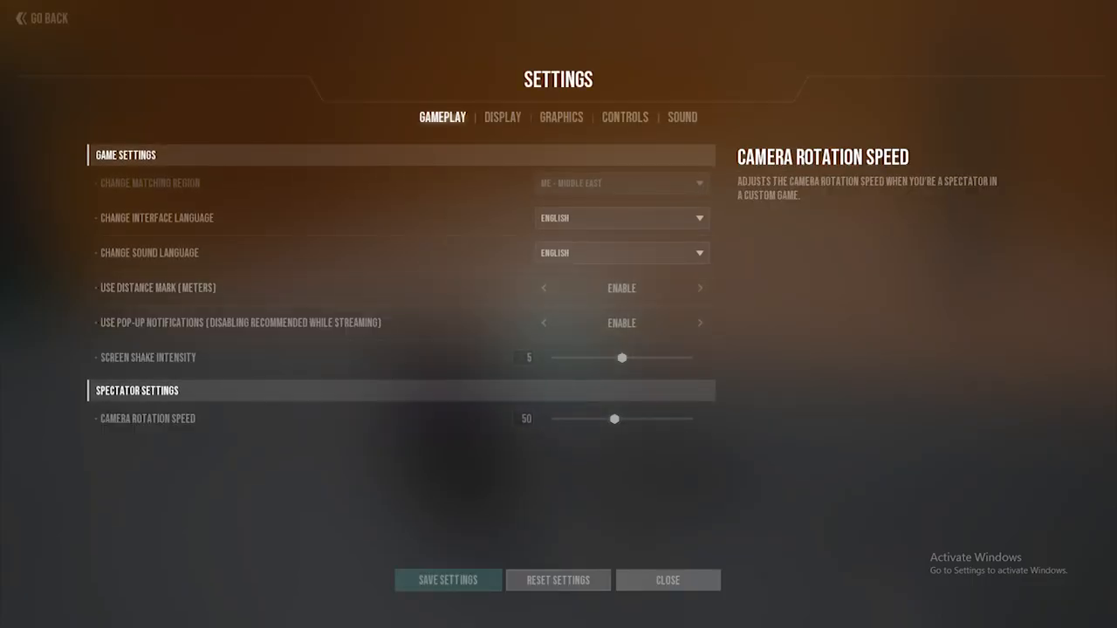
click(667, 579)
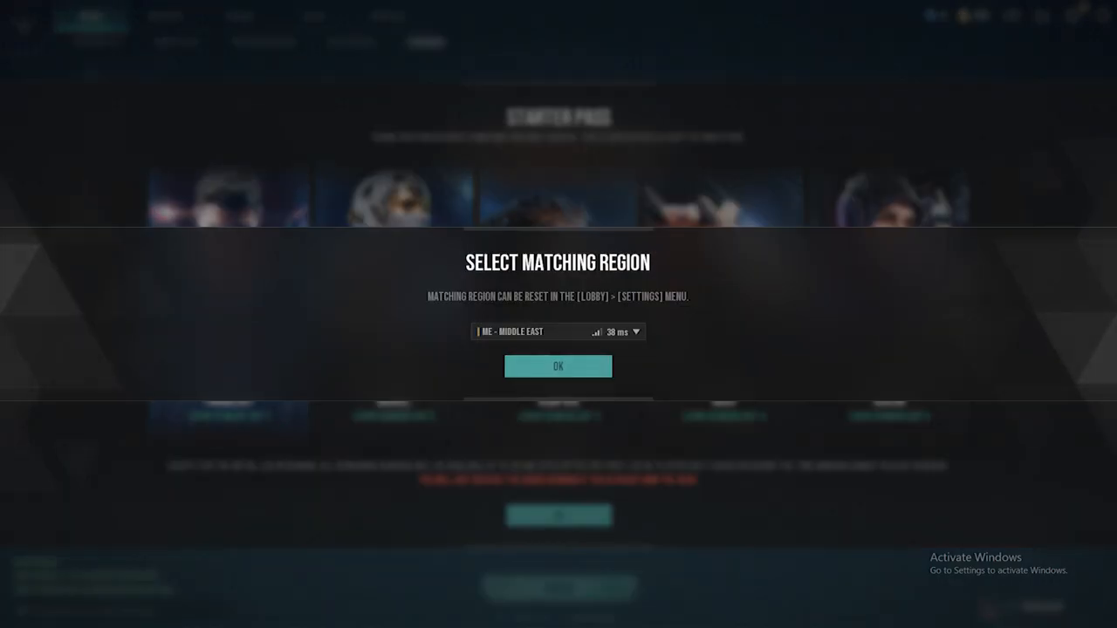
Confirm the Middle East matching region and claim the Twinblast starter pass reward.
click(559, 366)
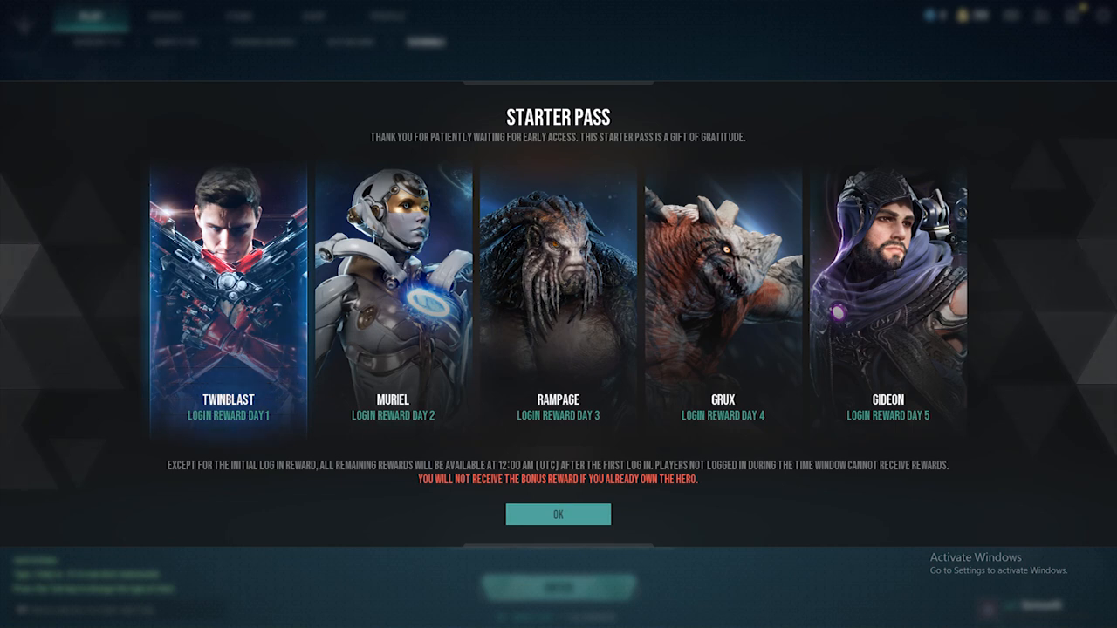
click(227, 279)
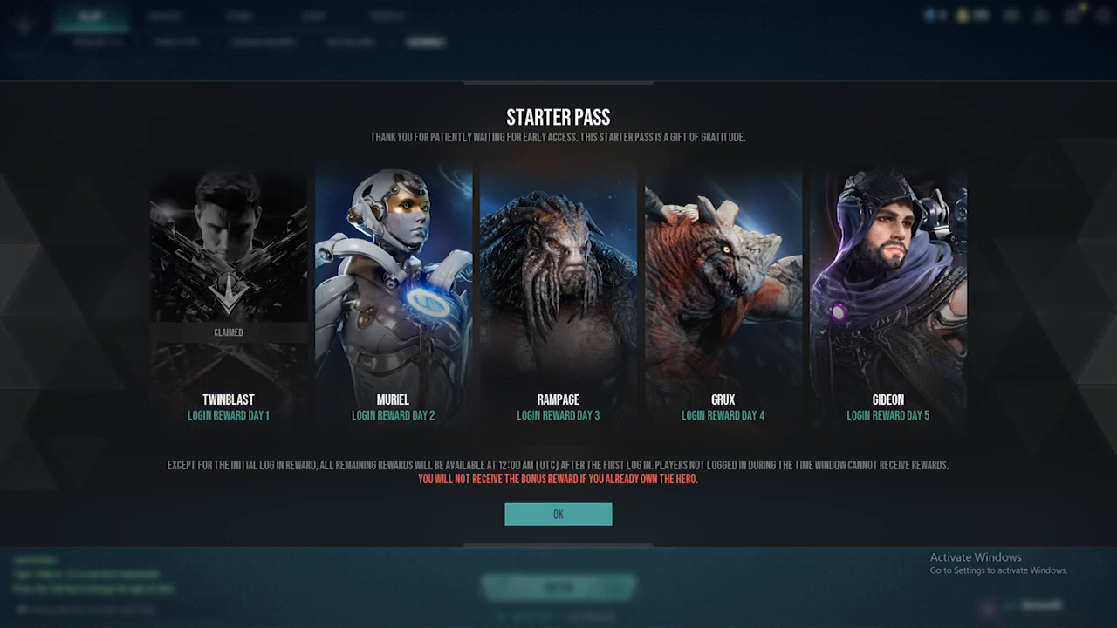
click(558, 513)
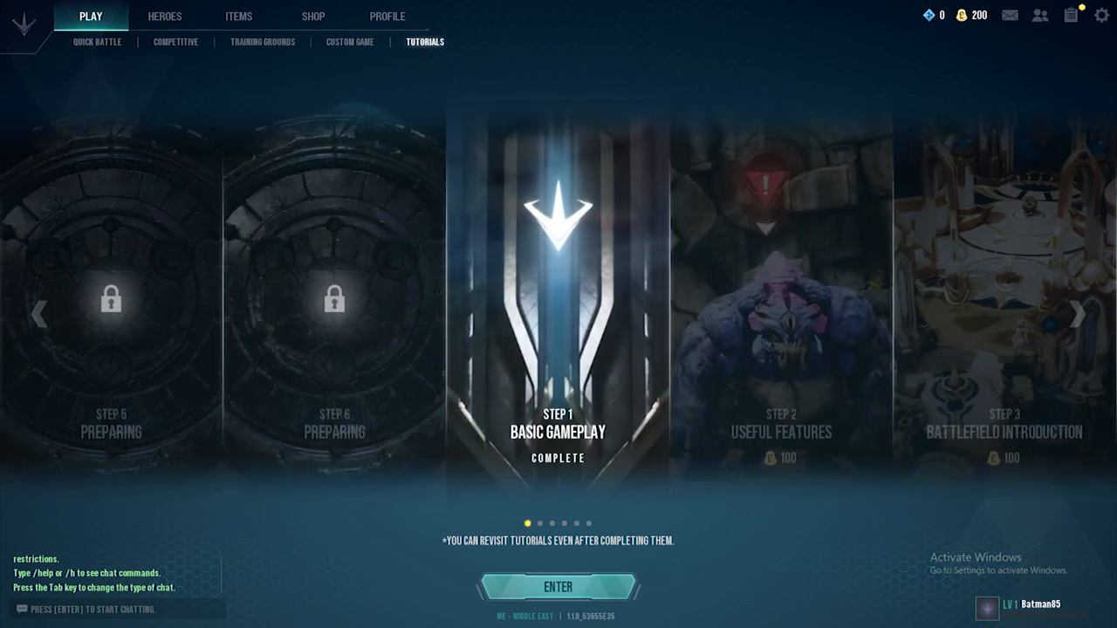
click(558, 587)
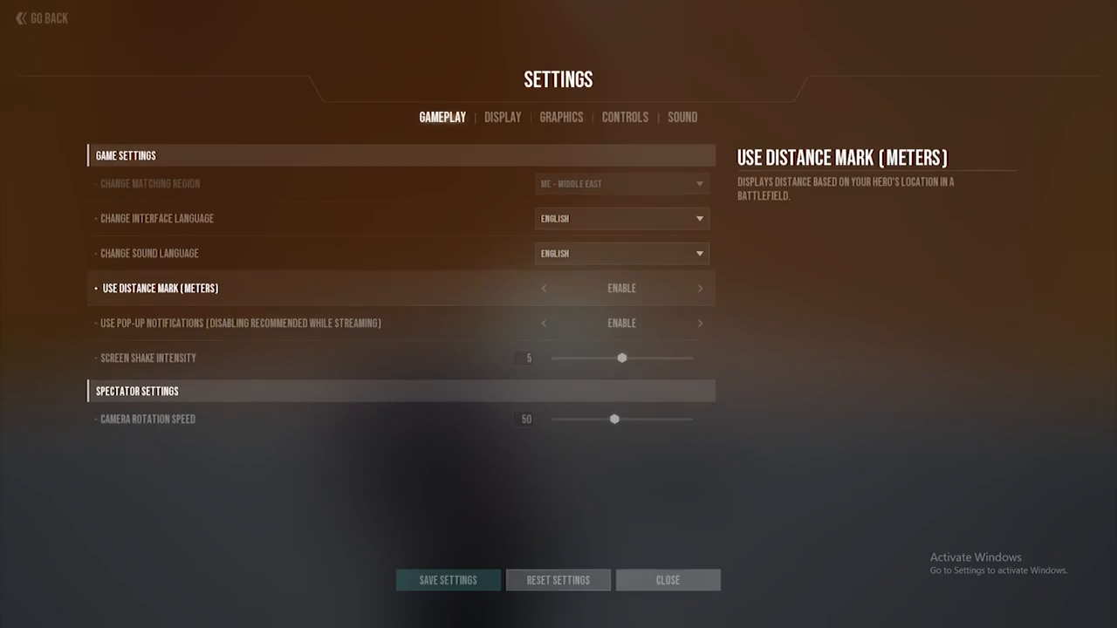
Move through Graphics to the Controls bindings and look down the list.
click(560, 117)
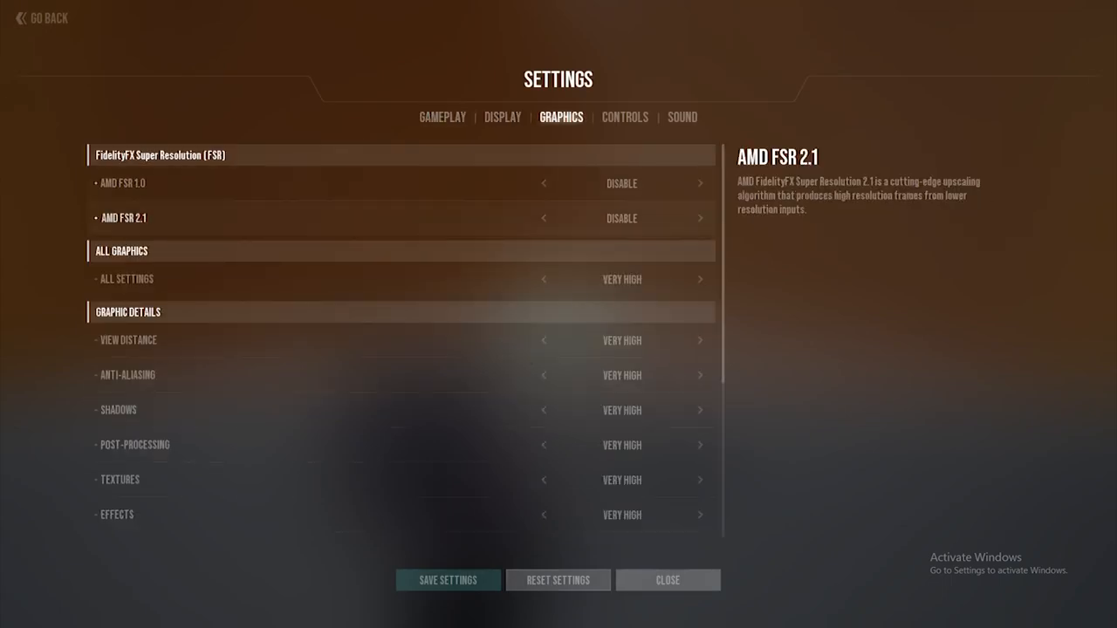
click(625, 117)
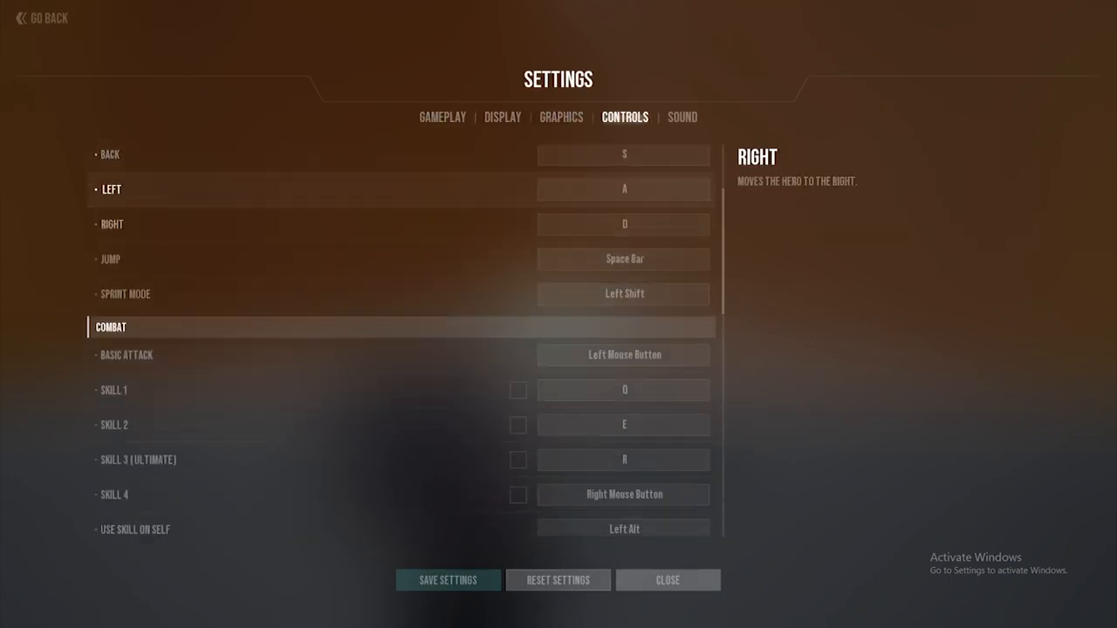
scroll(down, 3)
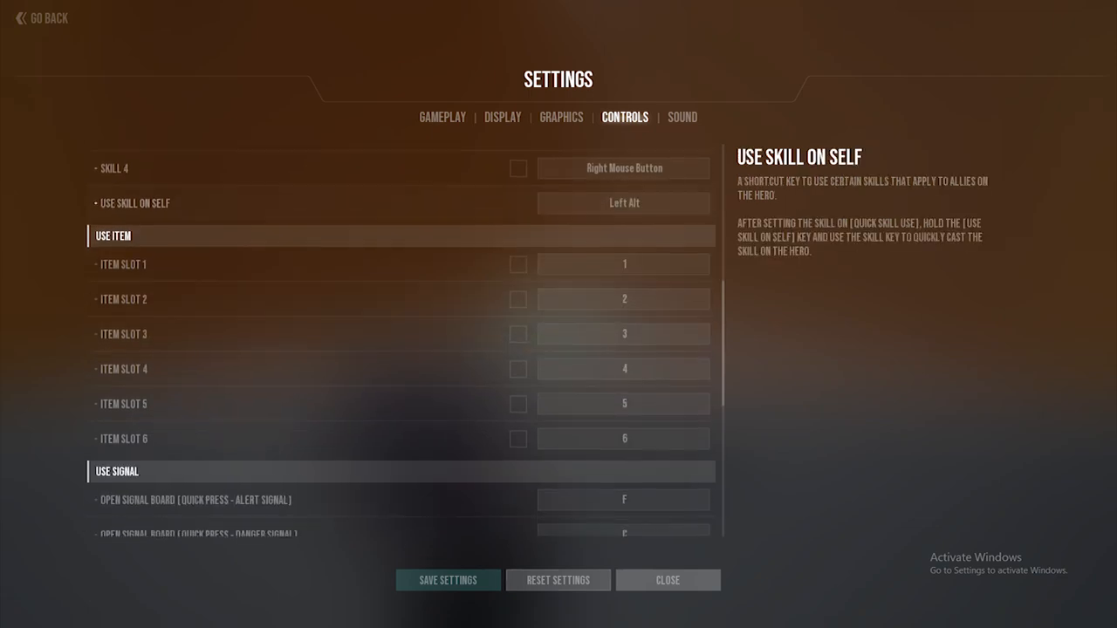
scroll(down, 3)
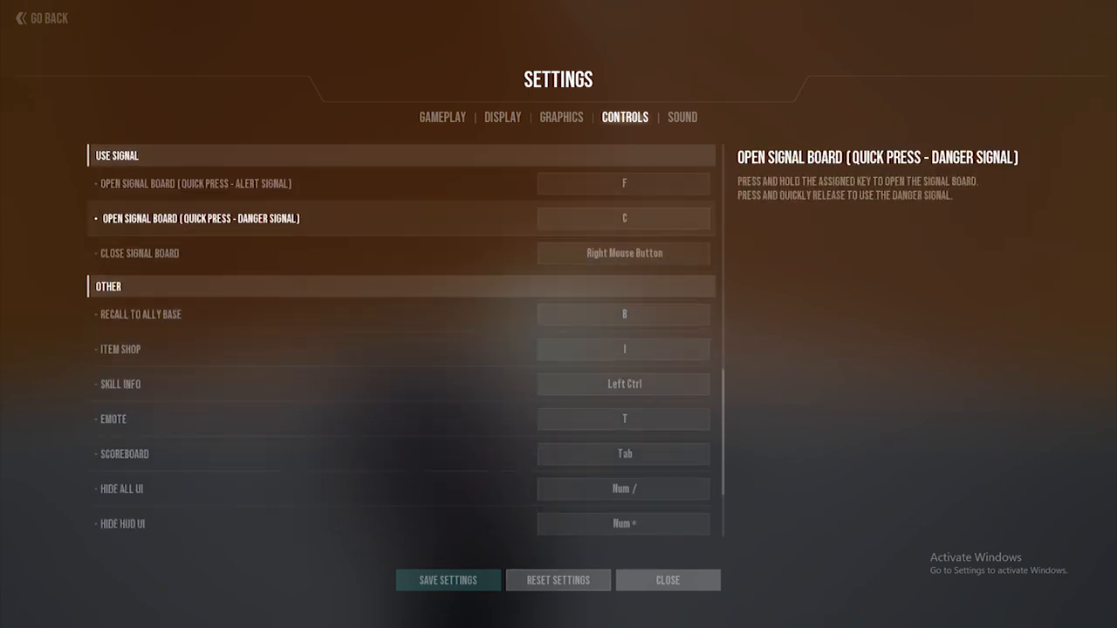
scroll(down, 3)
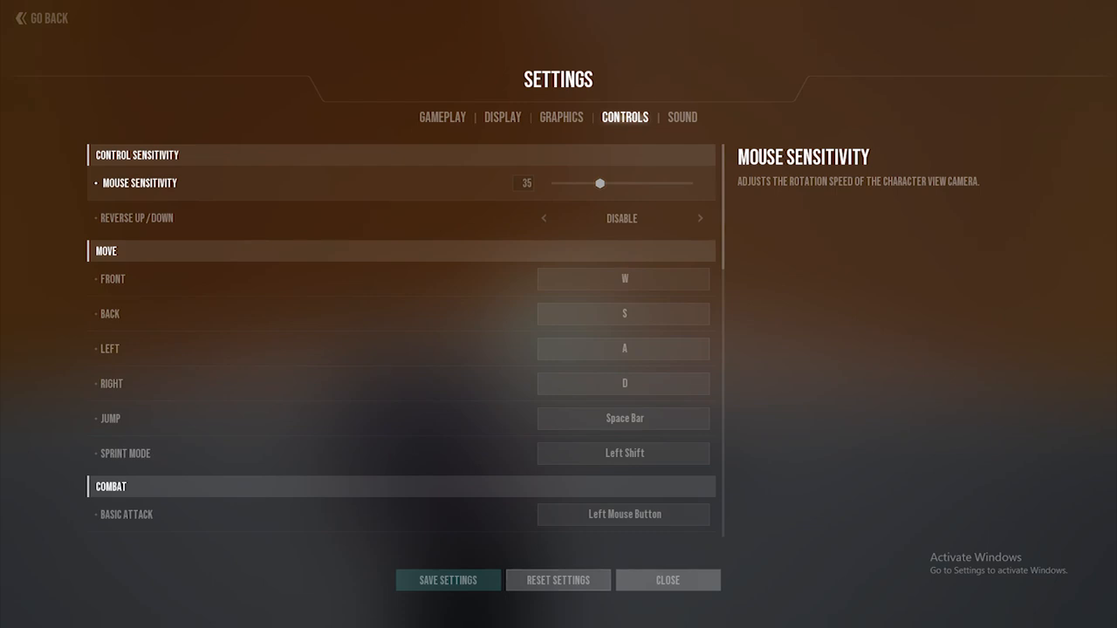
mouse_move(136, 218)
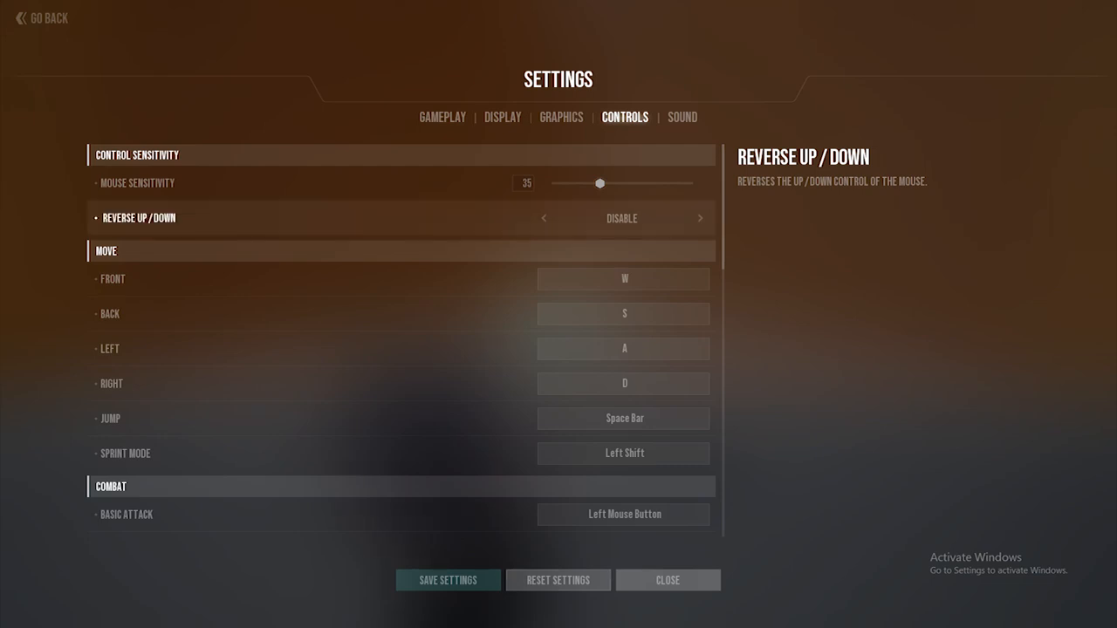
mouse_move(136, 184)
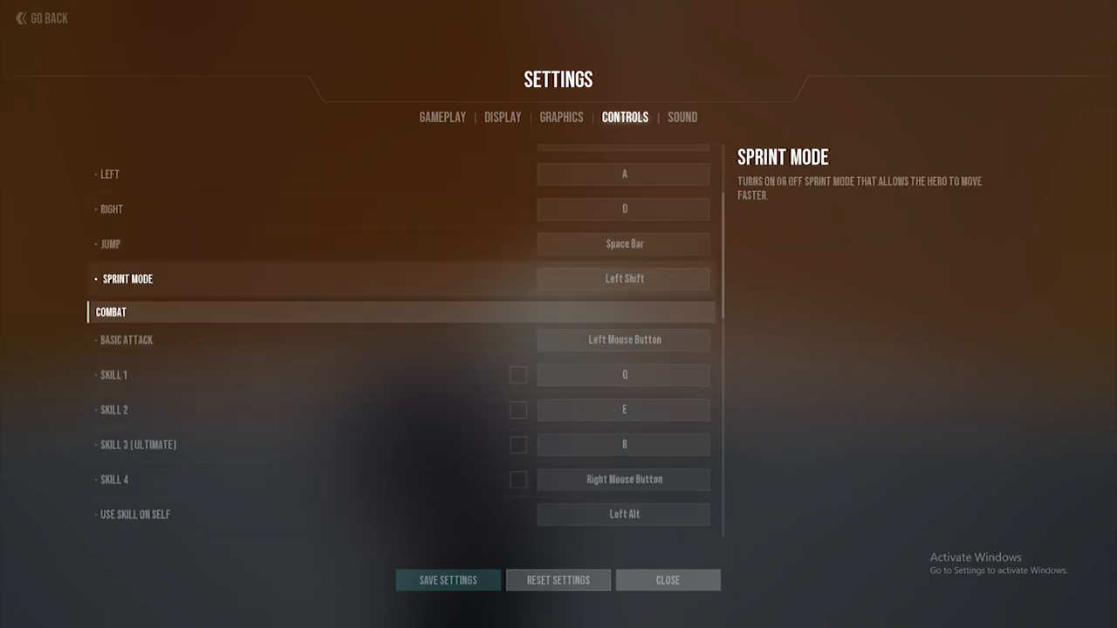
Reach the end of the Controls list, close settings and bring up the Item Shop with I.
scroll(down, 3)
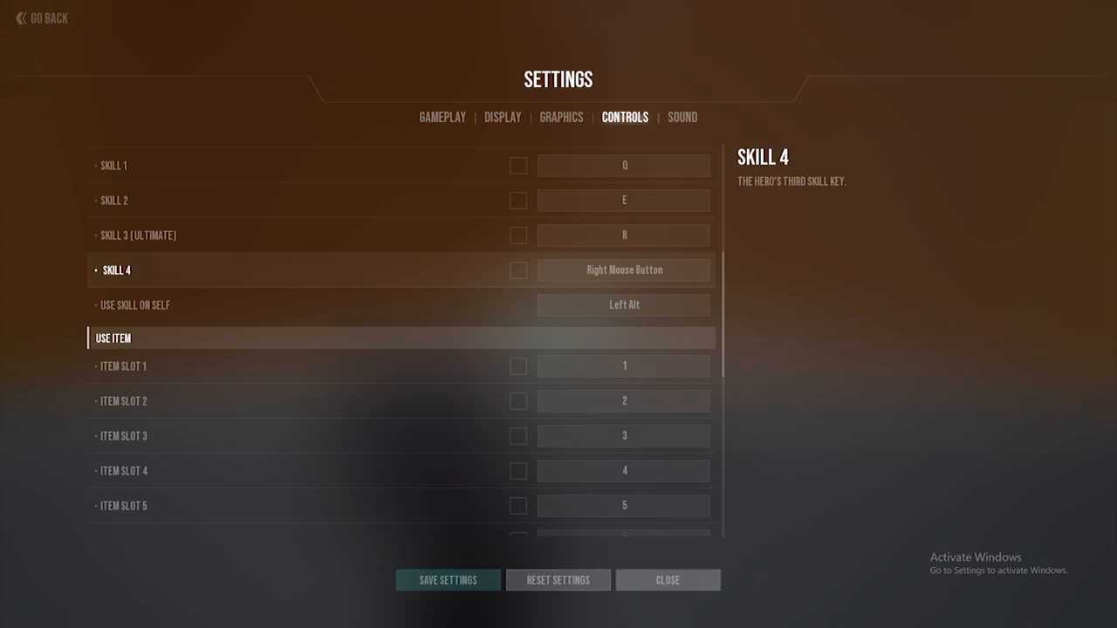
scroll(down, 3)
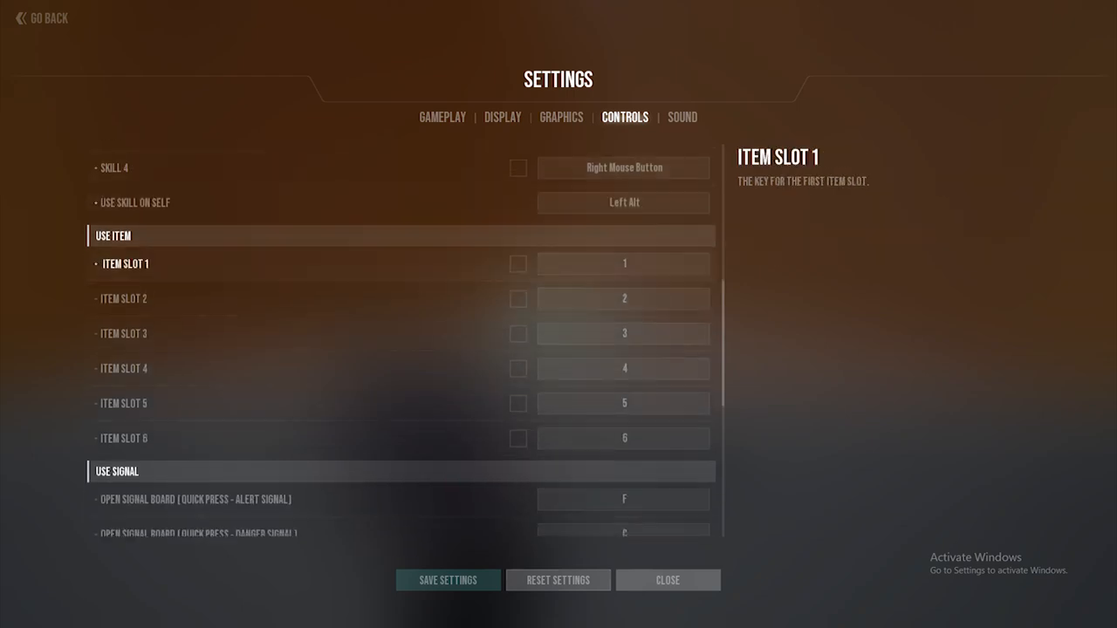
scroll(down, 3)
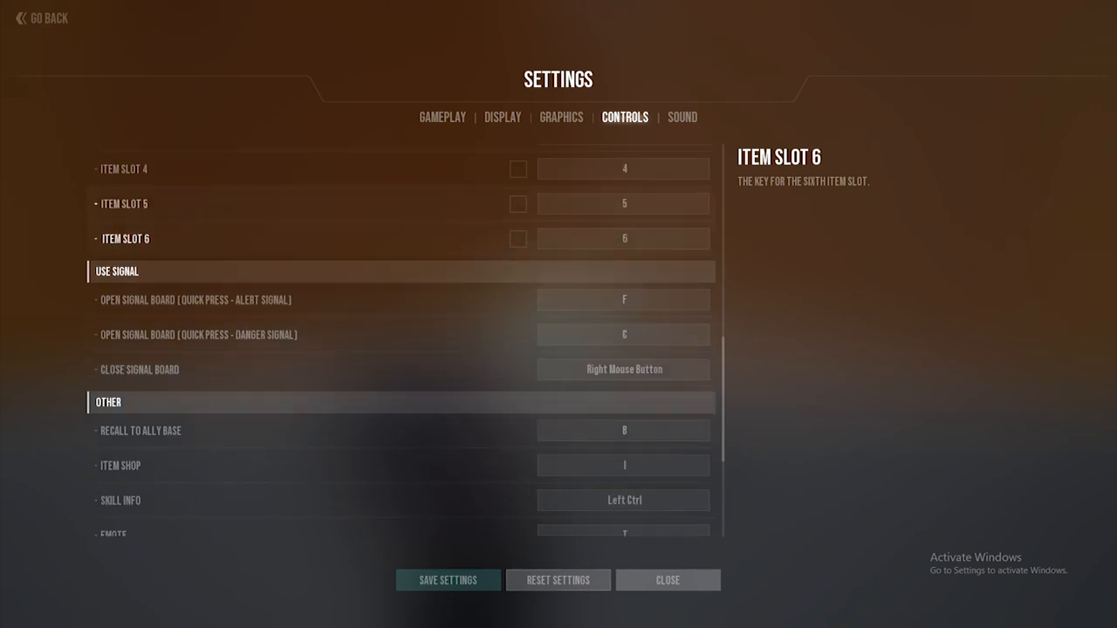
scroll(down, 3)
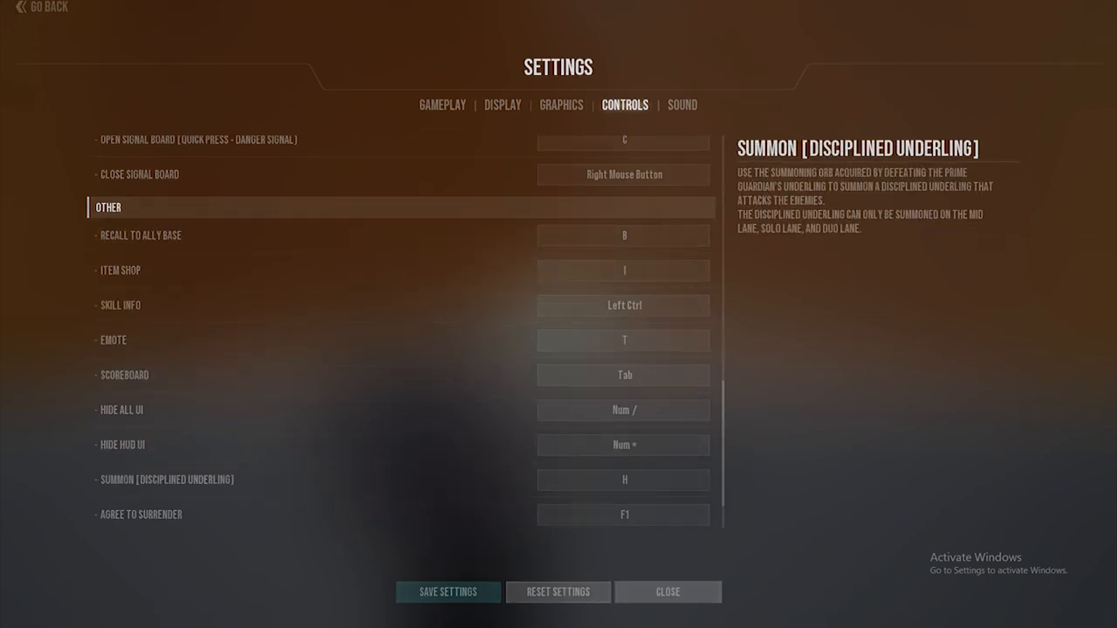
click(668, 592)
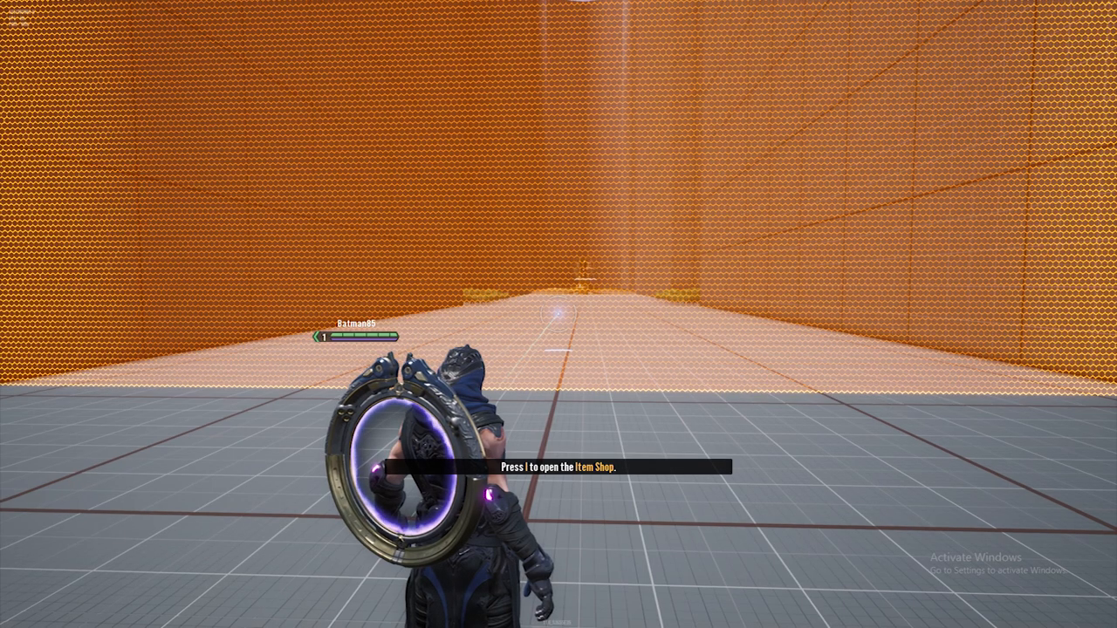
key(i)
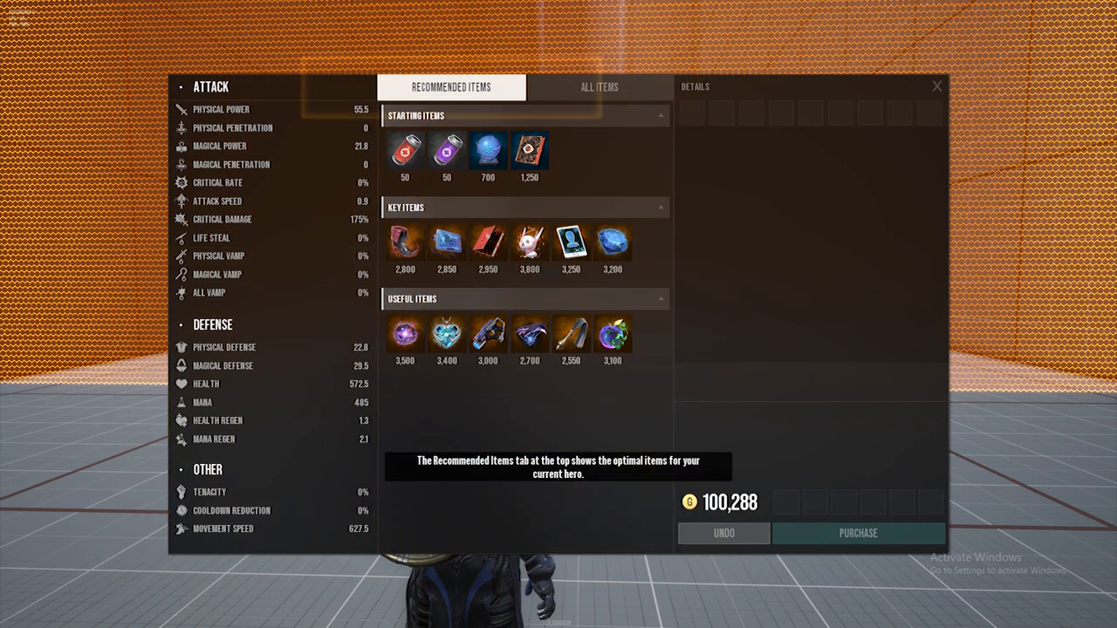
Advance the shop tips through All Items and back to Recommended Items with item descriptions.
click(601, 88)
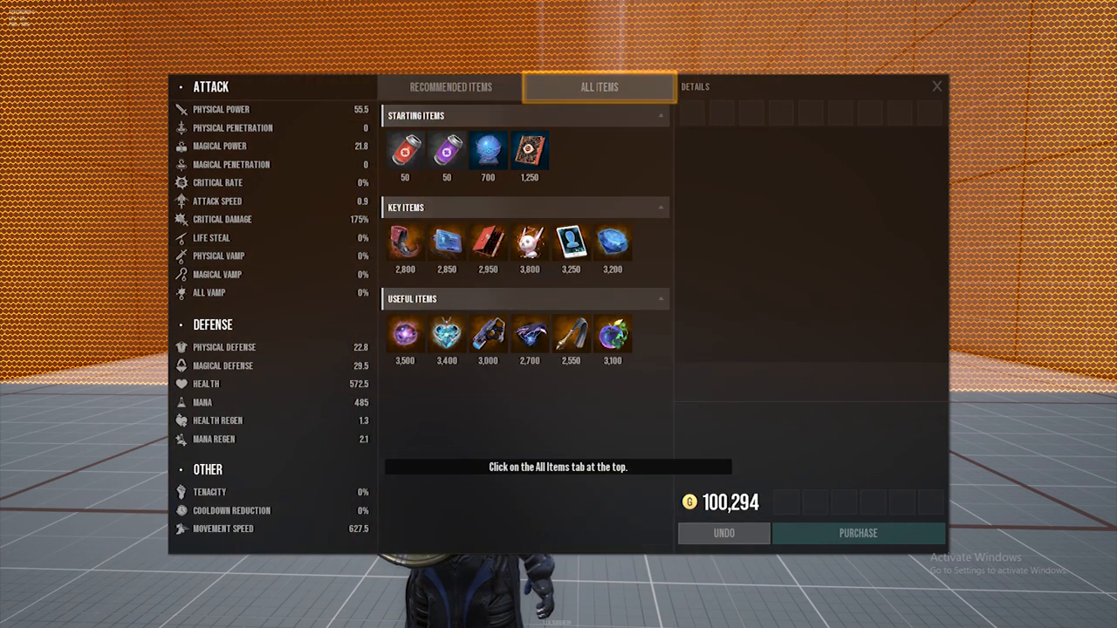
click(601, 87)
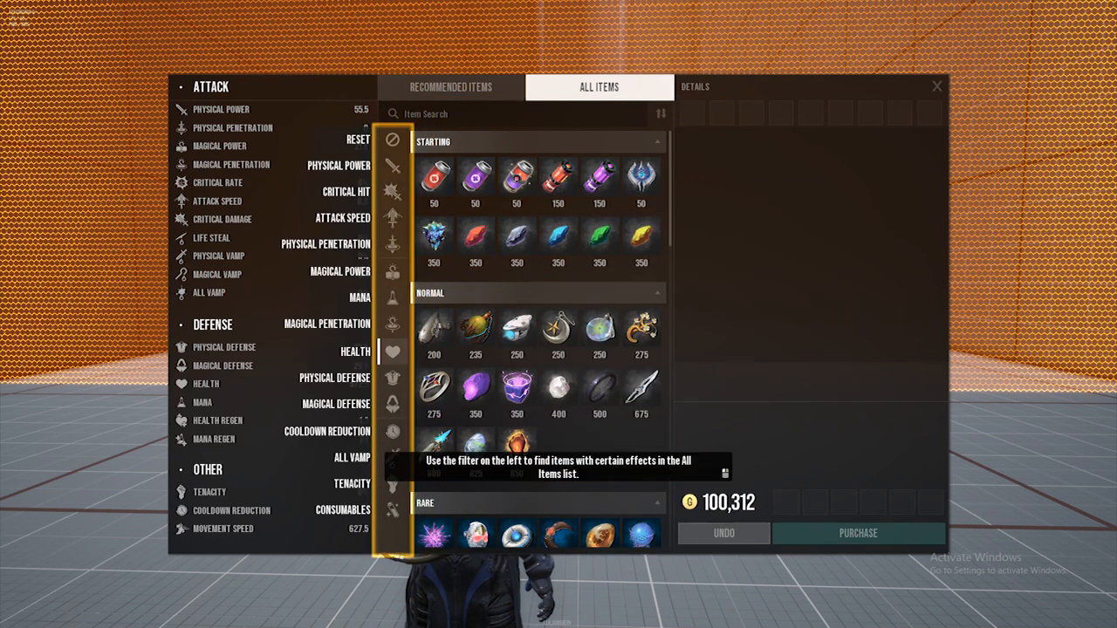
click(459, 87)
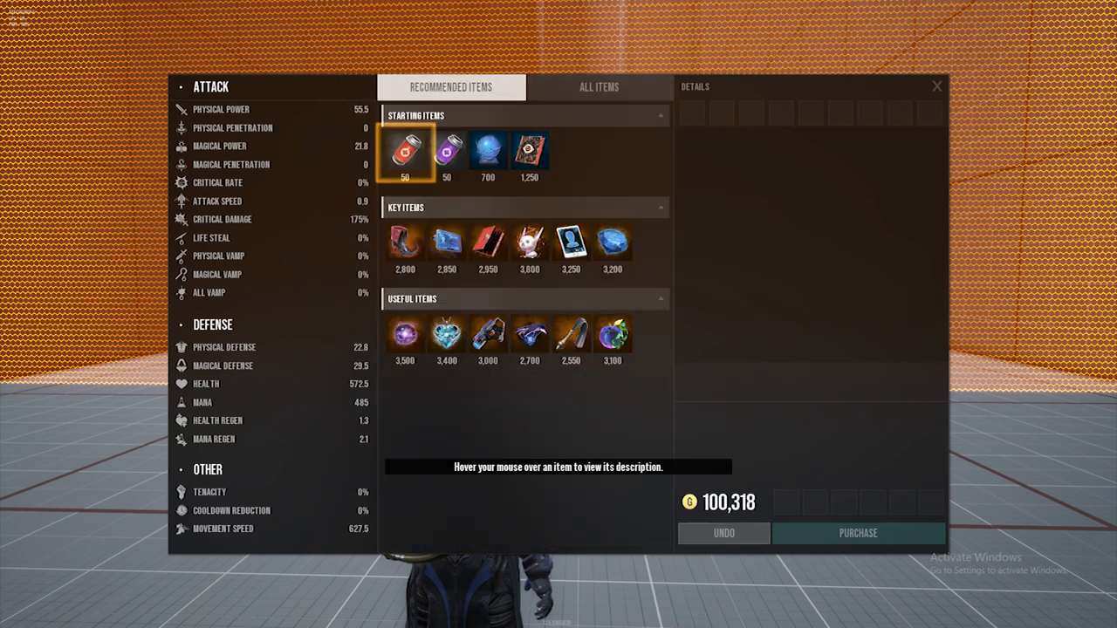
click(405, 154)
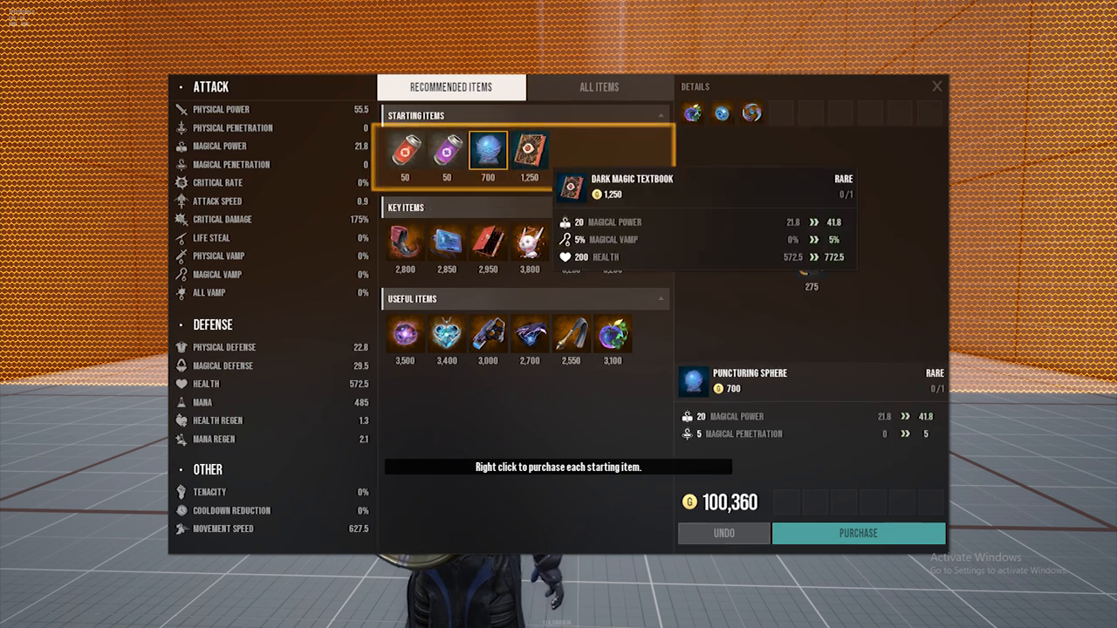
click(532, 153)
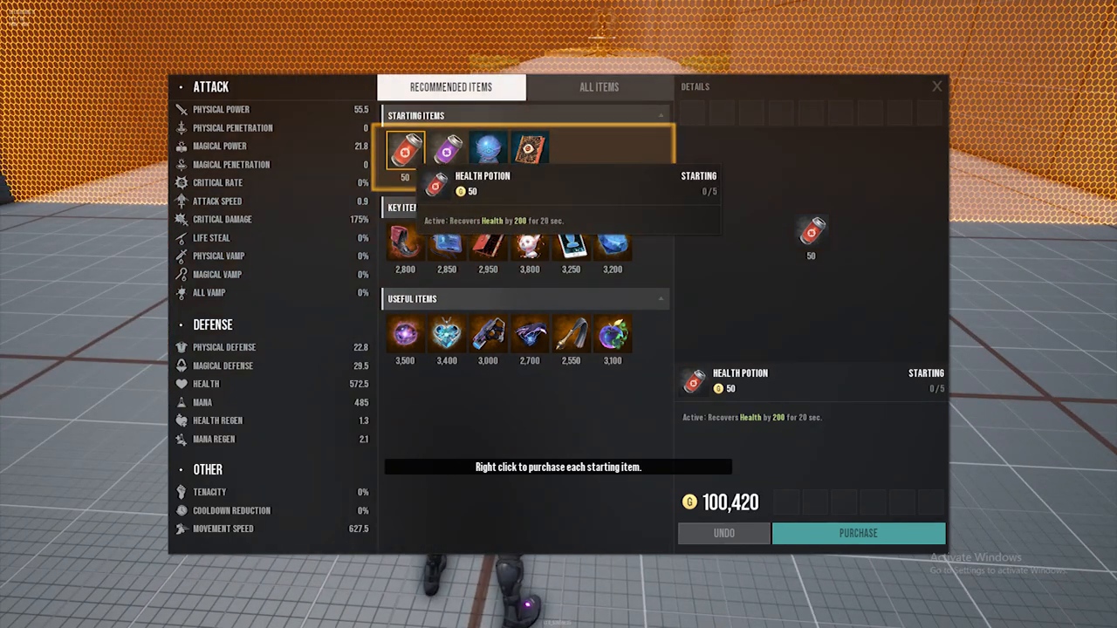
mouse_move(530, 150)
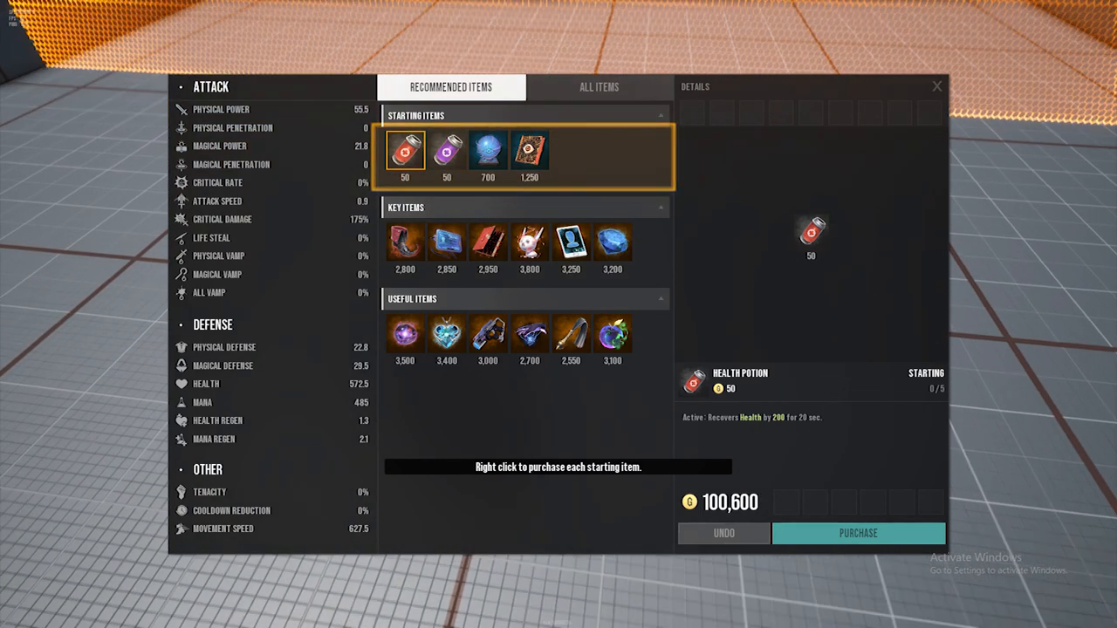
right_click(405, 150)
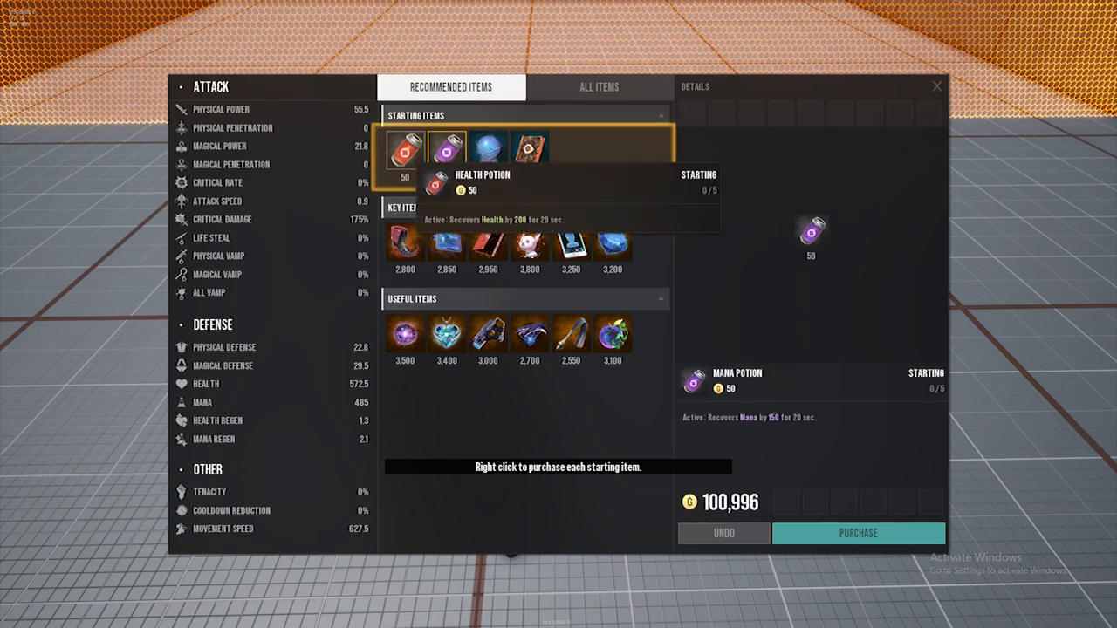
Buy a Health Potion and the Dark Magic Textbook, leaving 99,054 gold.
right_click(405, 147)
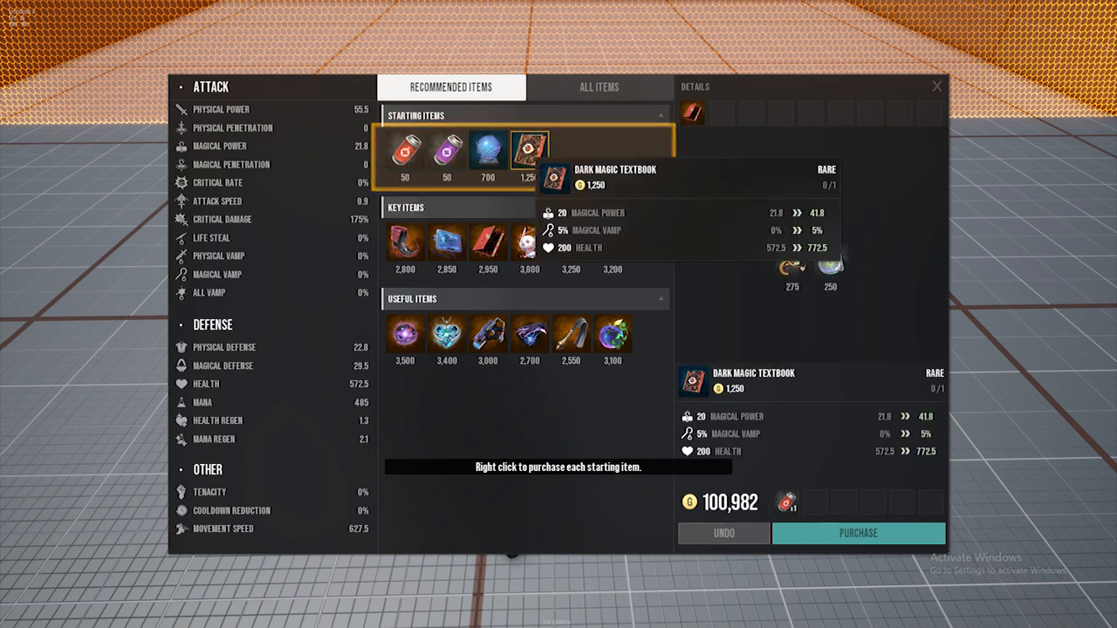
right_click(531, 154)
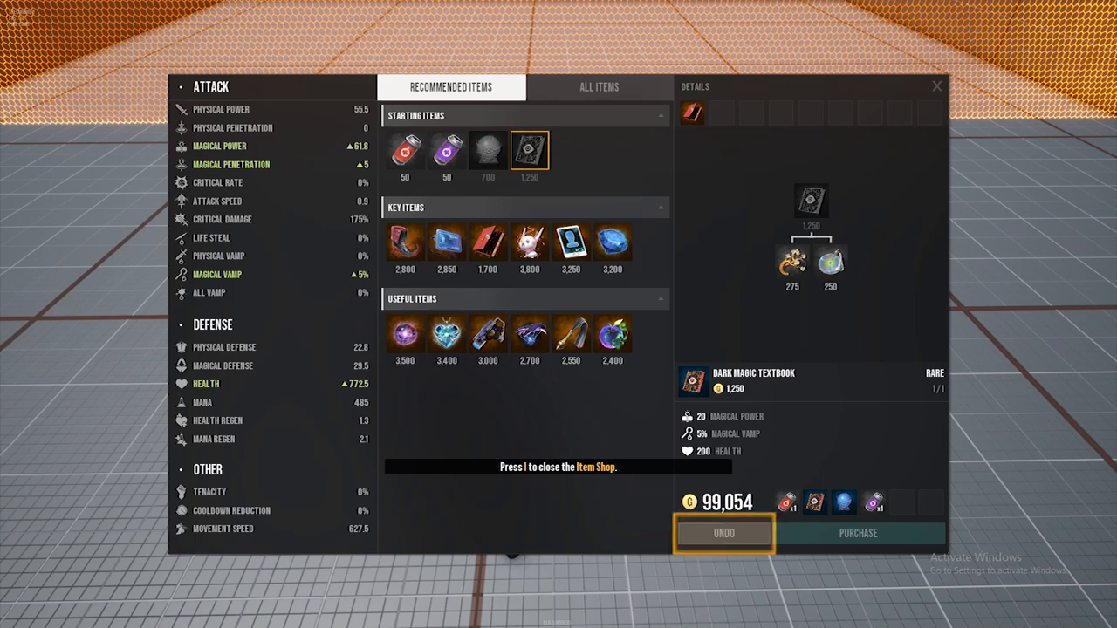
Close the Item Shop with I and return to the arena.
key(i)
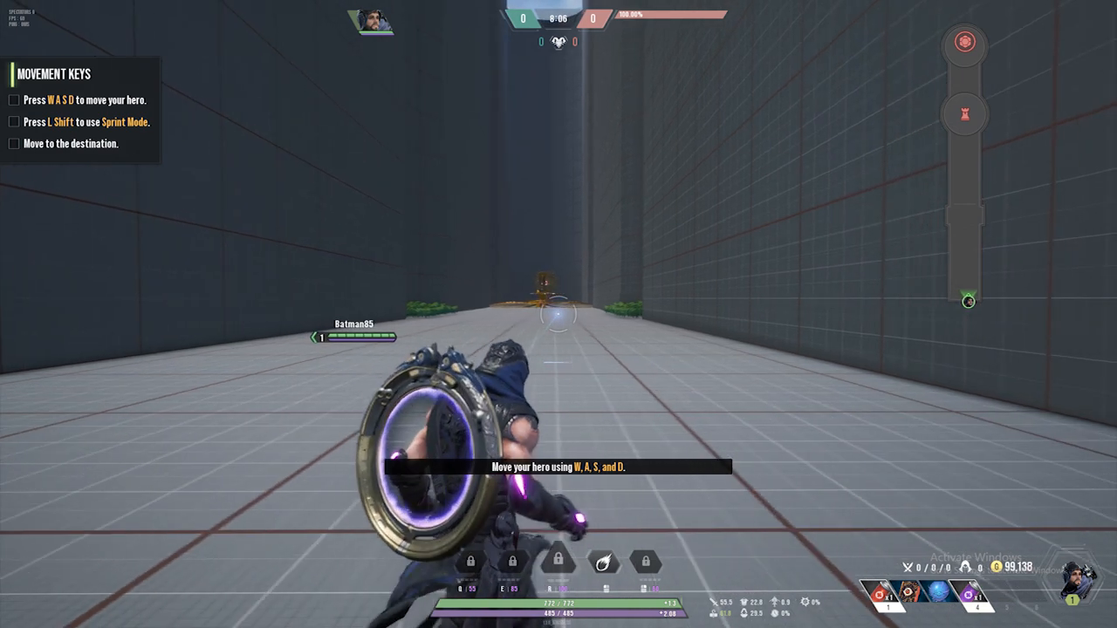
Walk the hero to the destination and learn the first Q skill.
key(w)
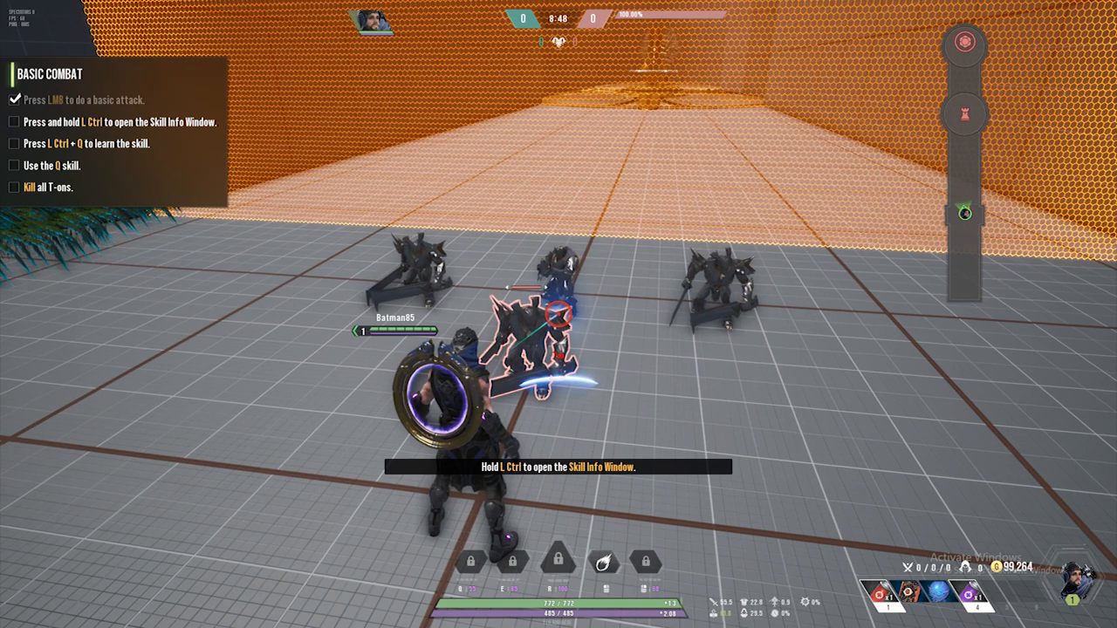
key(ctrl)
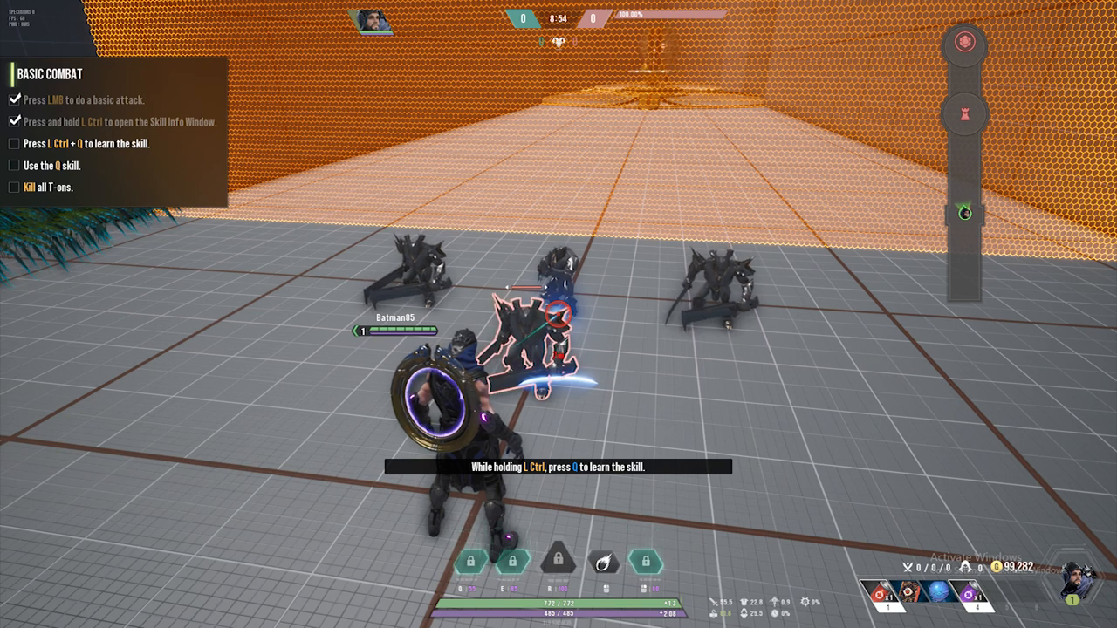
key(q)
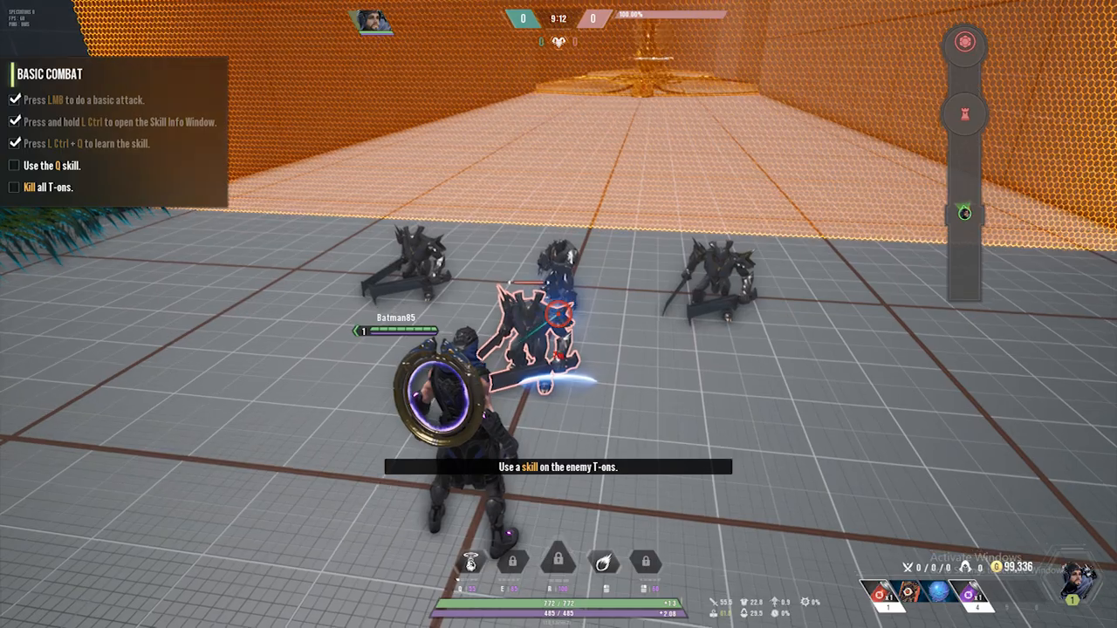
Cast Q on the T-rons and finish them with basic attacks to complete Basic Combat.
key(q)
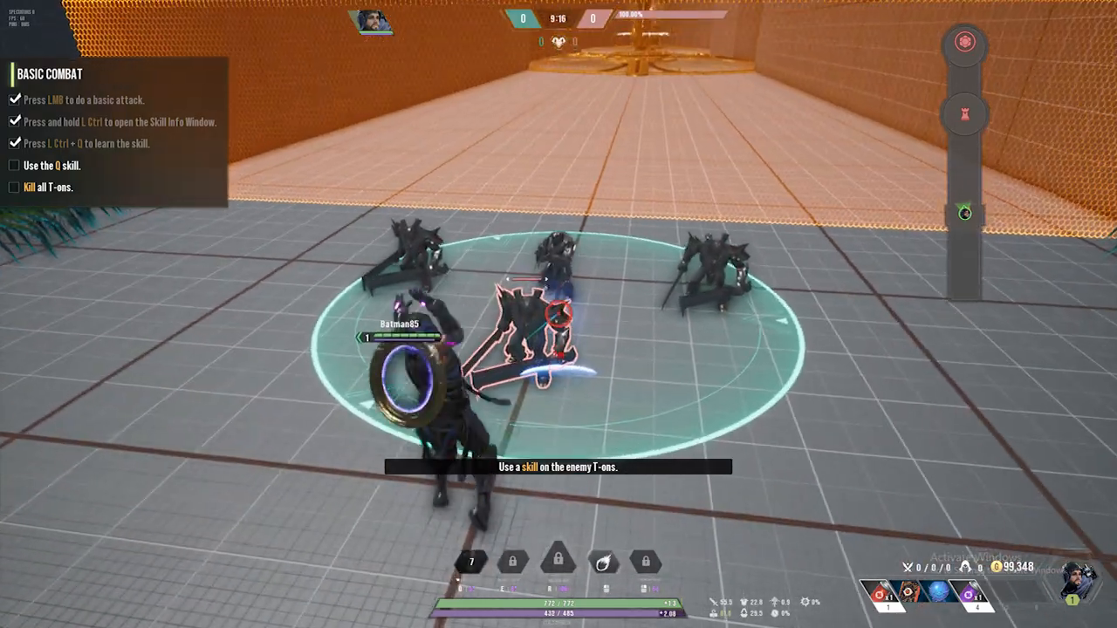
key(q)
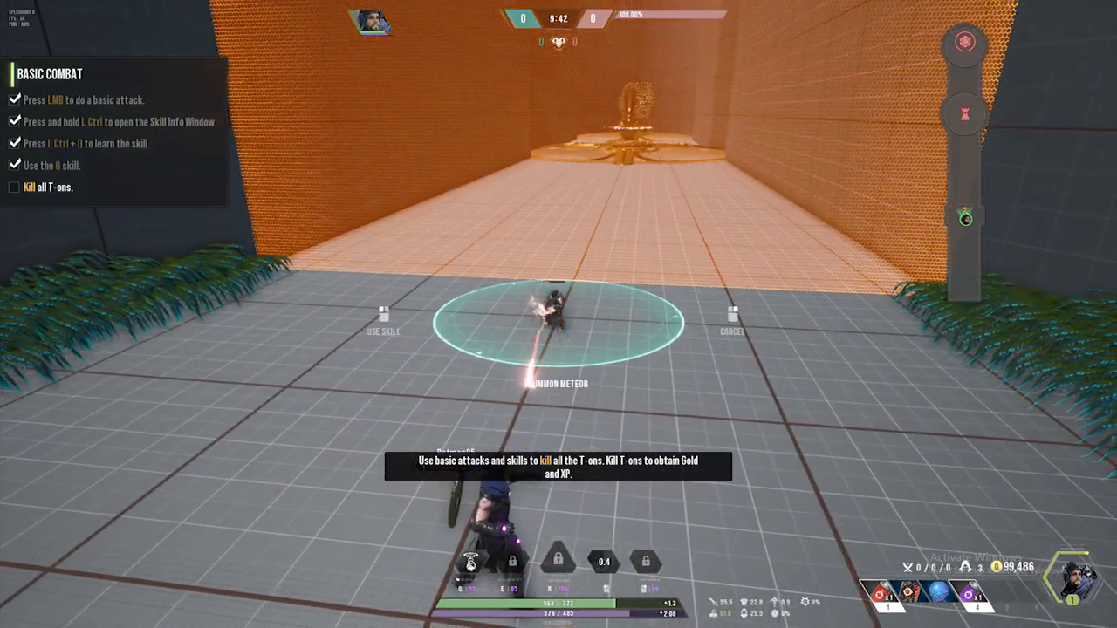
click(556, 323)
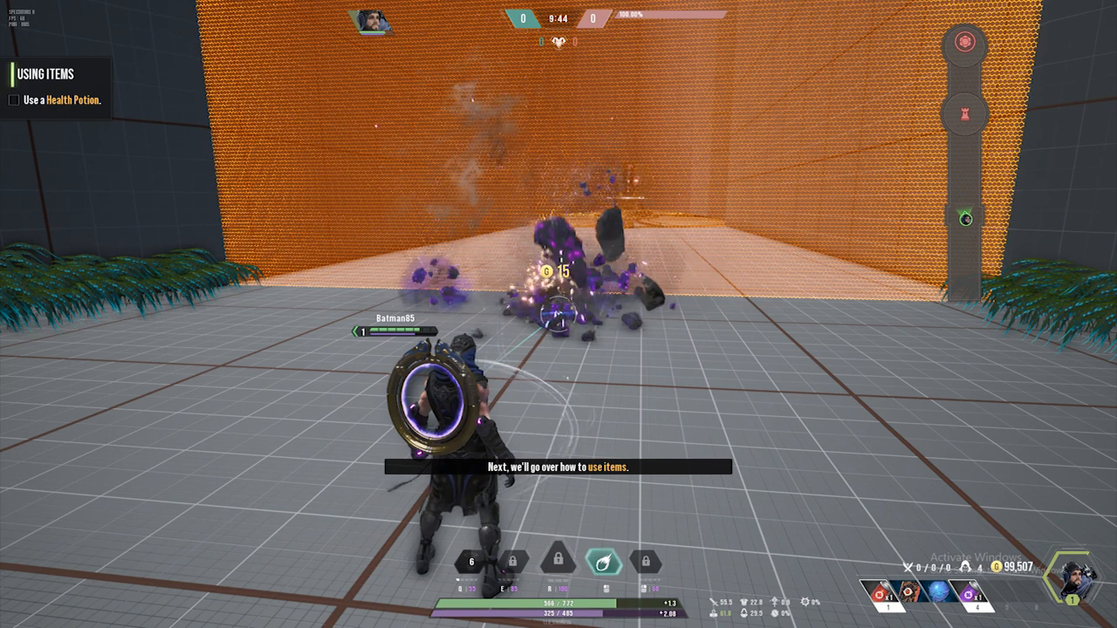